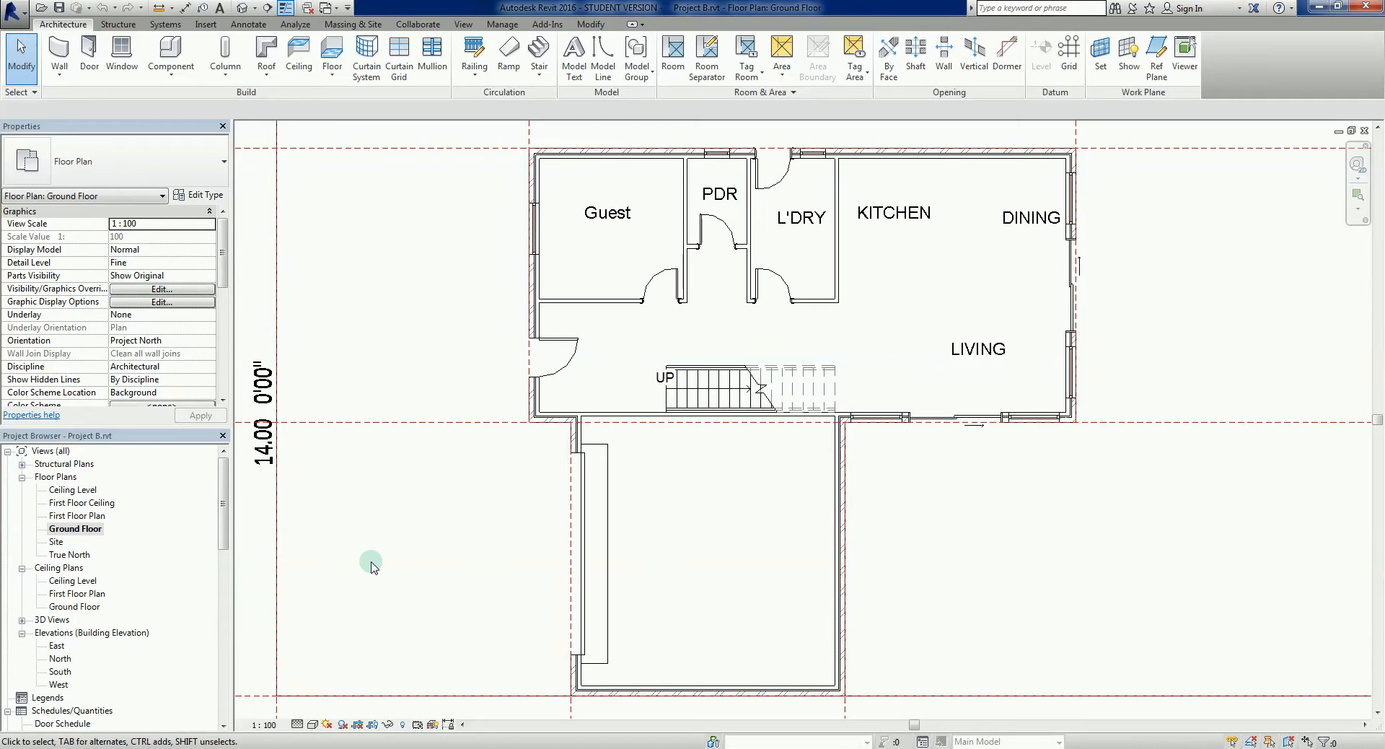
mouse_move(380, 547)
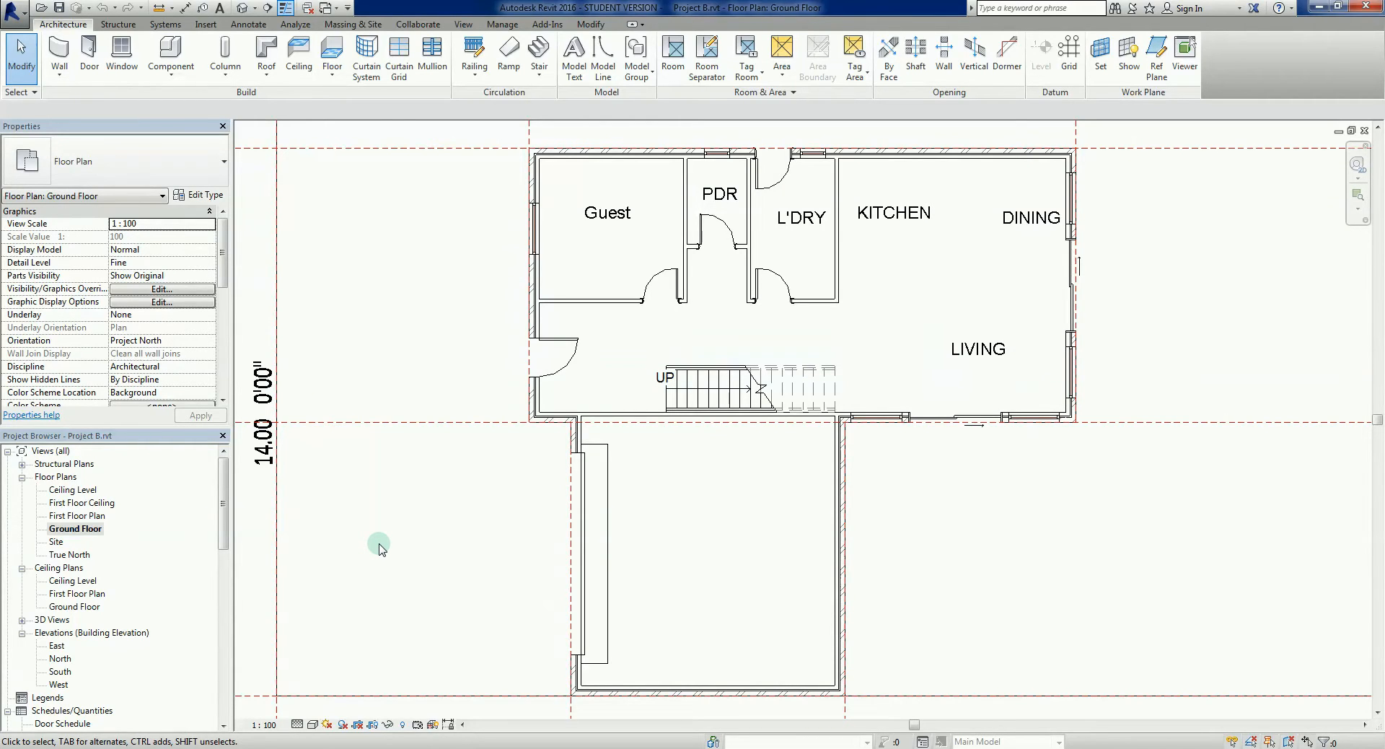
mouse_move(420, 554)
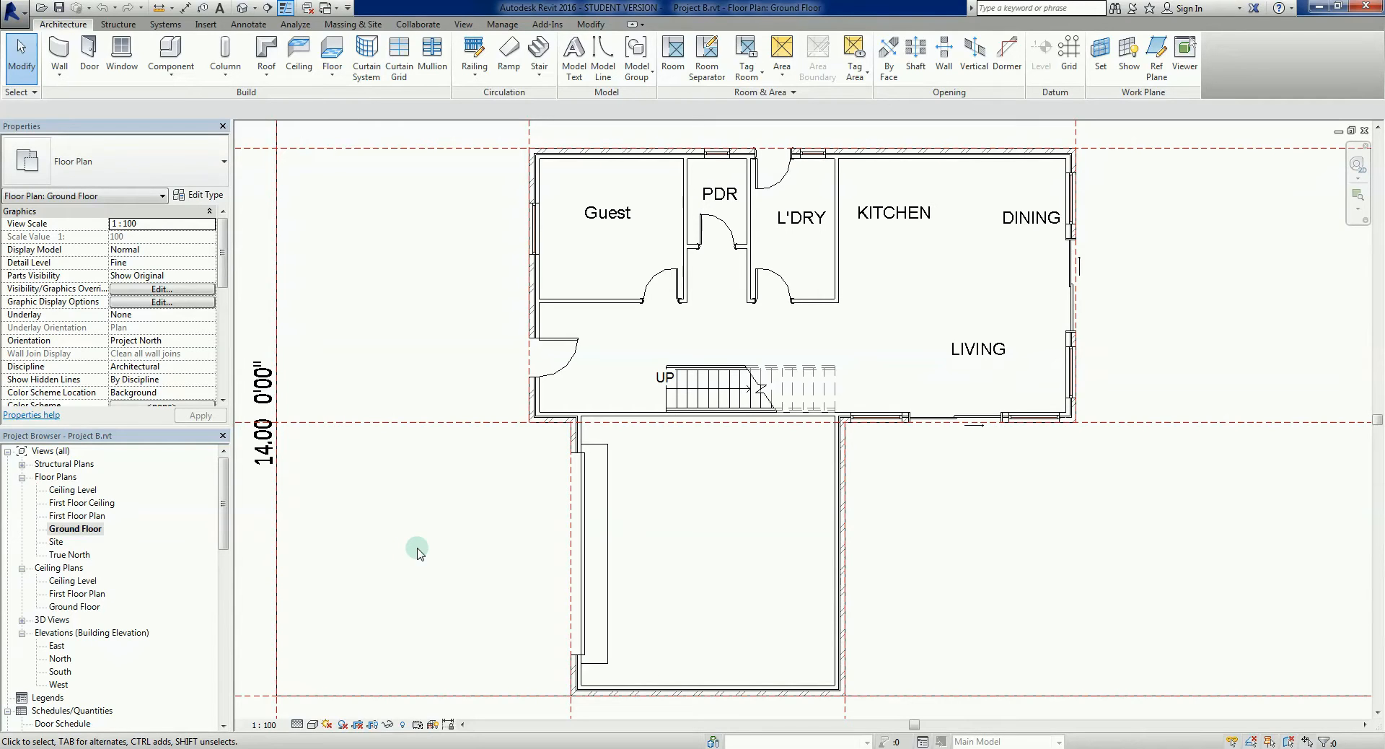
mouse_move(417, 570)
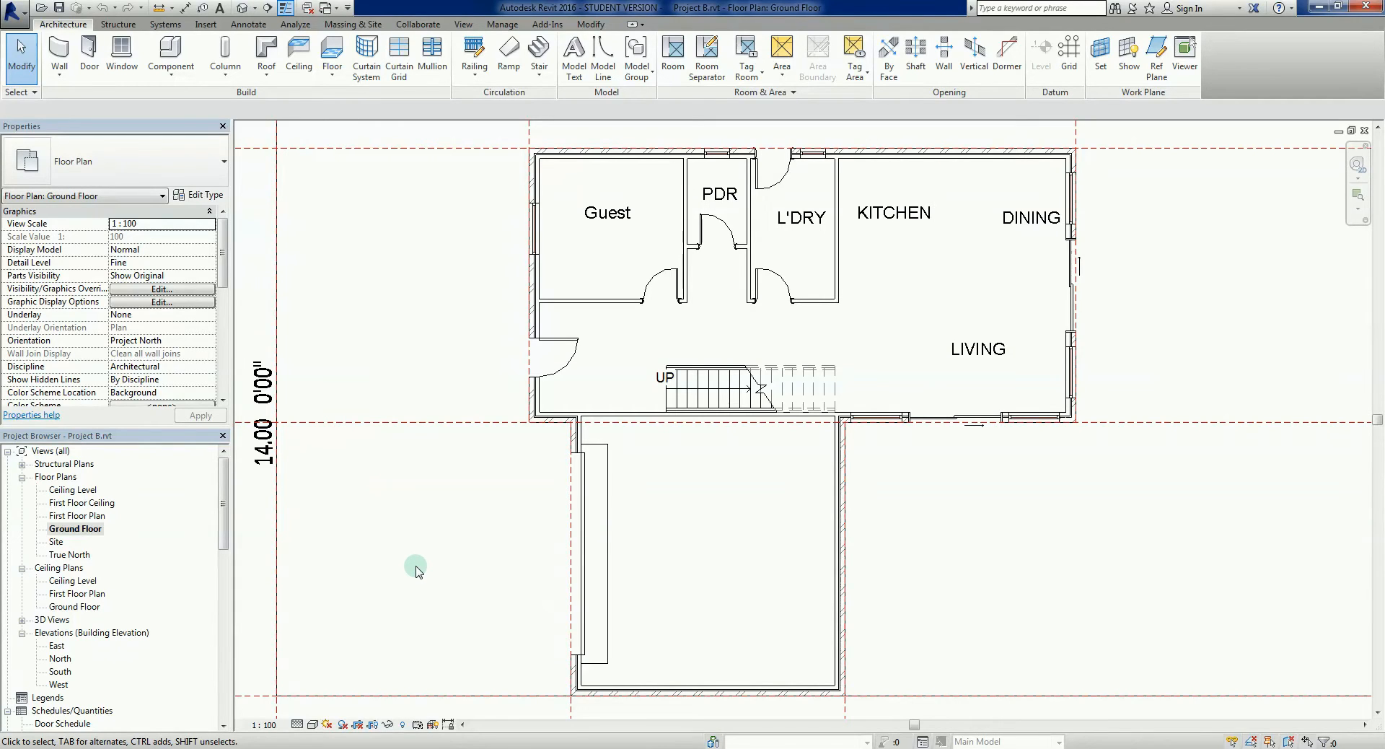
mouse_move(416, 581)
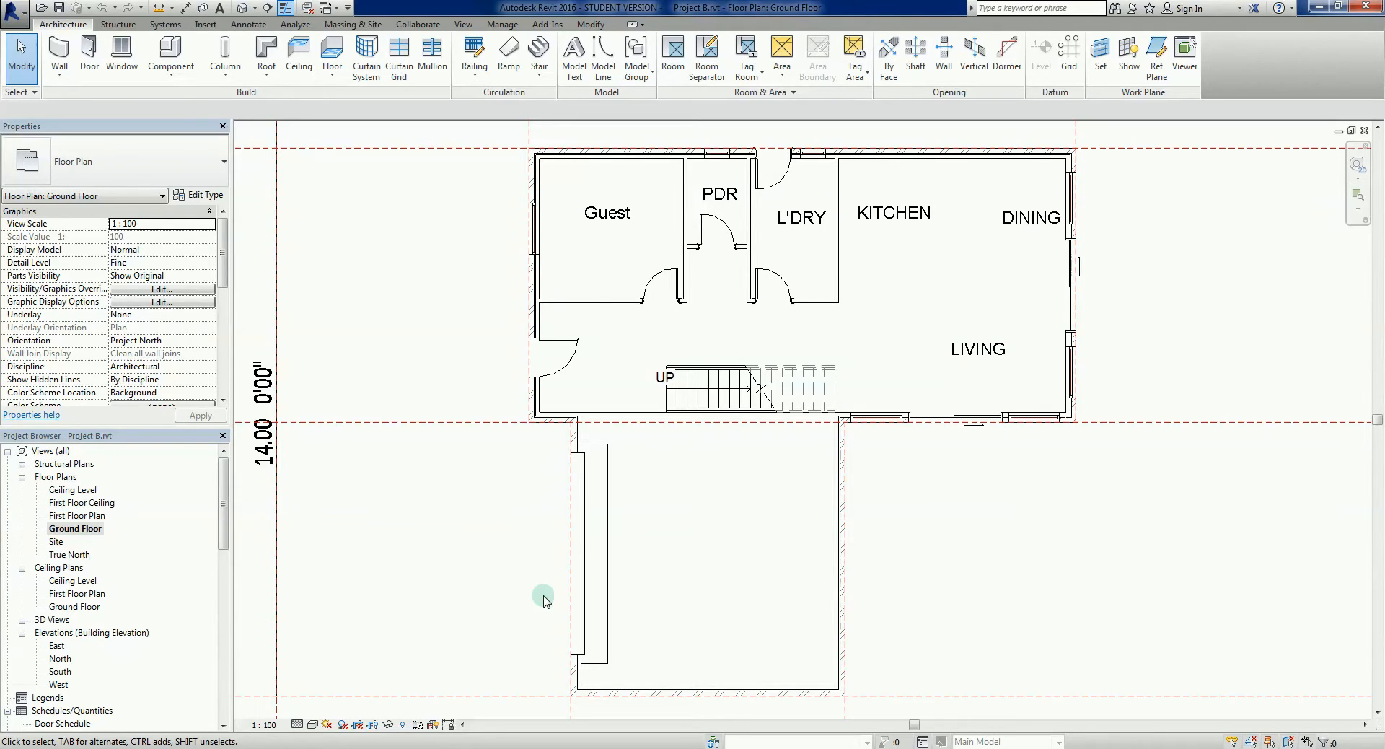
- Zoom out the Ground Floor plan to reveal the reference planes and RL 100.10–100.80 corner levels
scroll(down, 3)
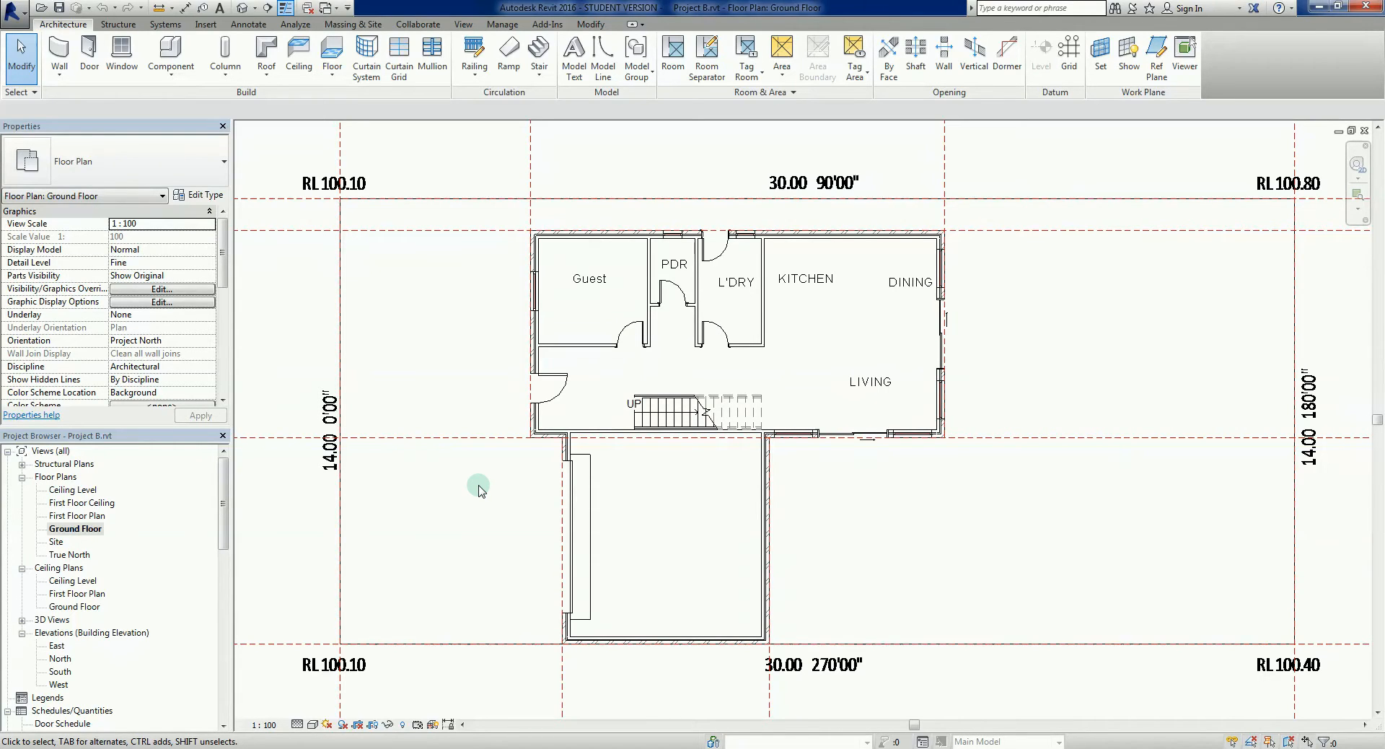
mouse_move(1327, 485)
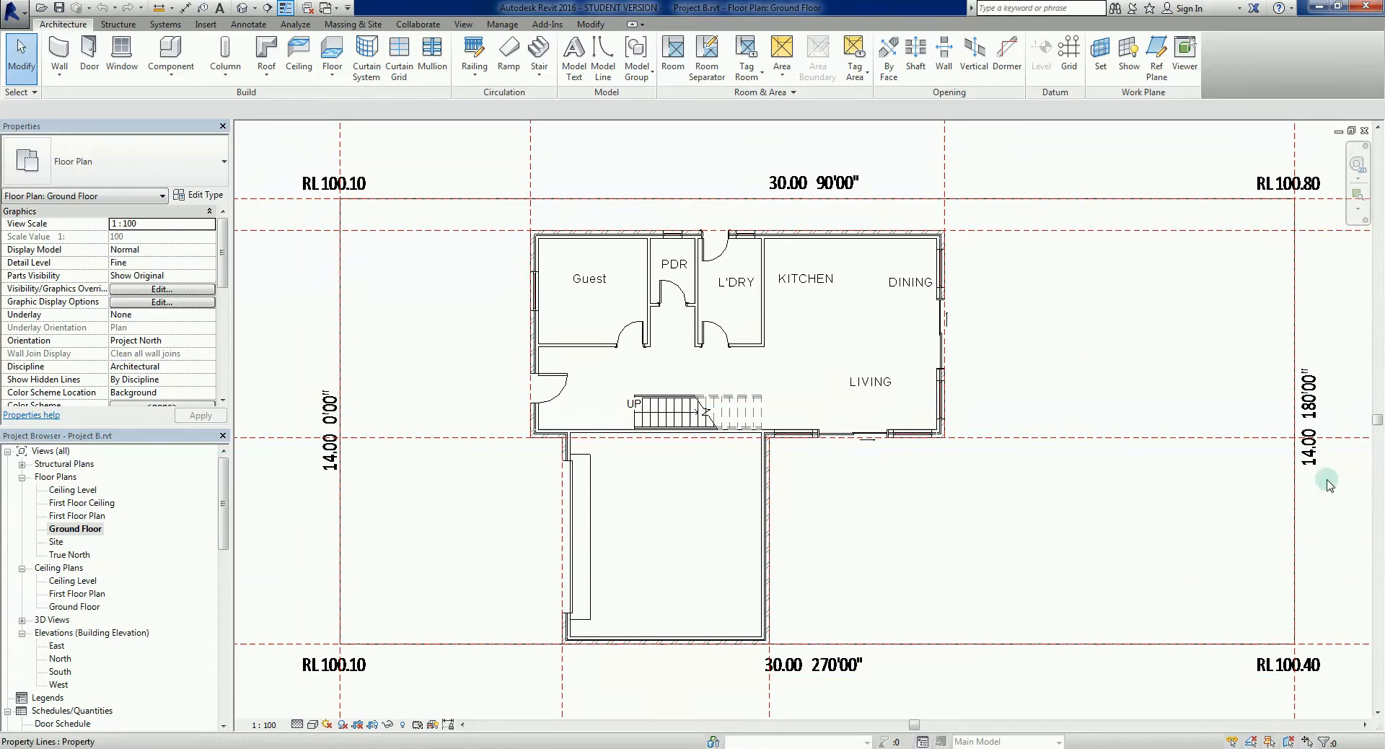
mouse_move(1153, 603)
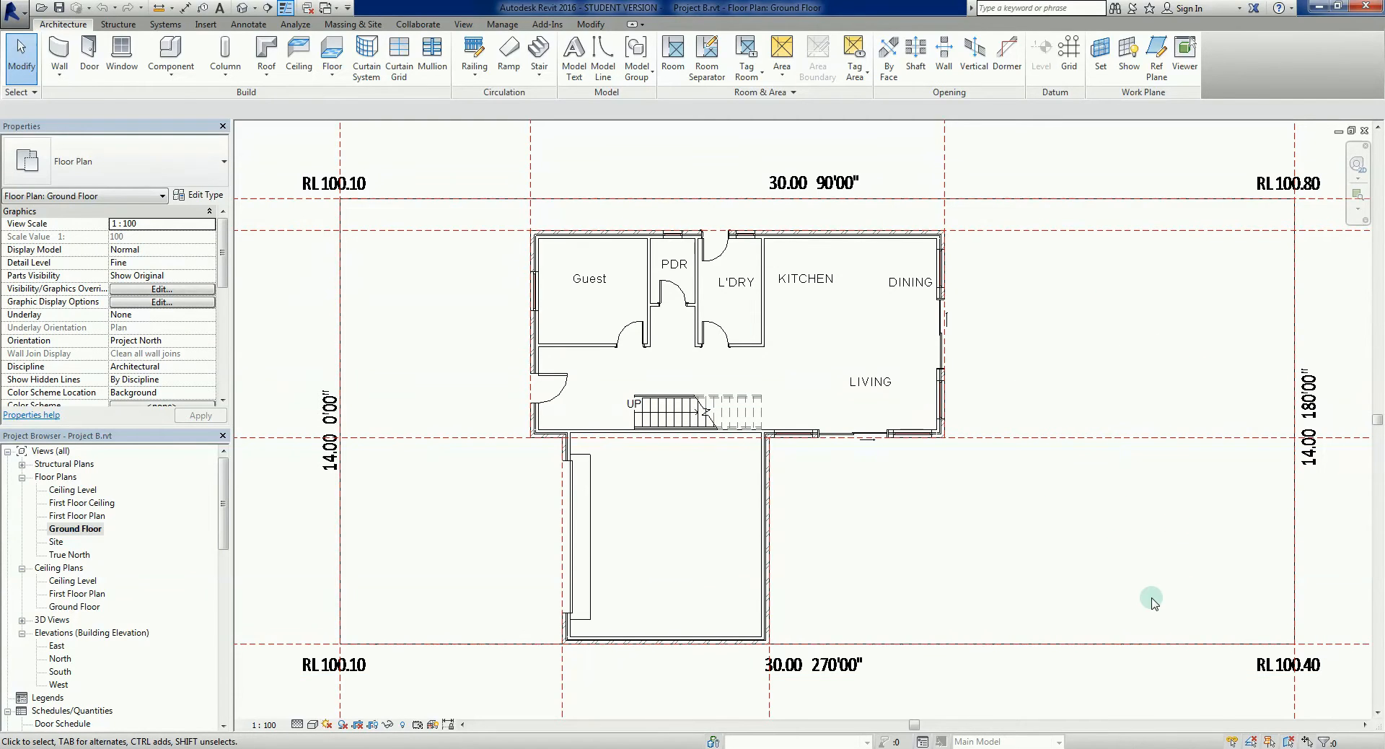
mouse_move(1116, 578)
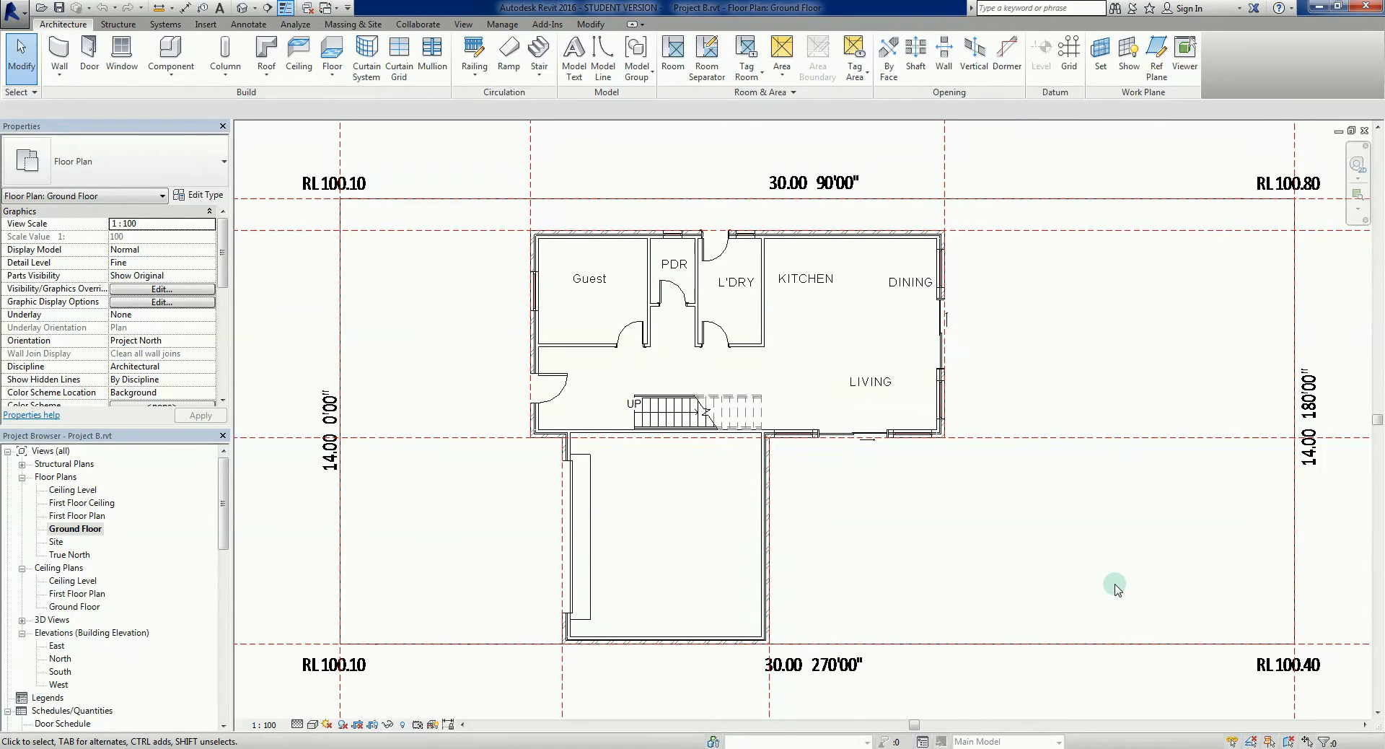
mouse_move(613, 358)
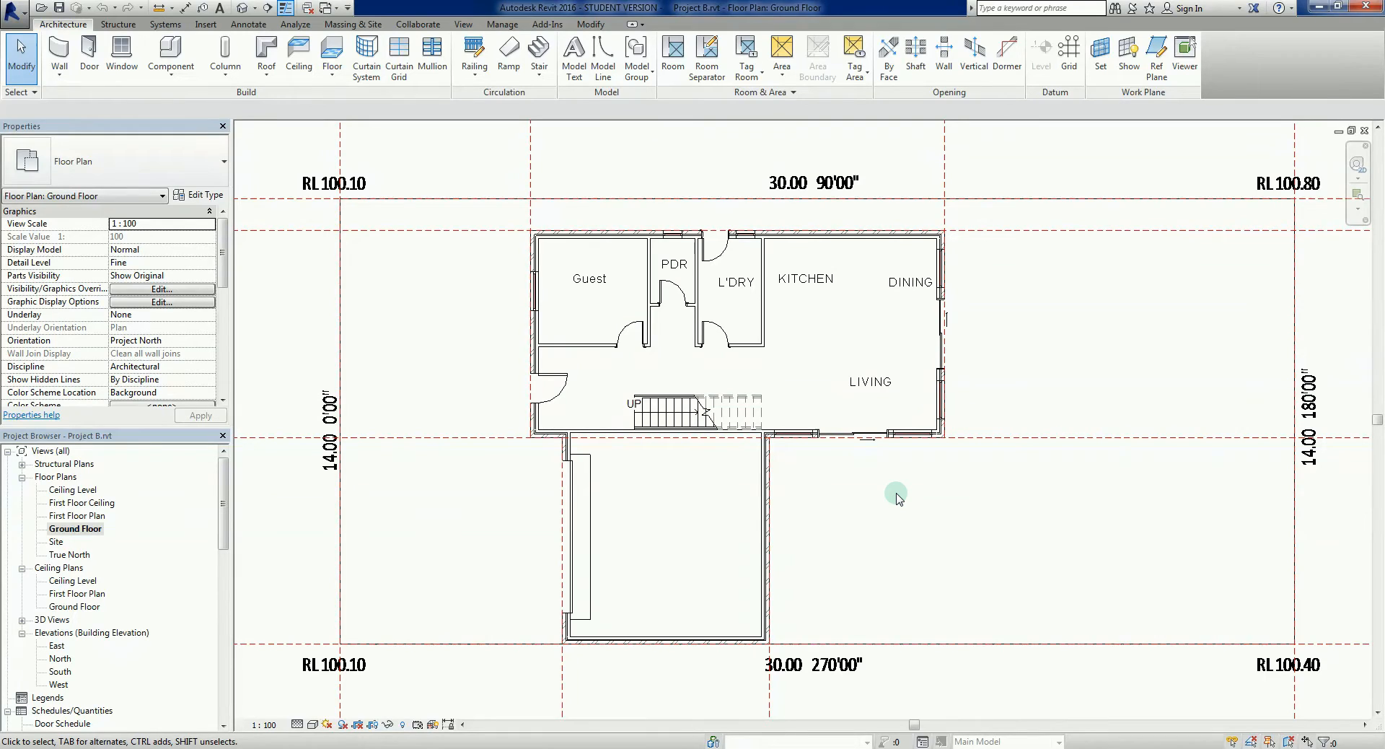
mouse_move(1025, 534)
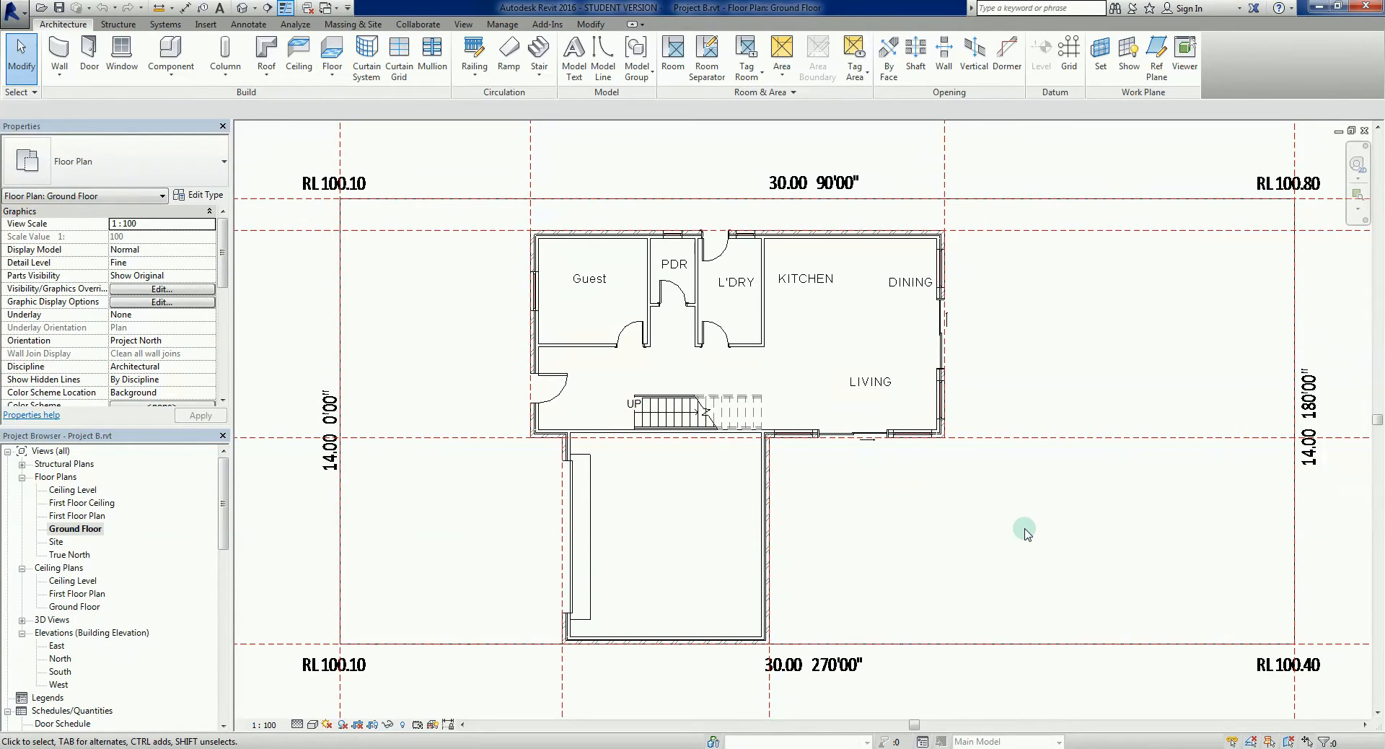
mouse_move(1012, 529)
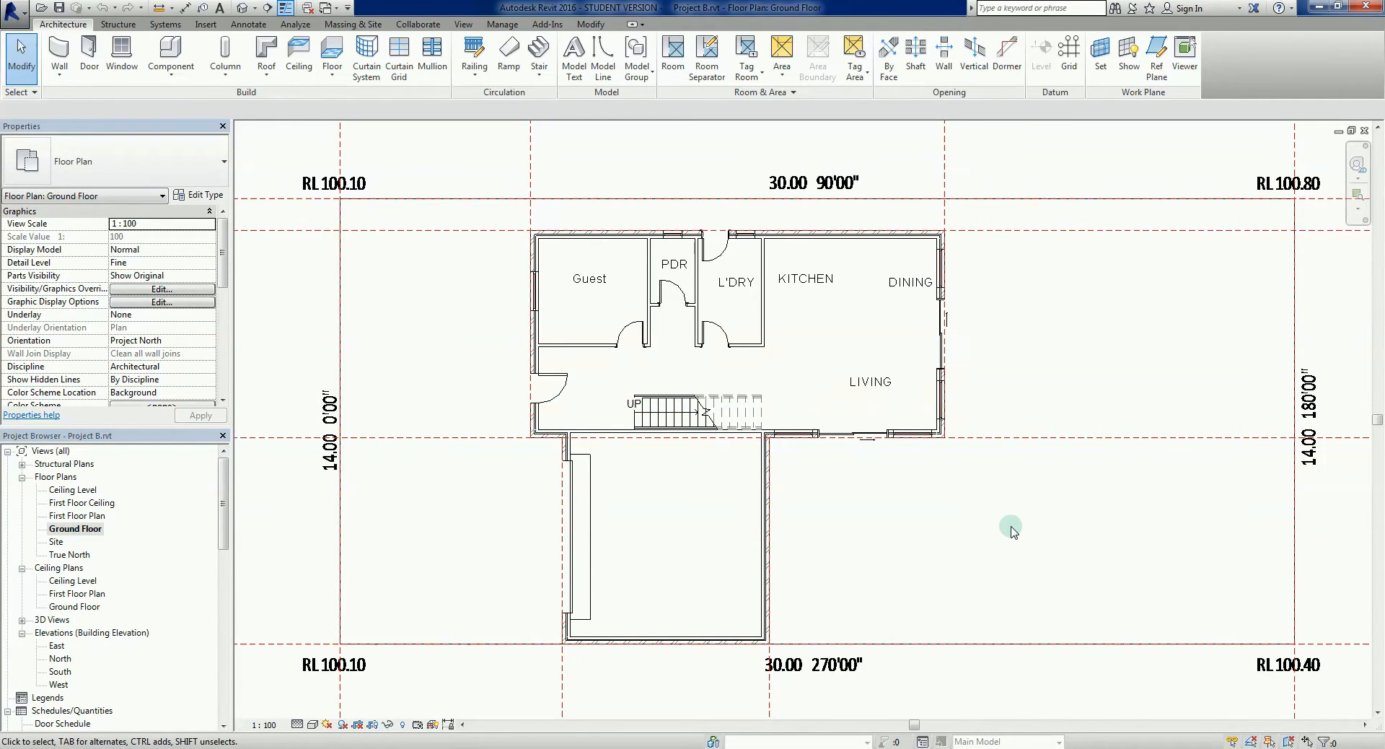
mouse_move(1008, 539)
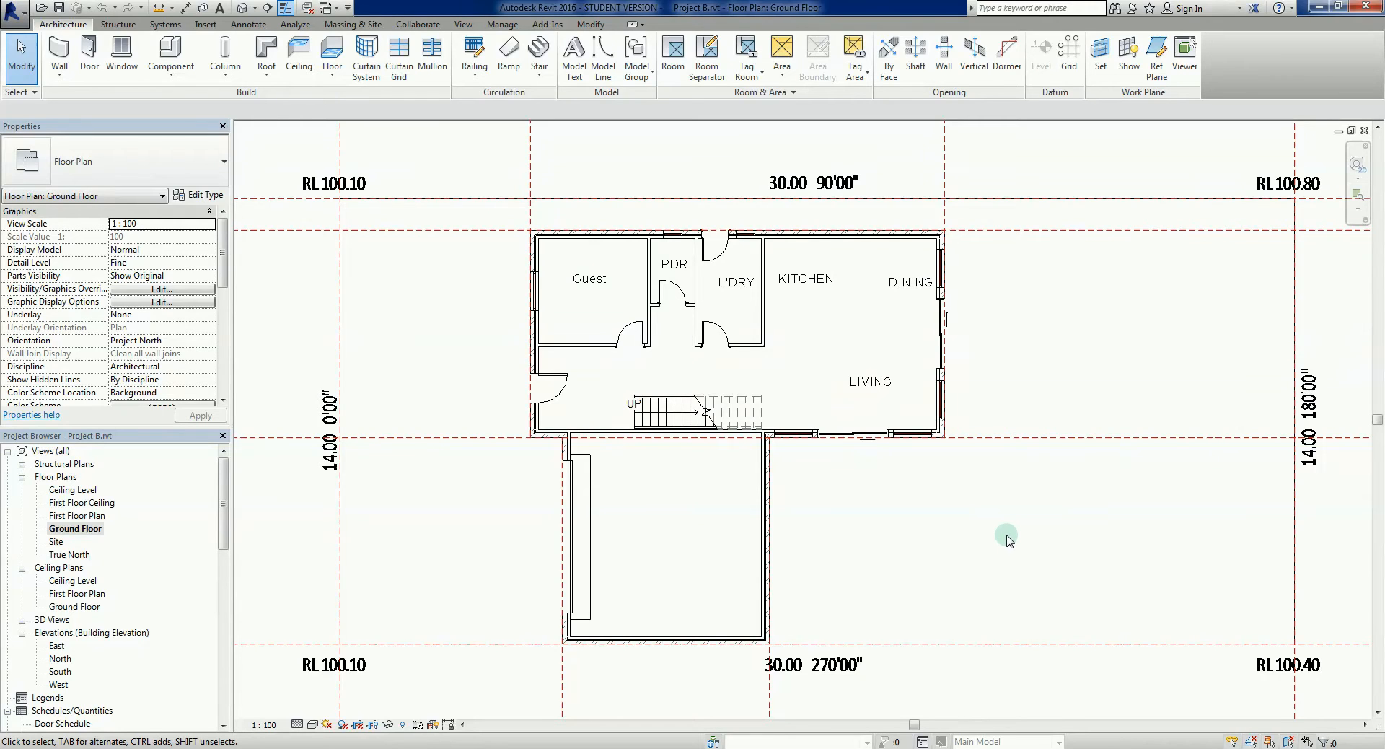
mouse_move(1008, 544)
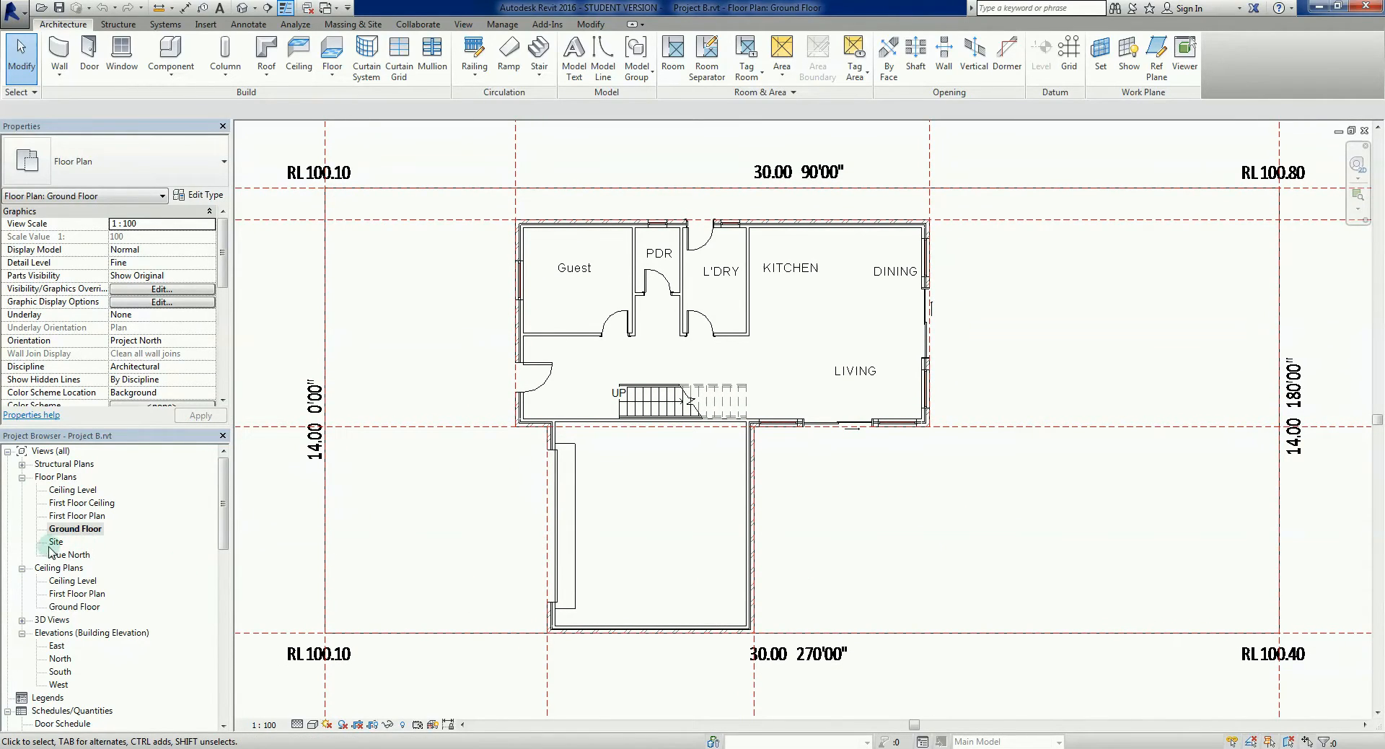
click(55, 541)
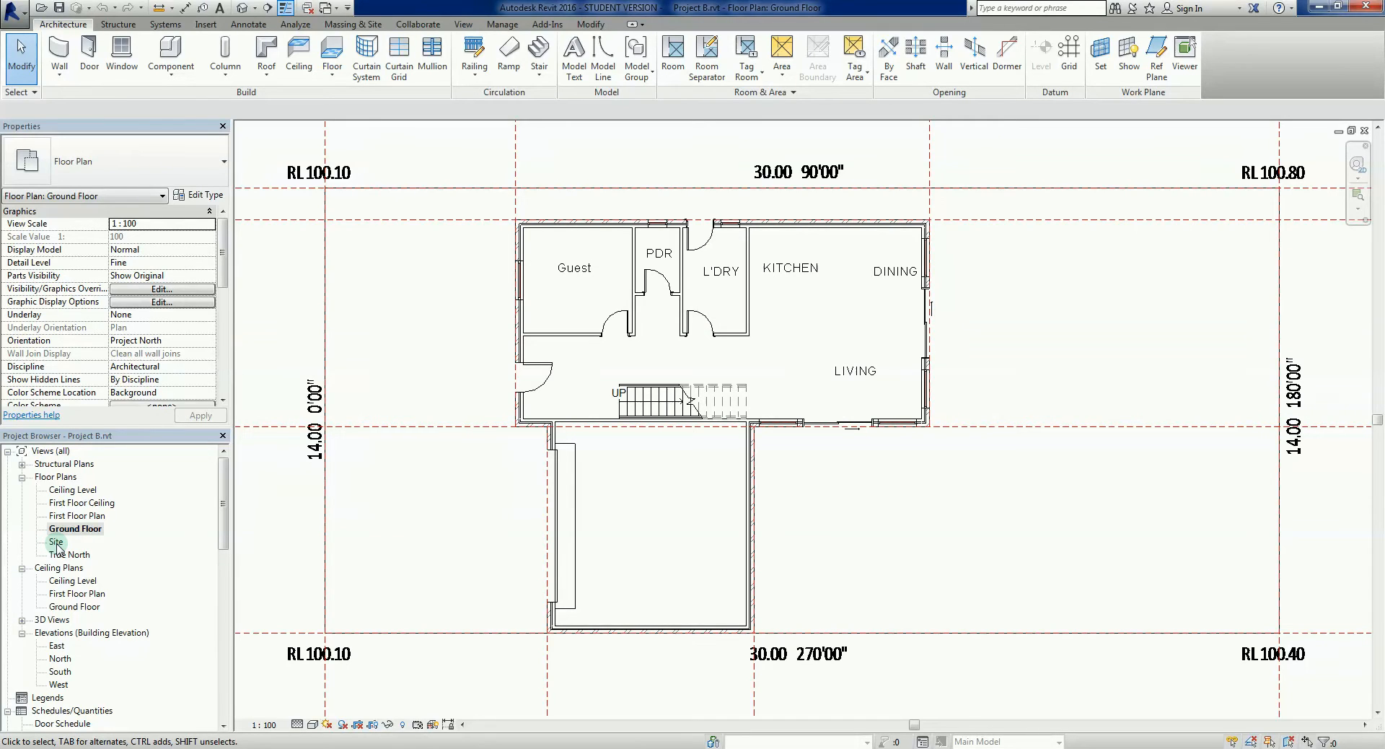
double_click(57, 542)
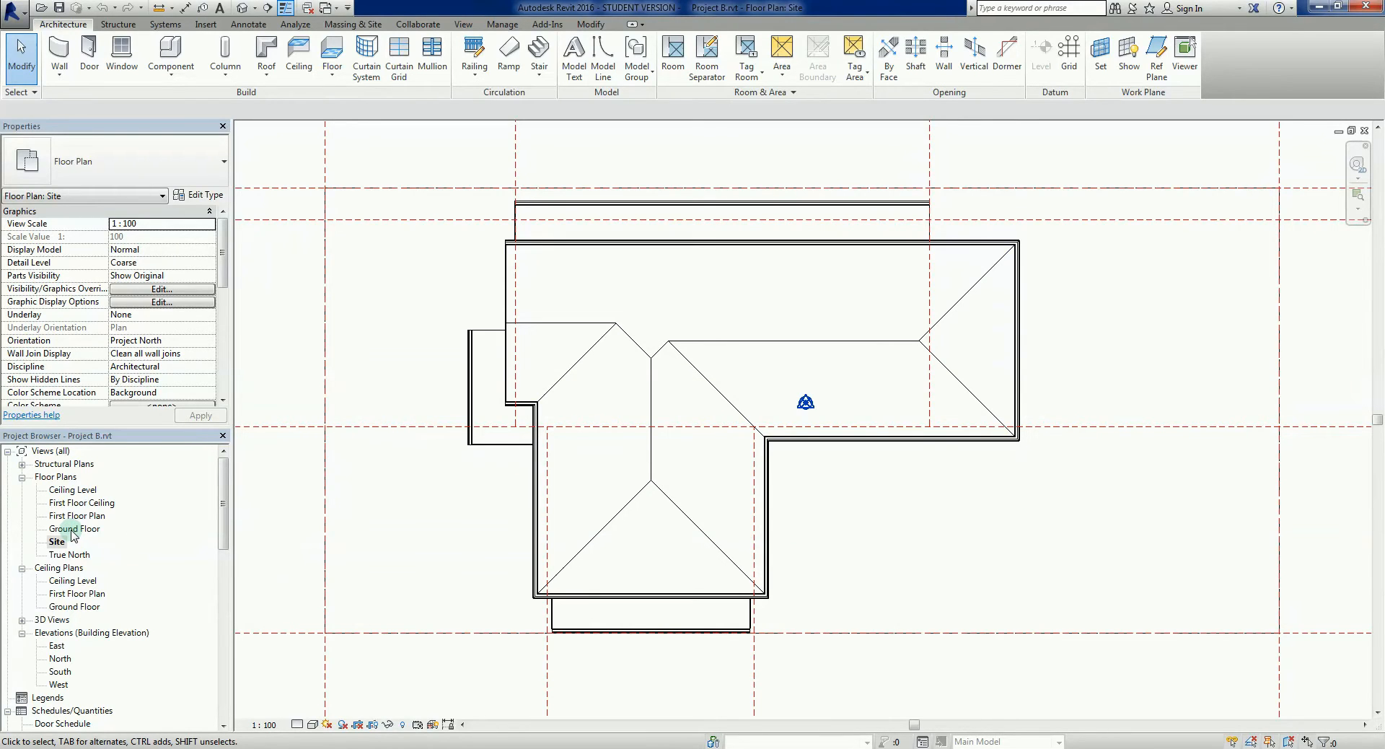
double_click(75, 528)
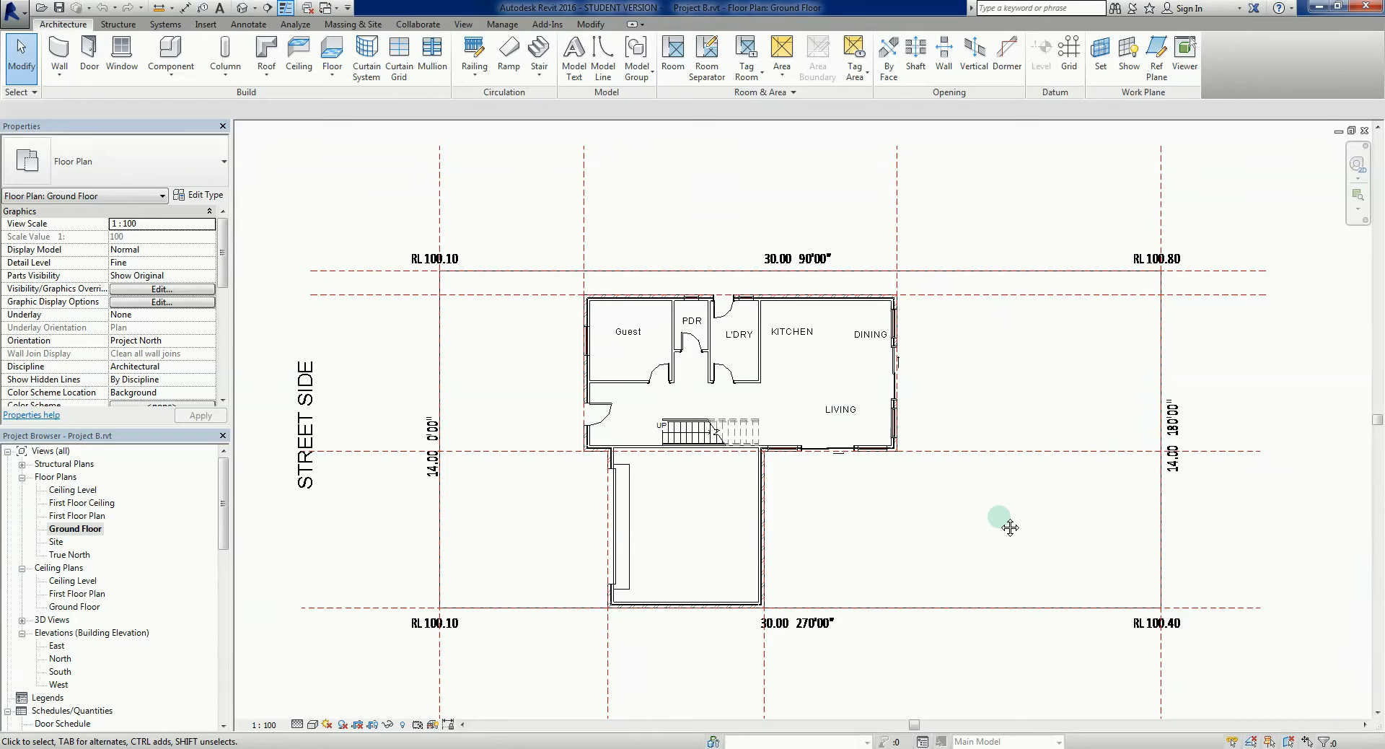
mouse_move(372, 241)
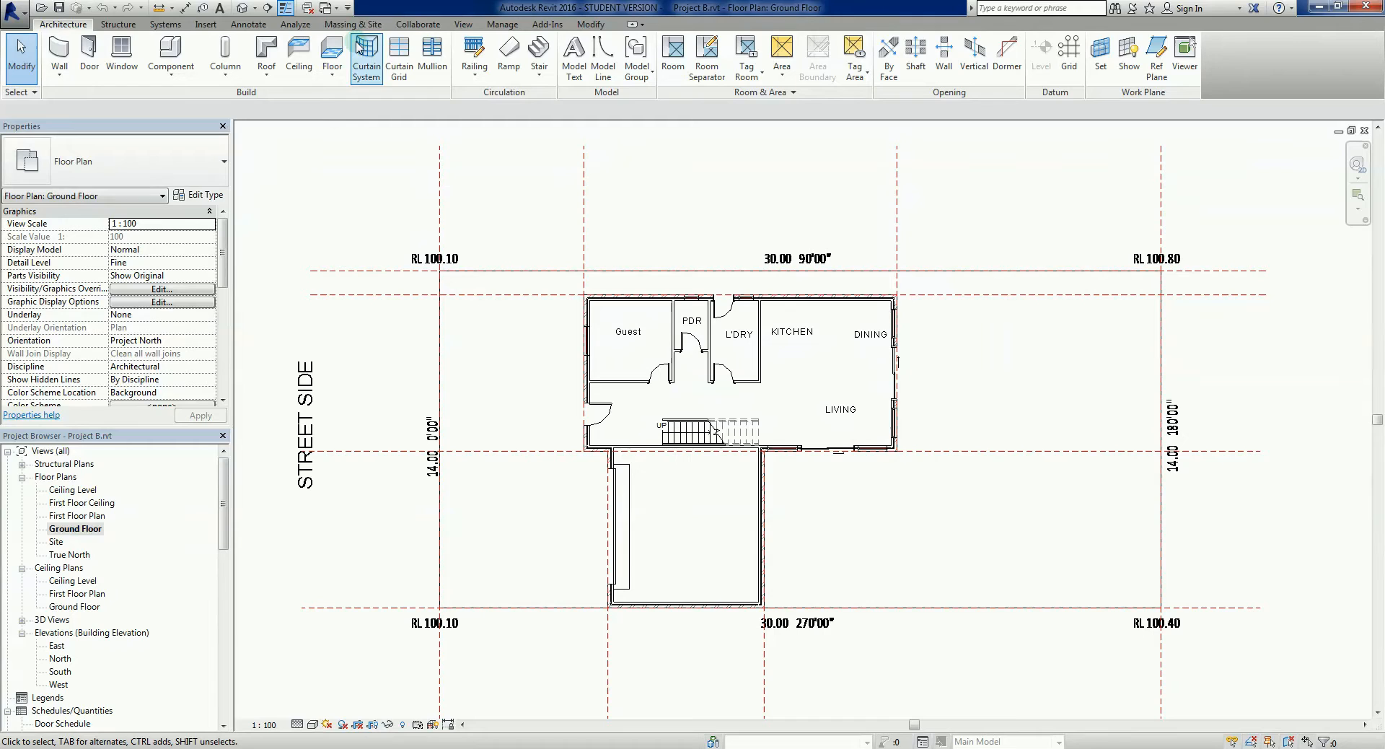
- Show the Massing & Site ribbon tools for toposurfaces and building pads
click(352, 24)
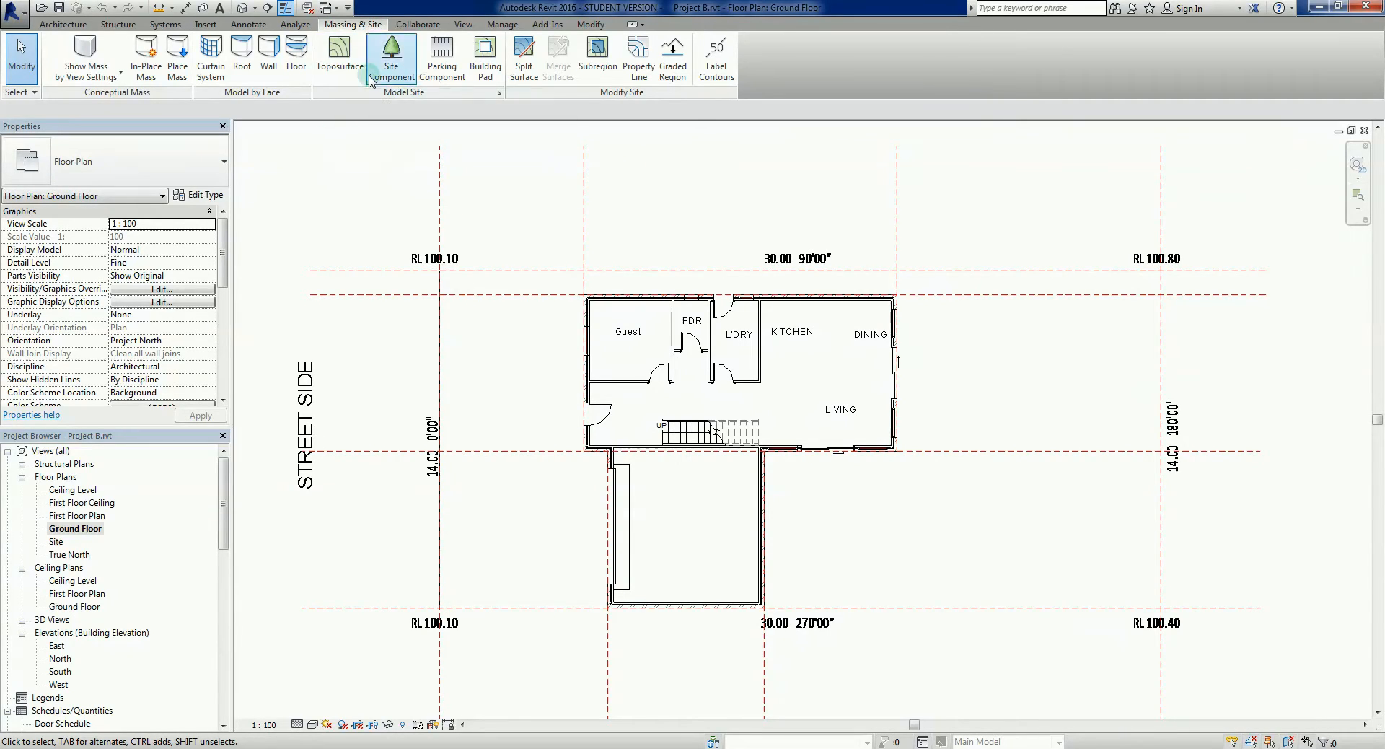
mouse_move(502, 23)
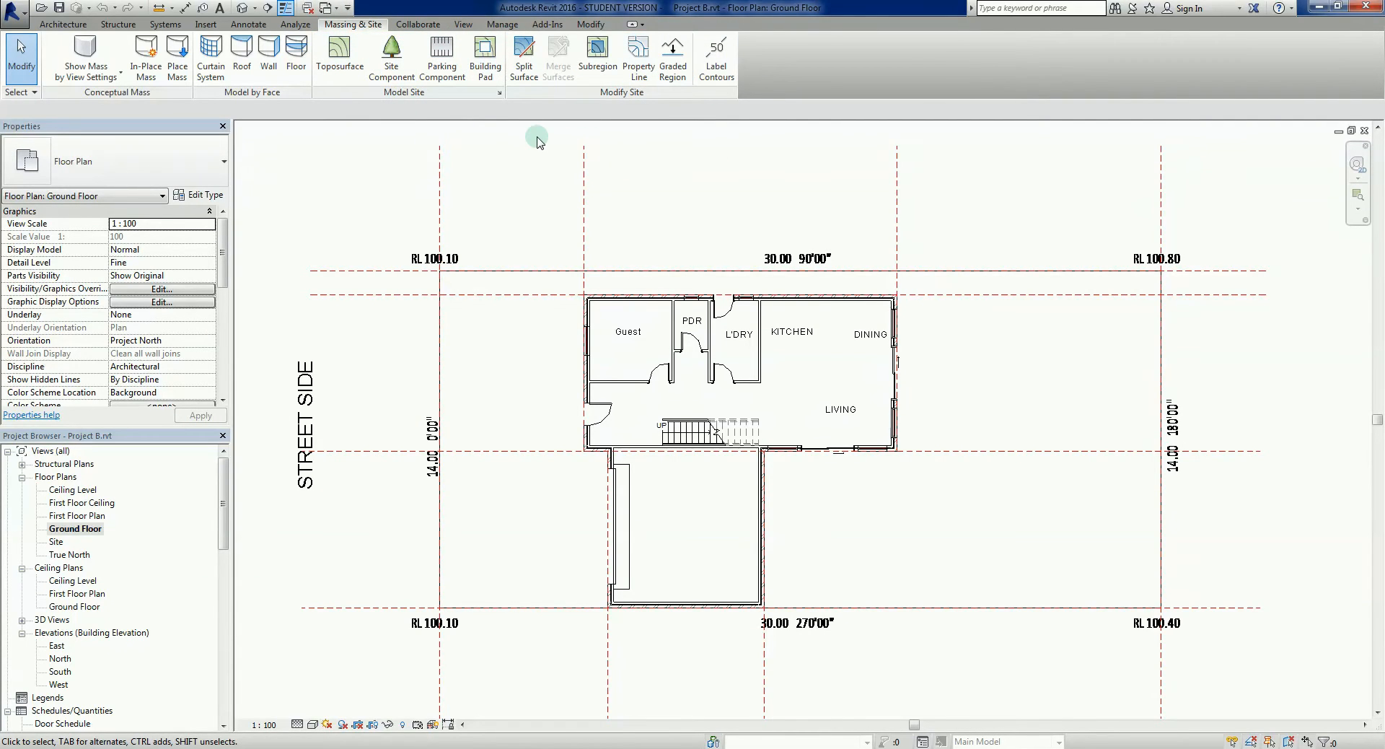
mouse_move(472, 113)
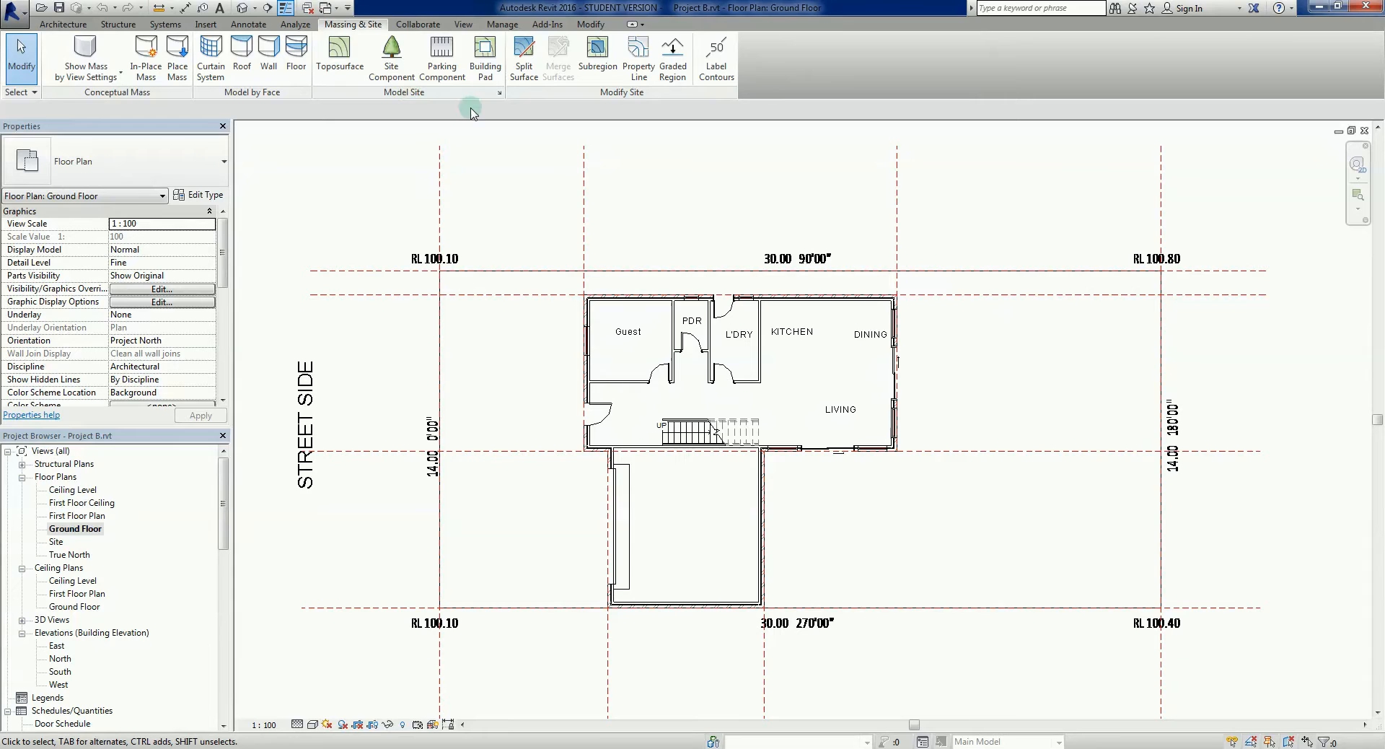
mouse_move(484, 55)
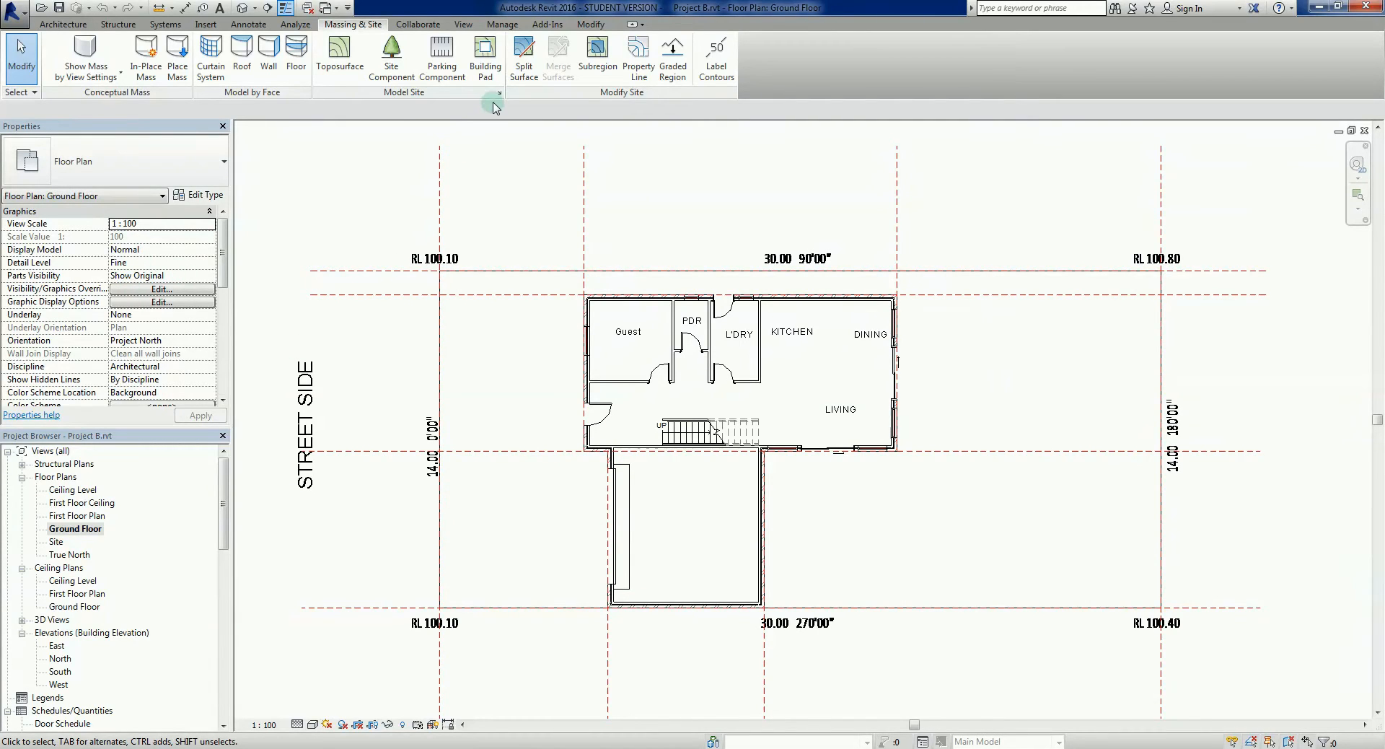
mouse_move(952, 543)
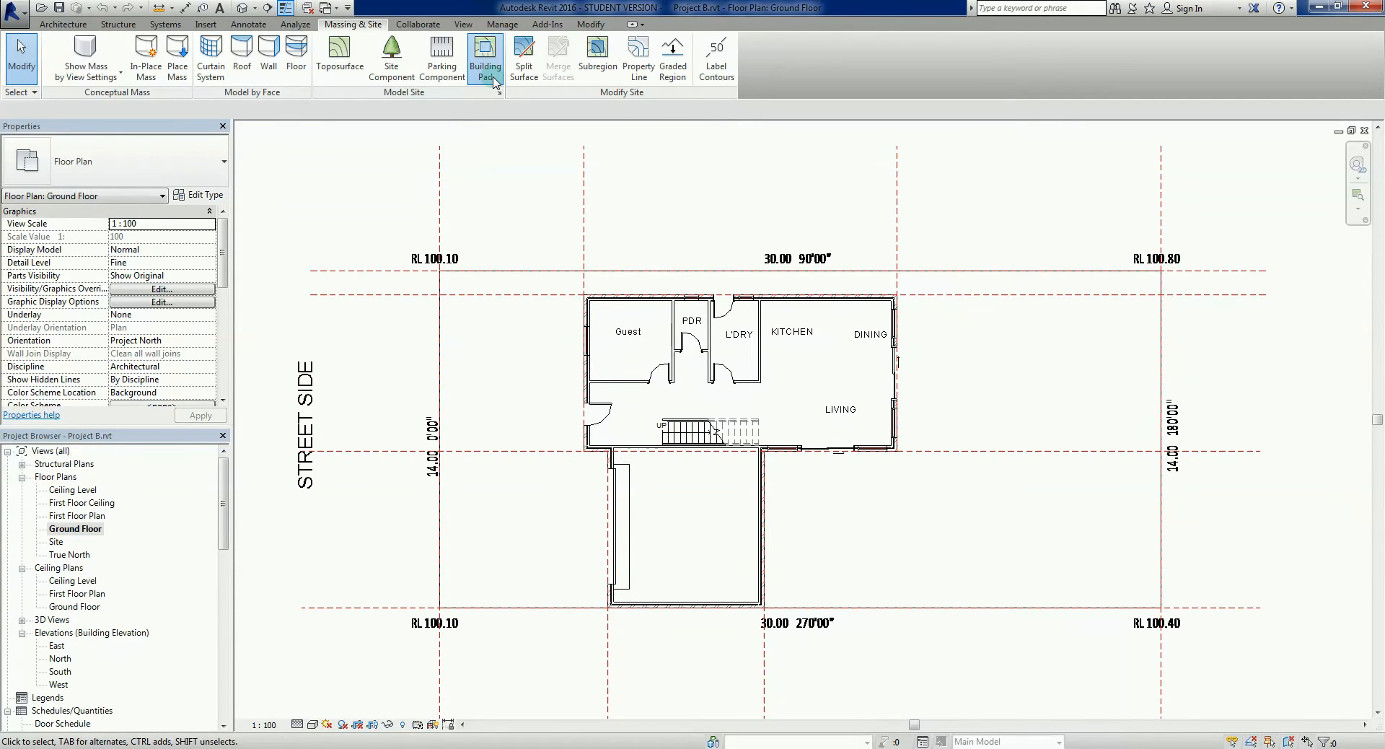
- Sketch a rectangular building pad boundary right of the garage and finish it
click(484, 53)
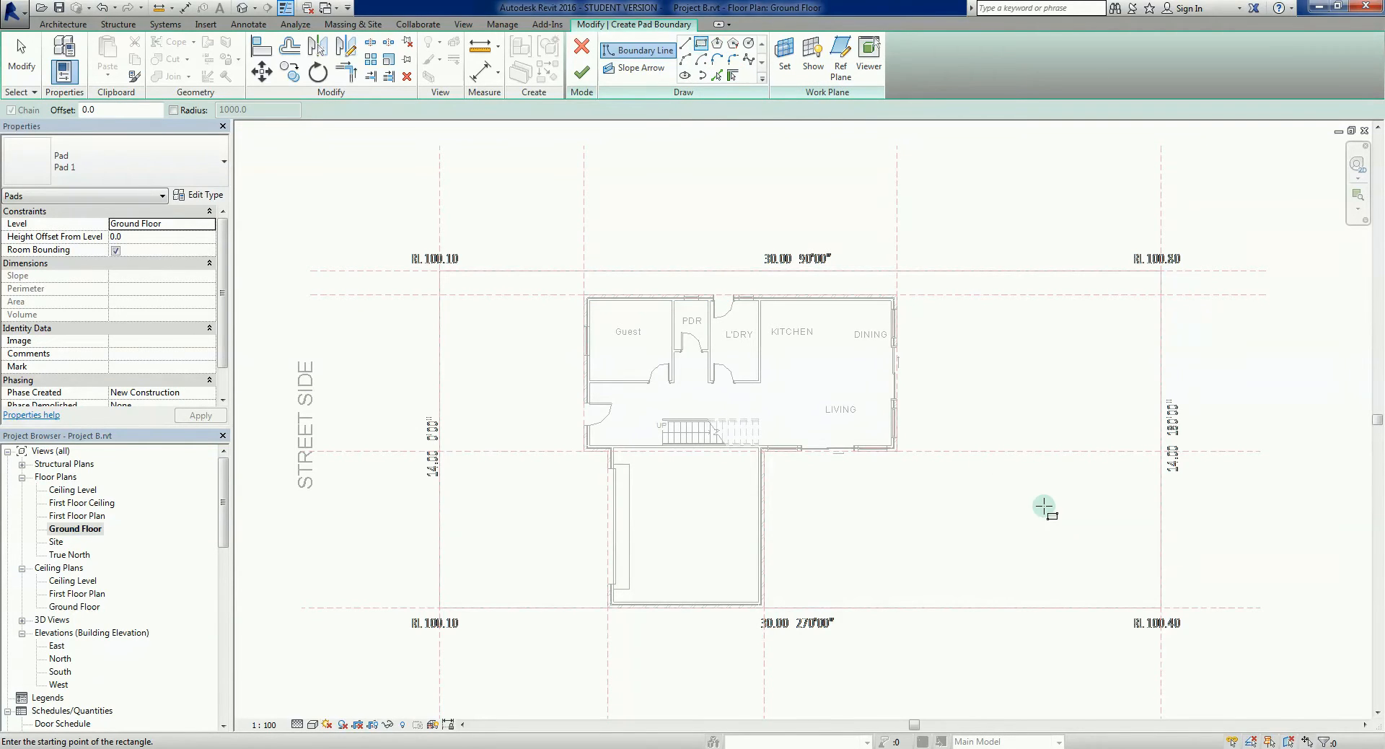
drag(1046, 506, 1142, 589)
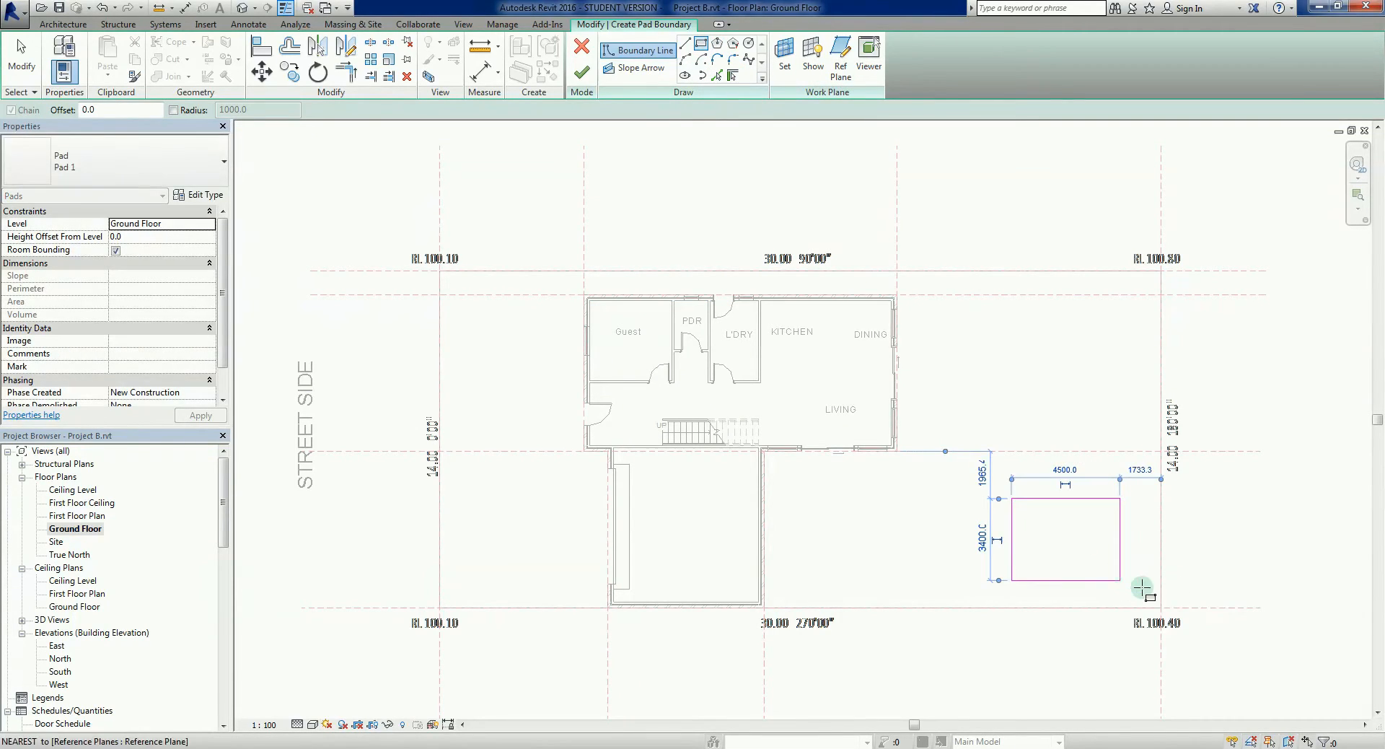
mouse_move(1252, 572)
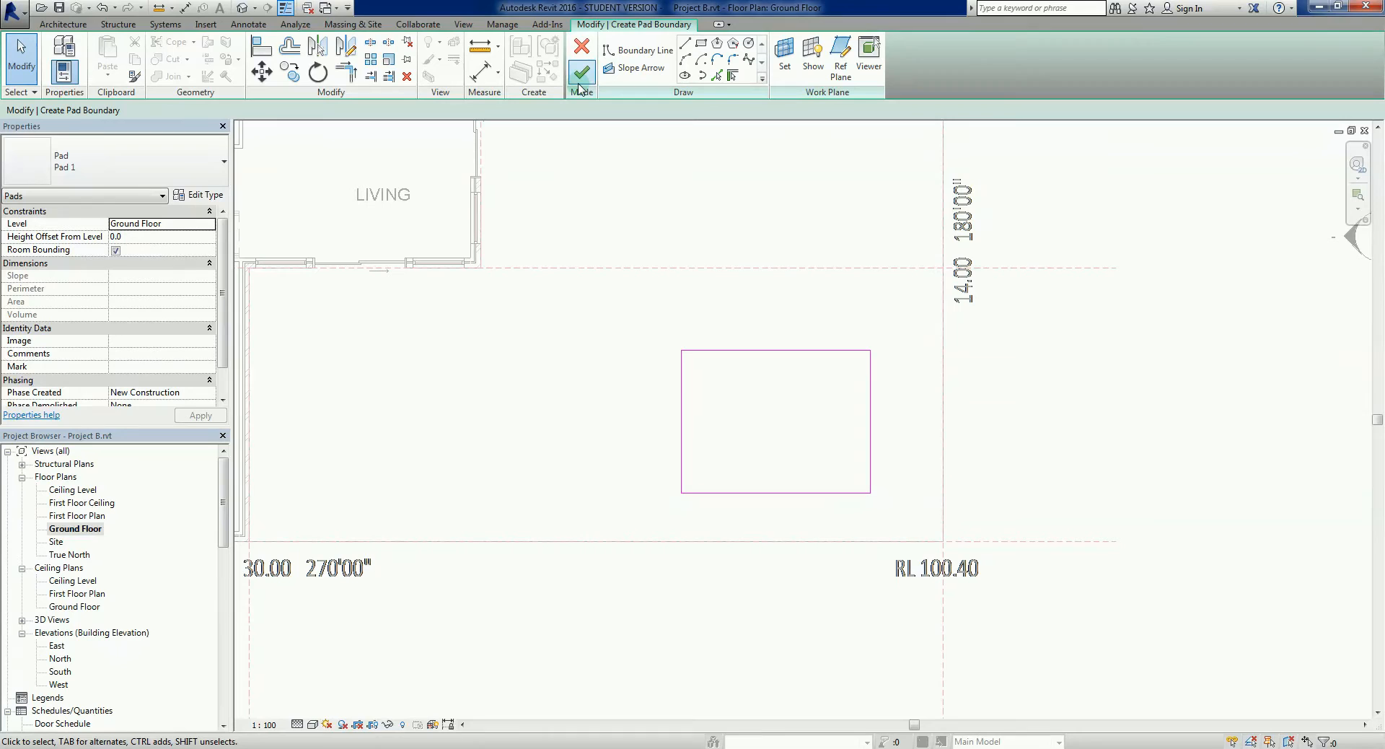
mouse_move(580, 74)
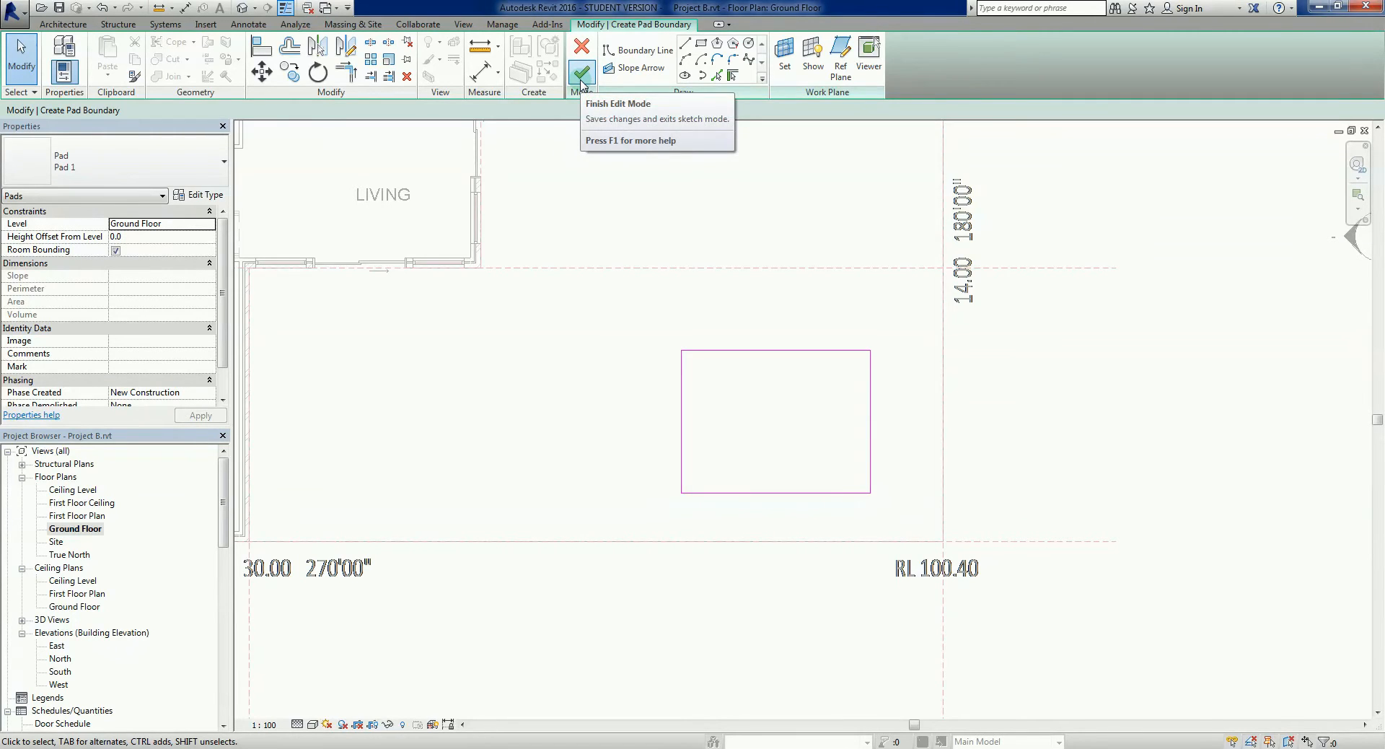
click(582, 68)
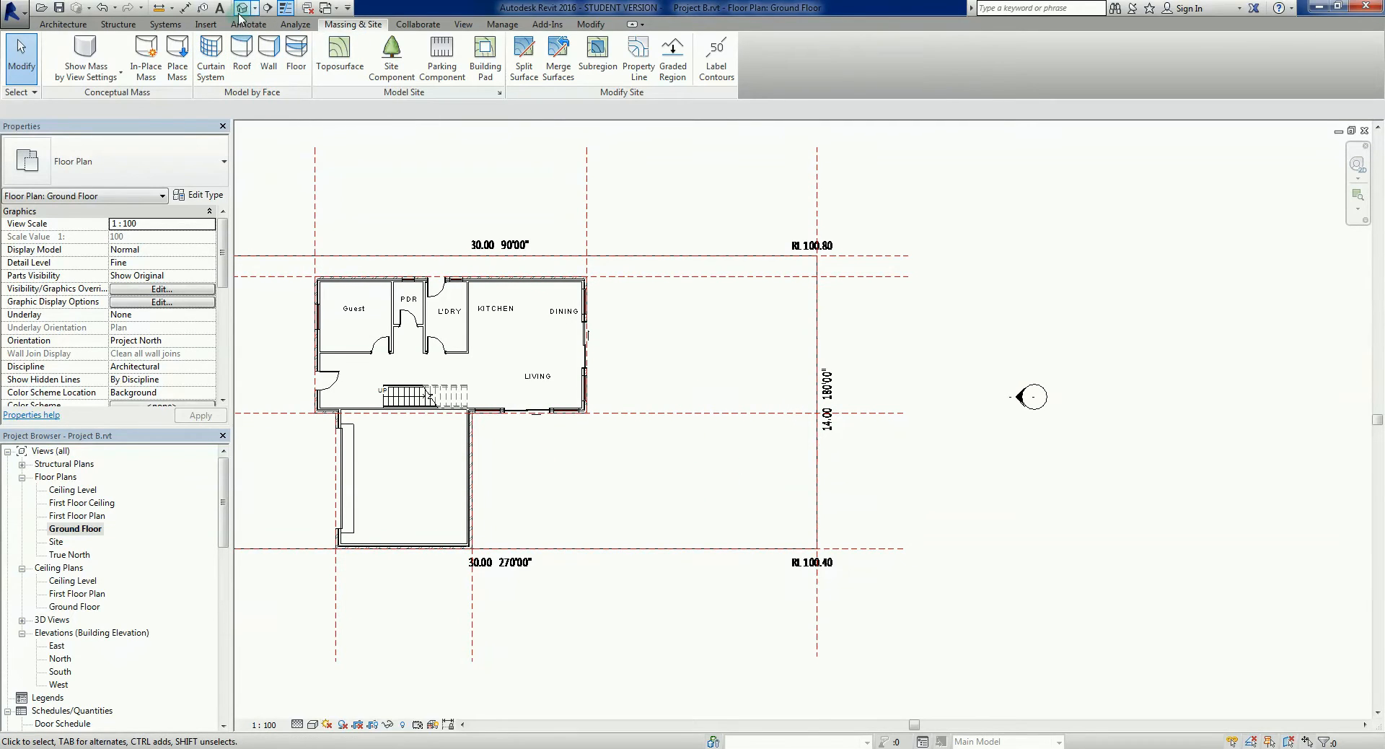
mouse_move(242, 7)
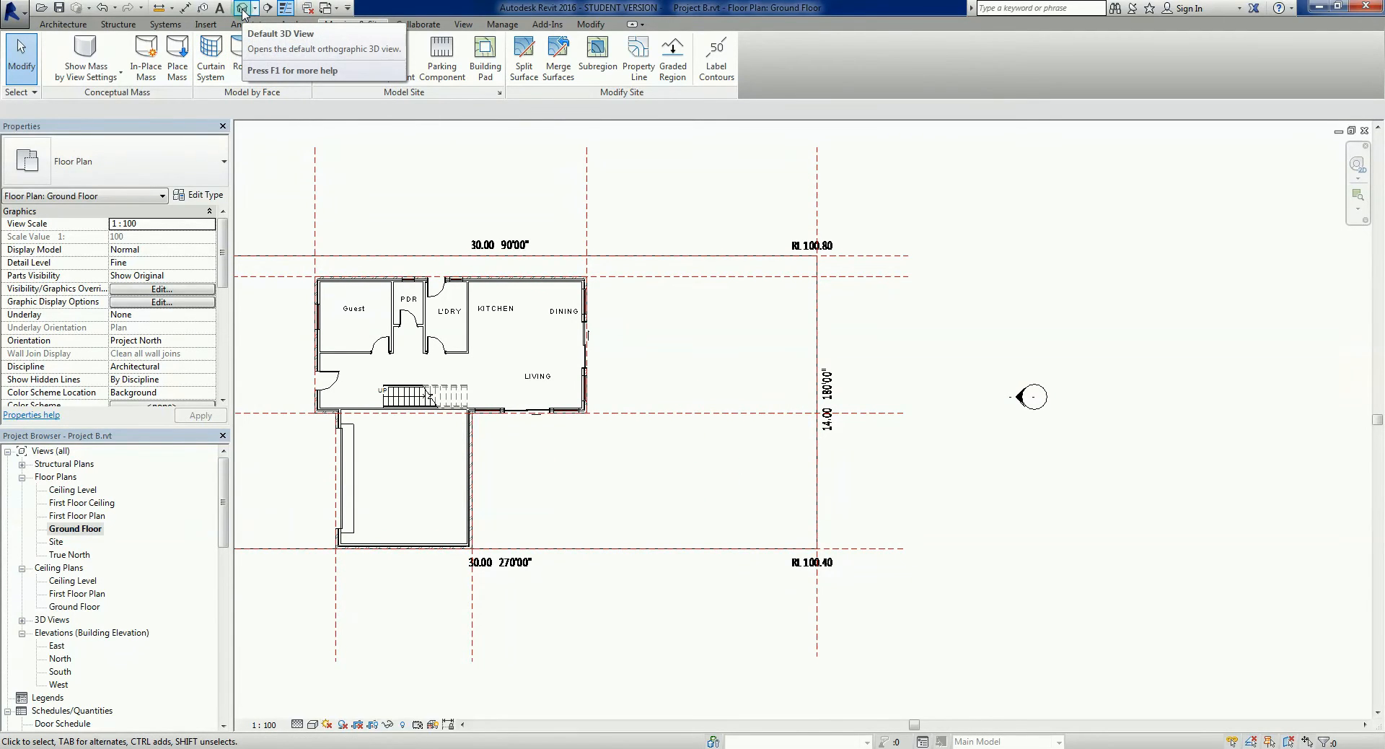
- Open the default 3D view and orbit around the house and the recessed pad
click(243, 7)
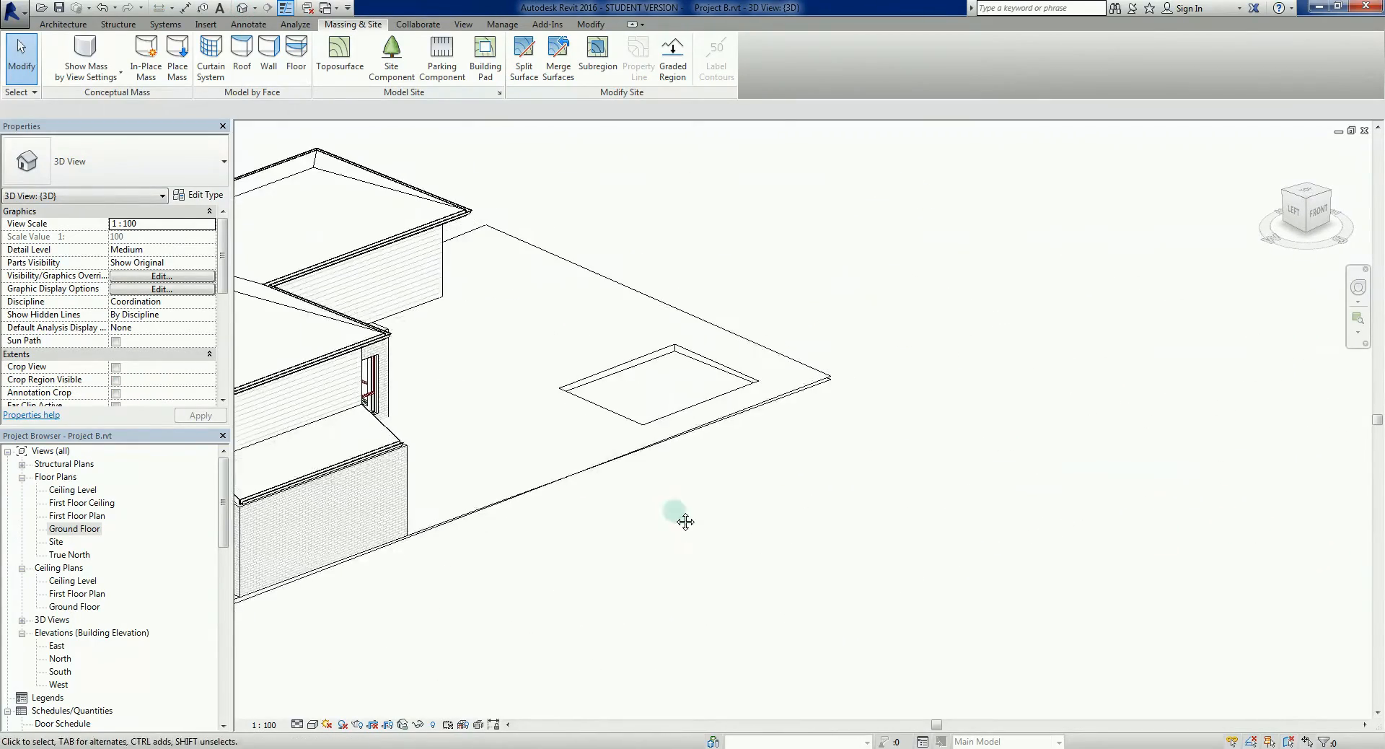
drag(676, 517, 869, 465)
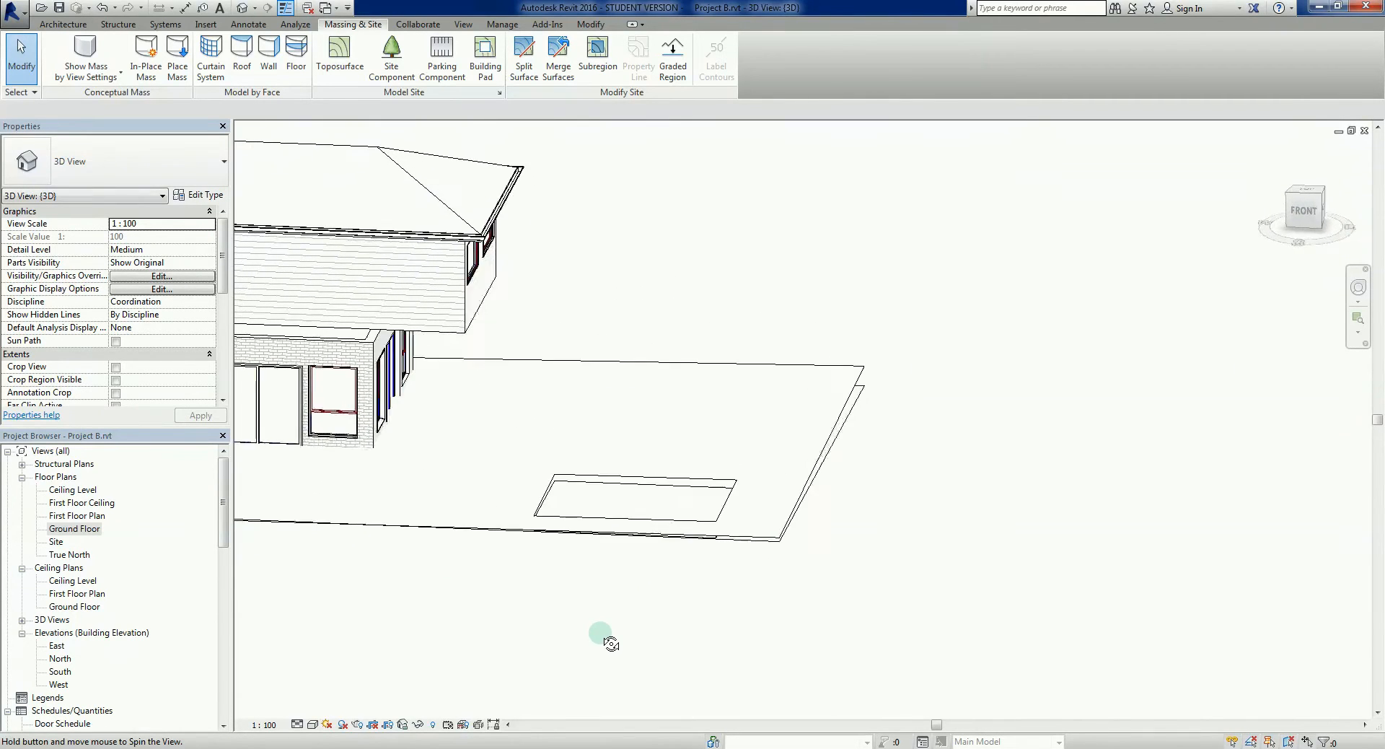
drag(601, 636, 698, 446)
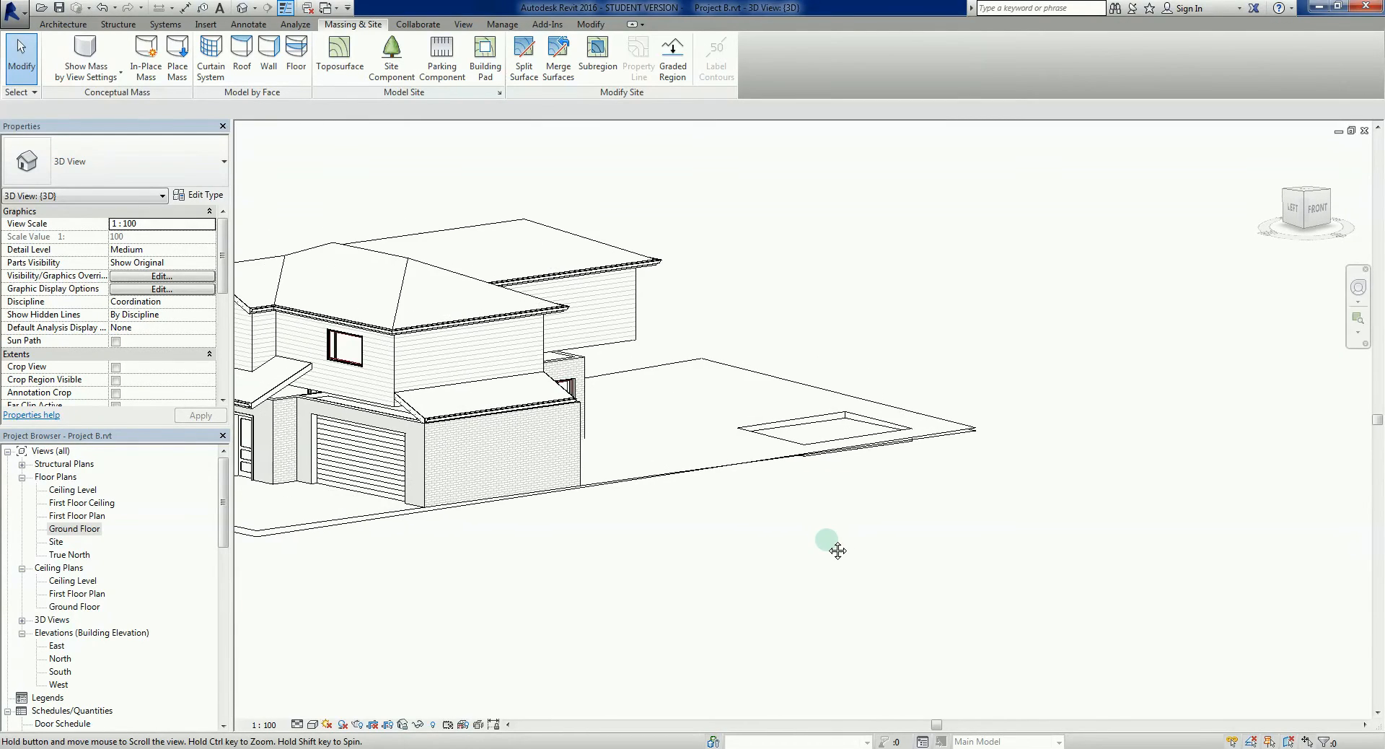
drag(826, 538, 707, 475)
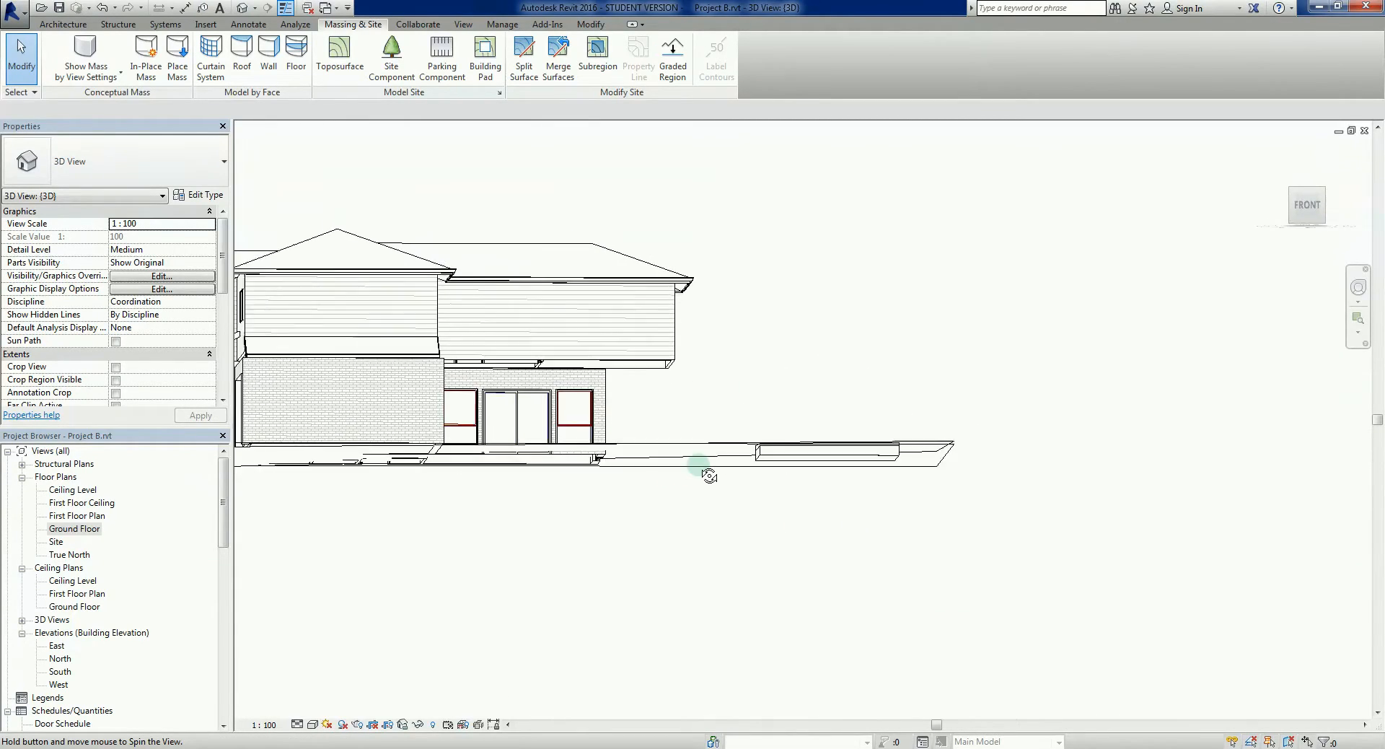
drag(707, 474, 895, 504)
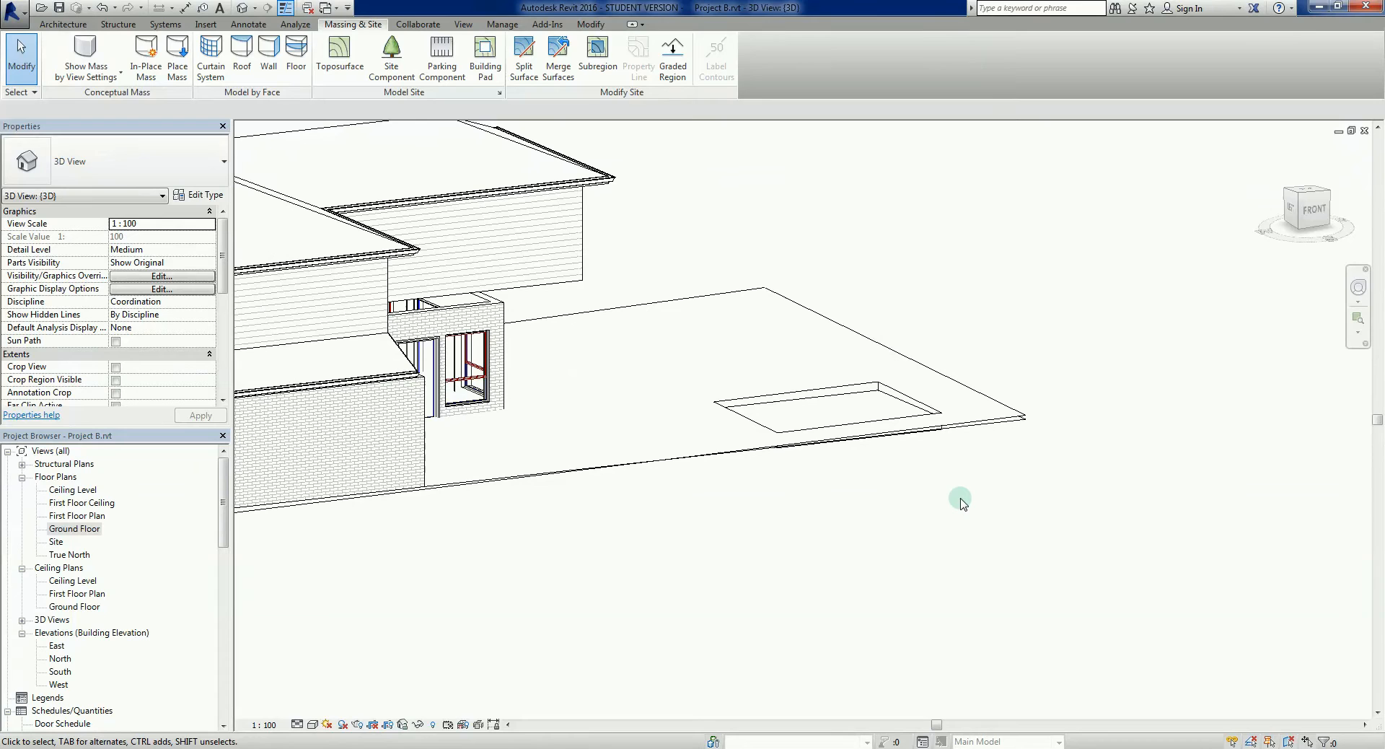
mouse_move(881, 520)
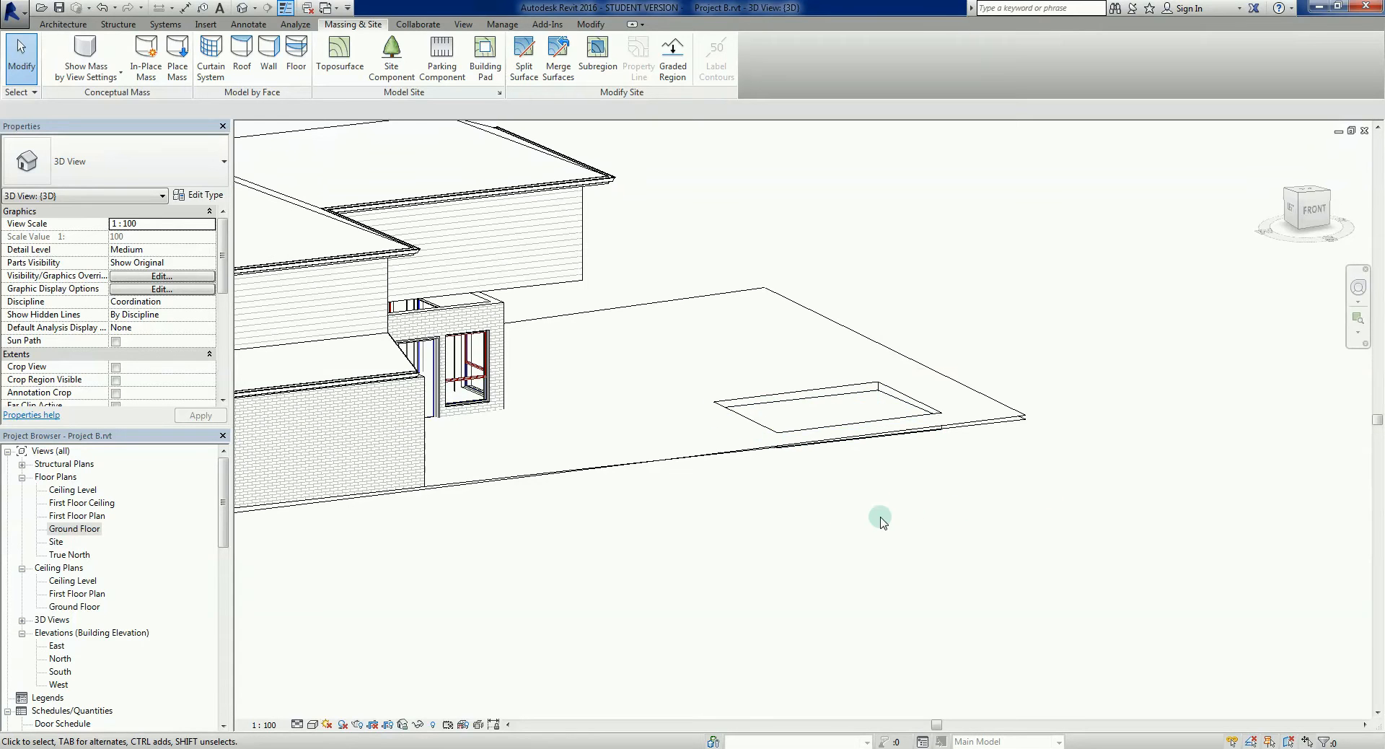
mouse_move(894, 506)
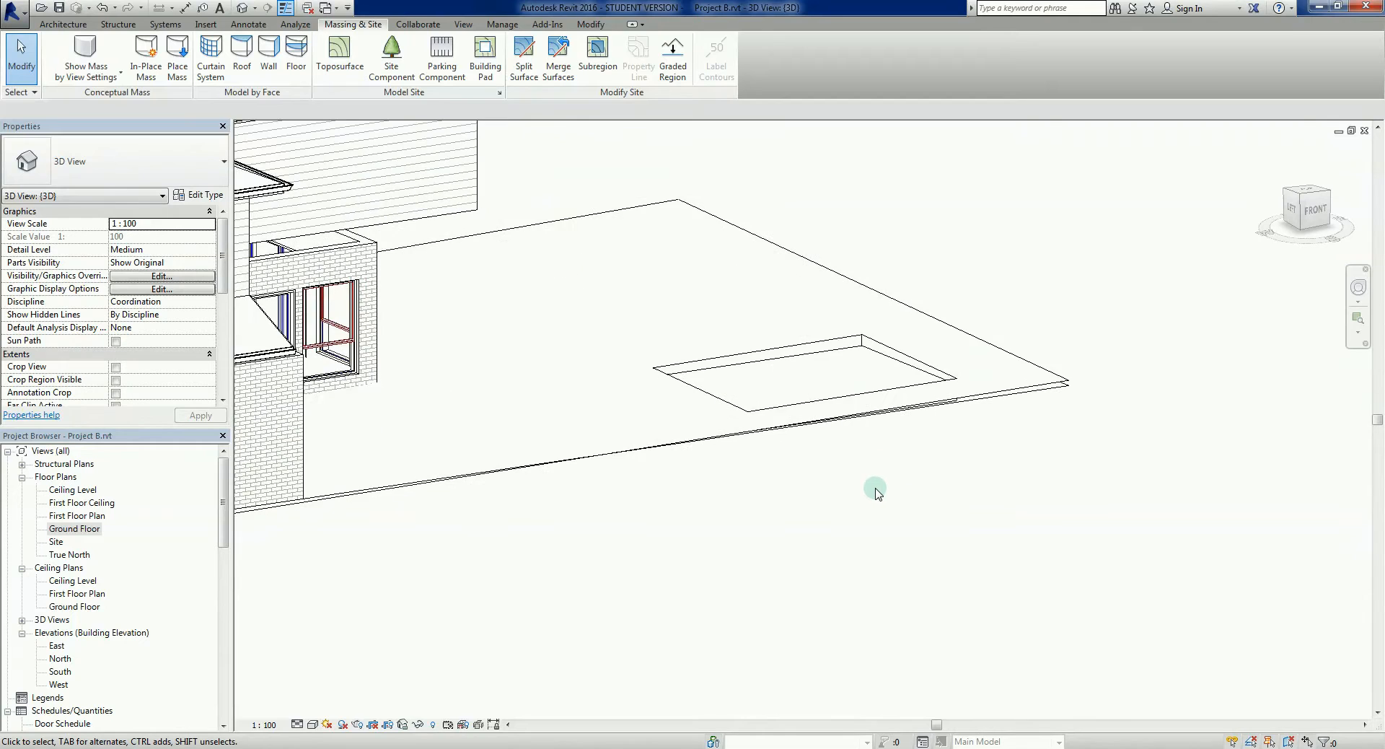
- Select the building pad and set its Height Offset From Level to 600.0
click(782, 393)
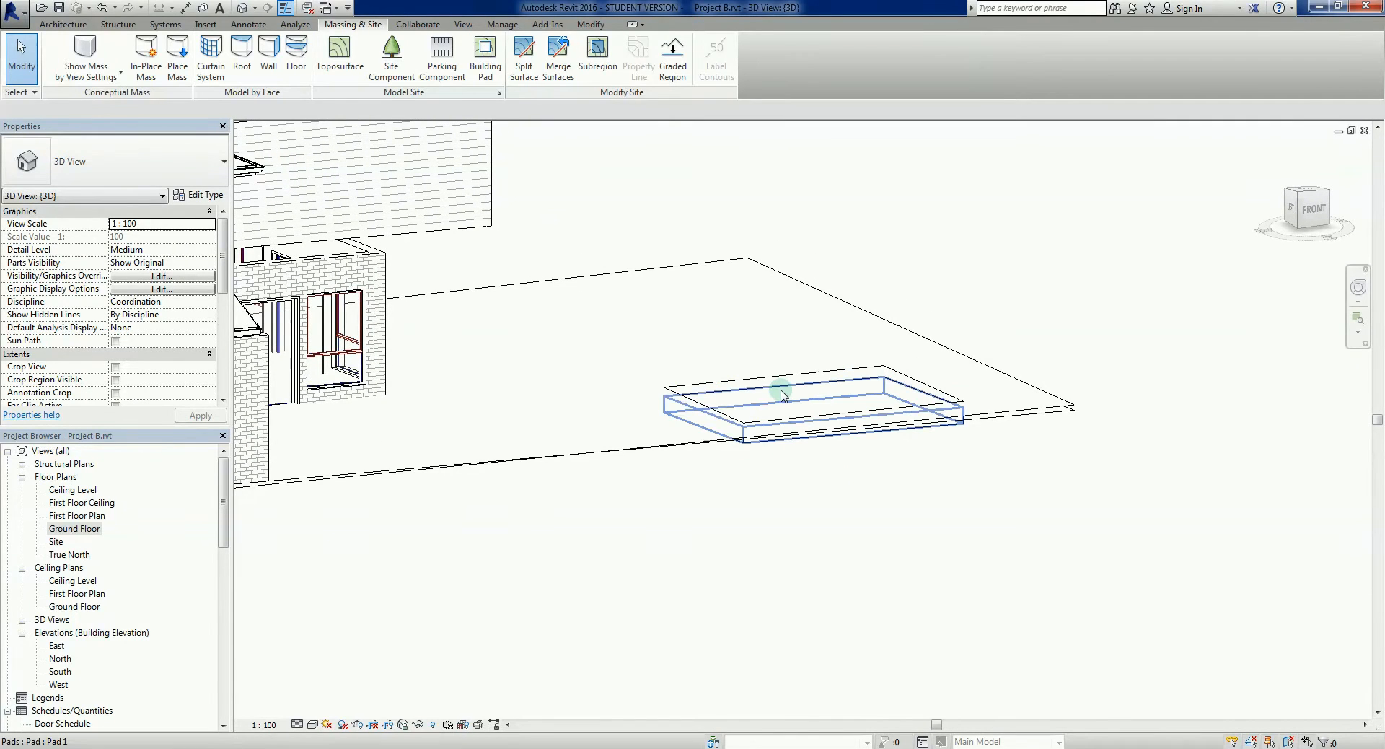
mouse_move(798, 394)
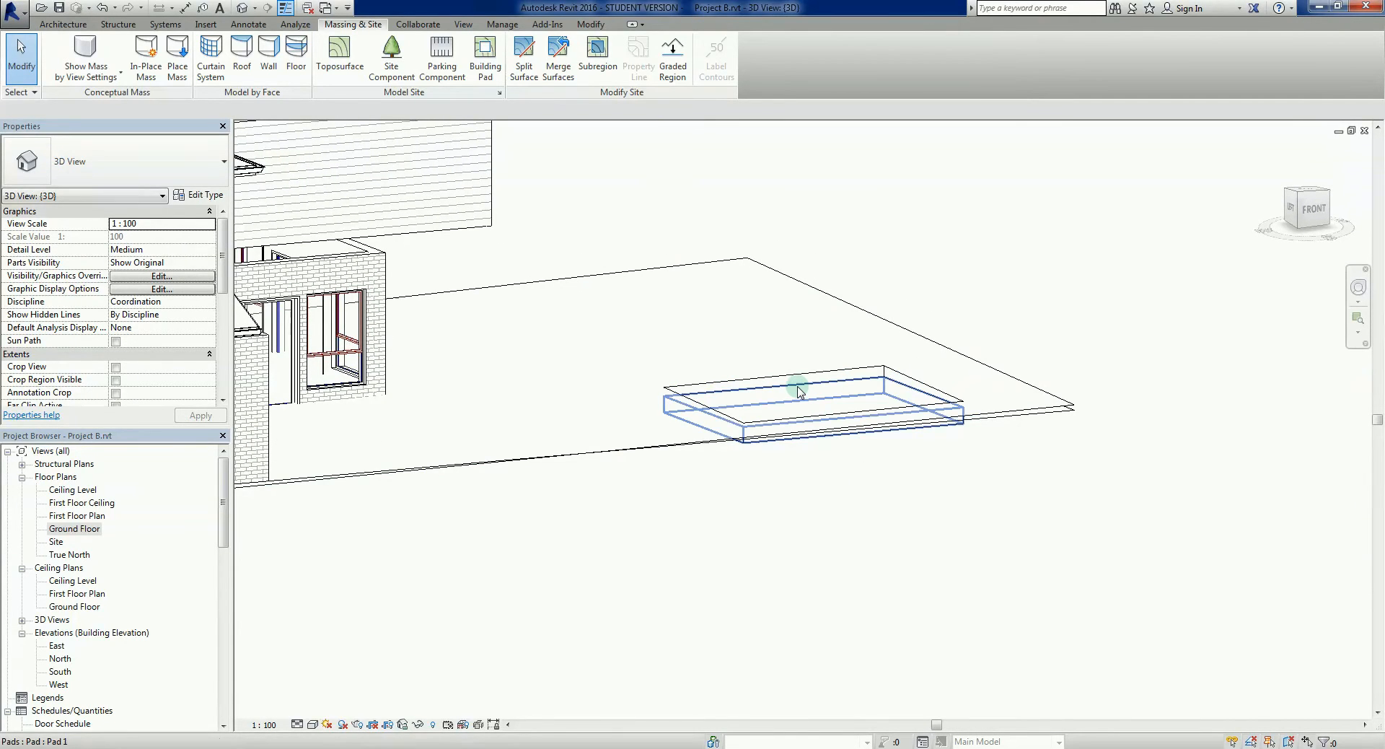
mouse_move(798, 390)
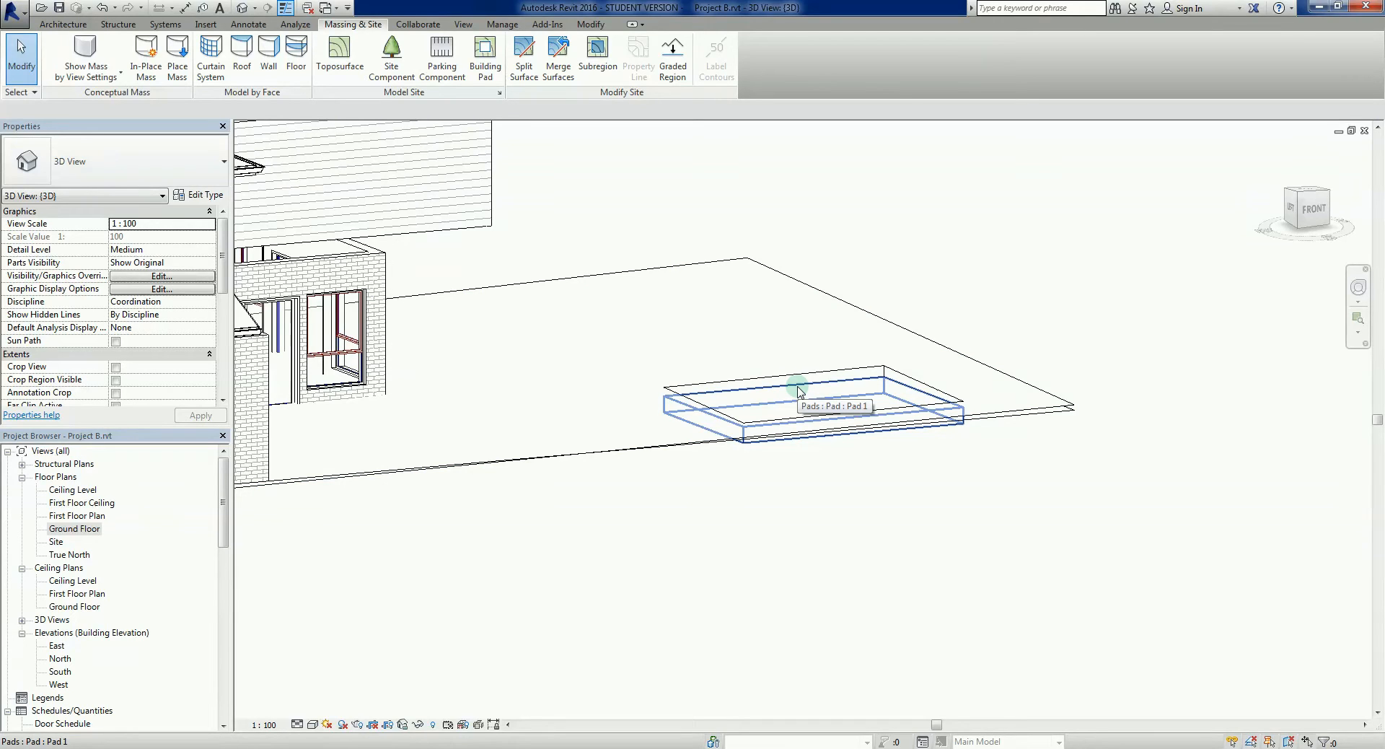
click(795, 401)
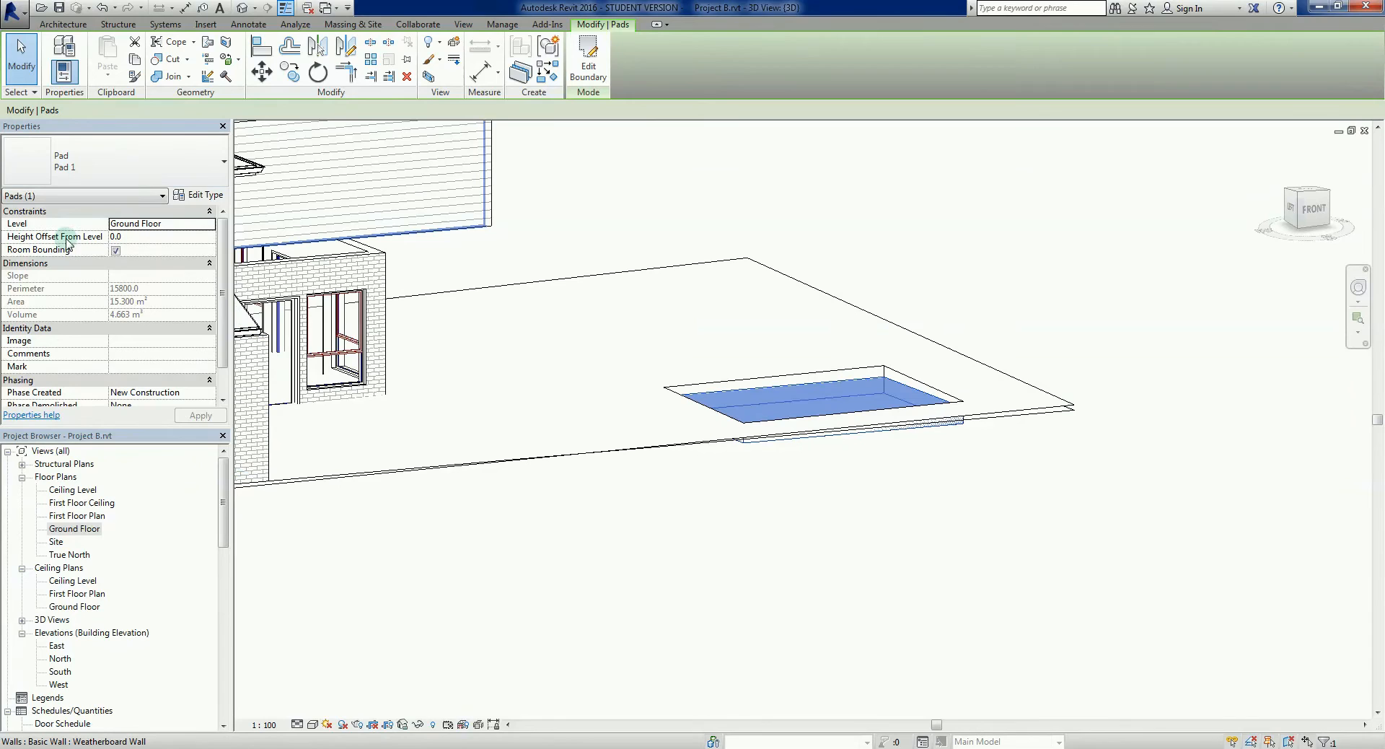
mouse_move(58, 237)
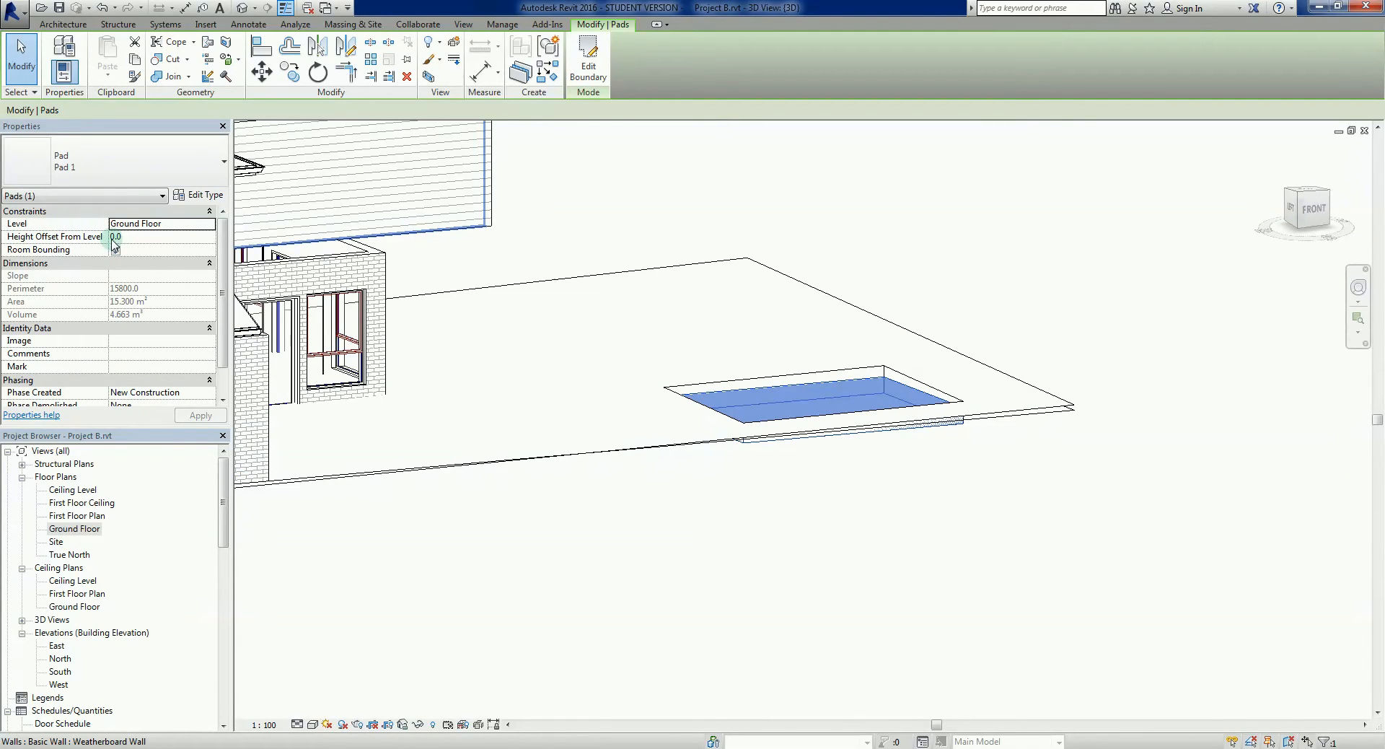
click(115, 249)
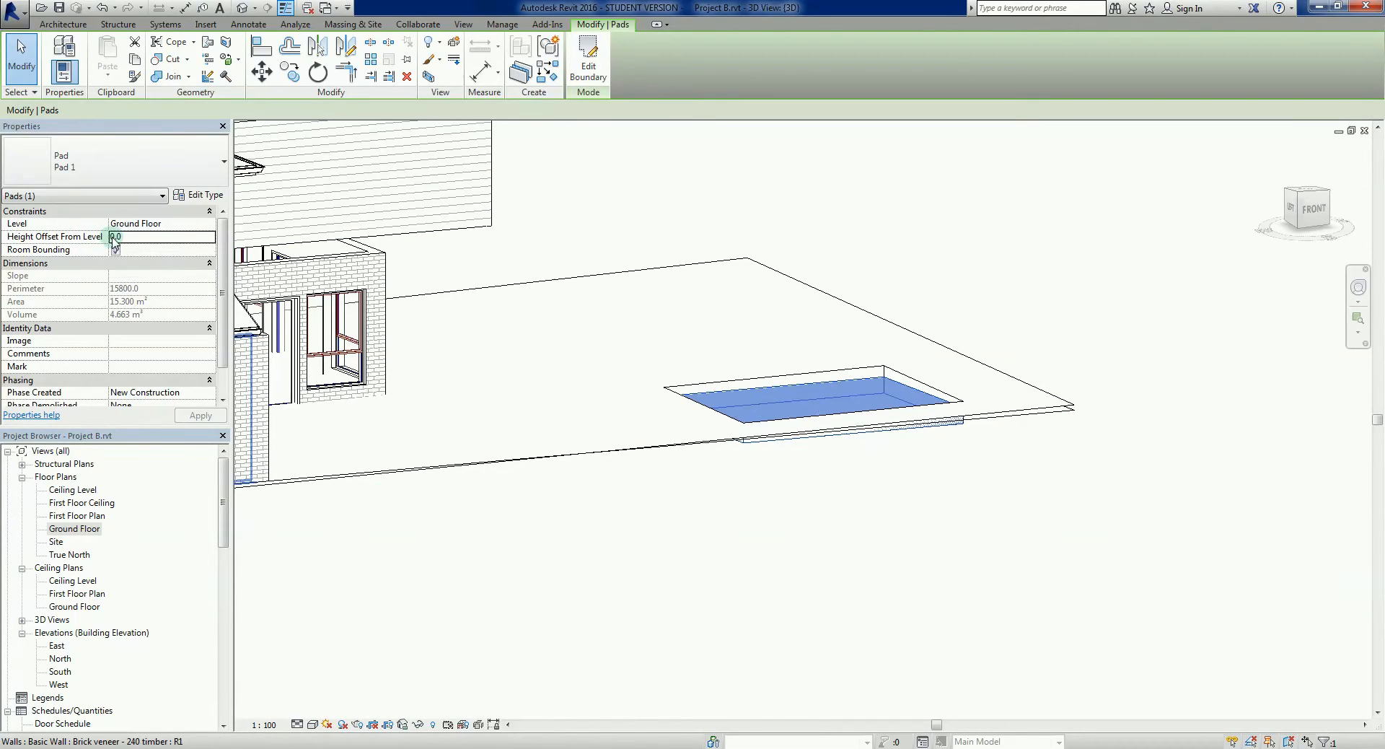
click(115, 250)
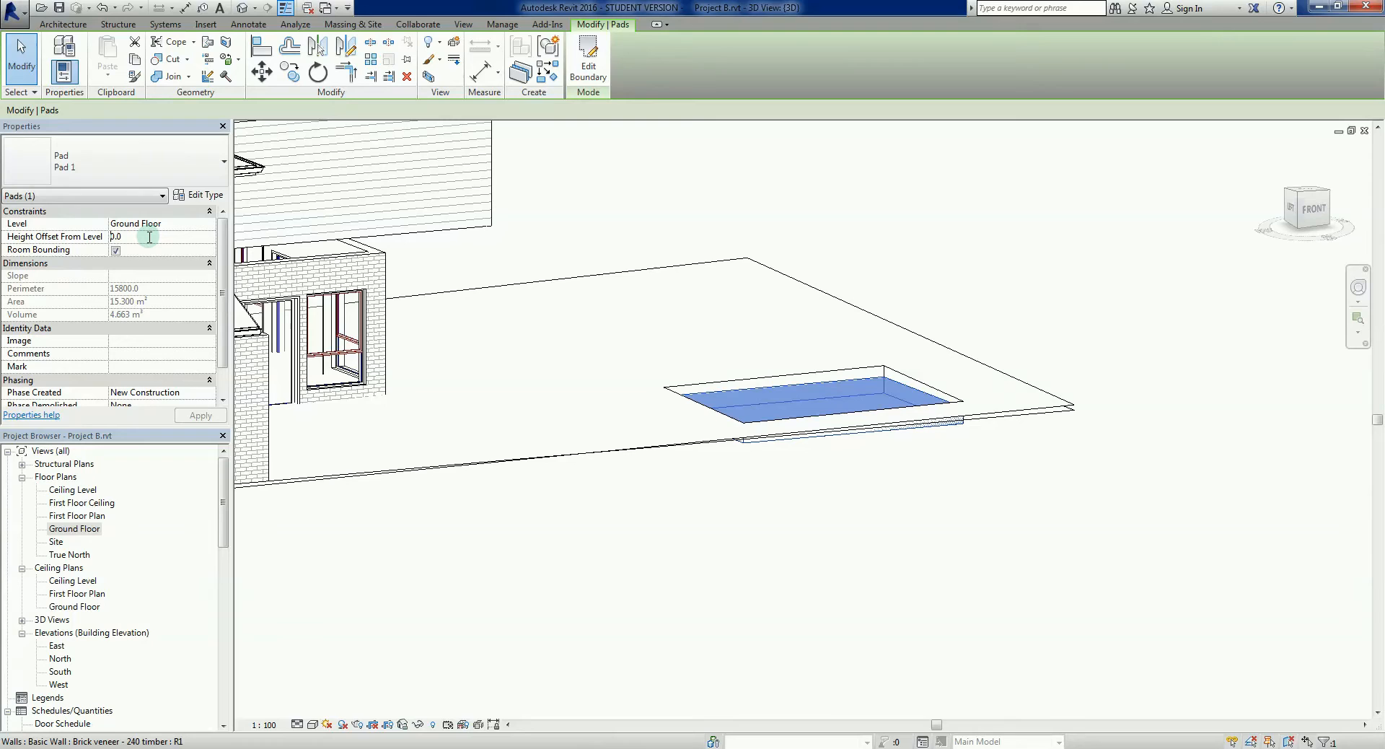
text(600.0)
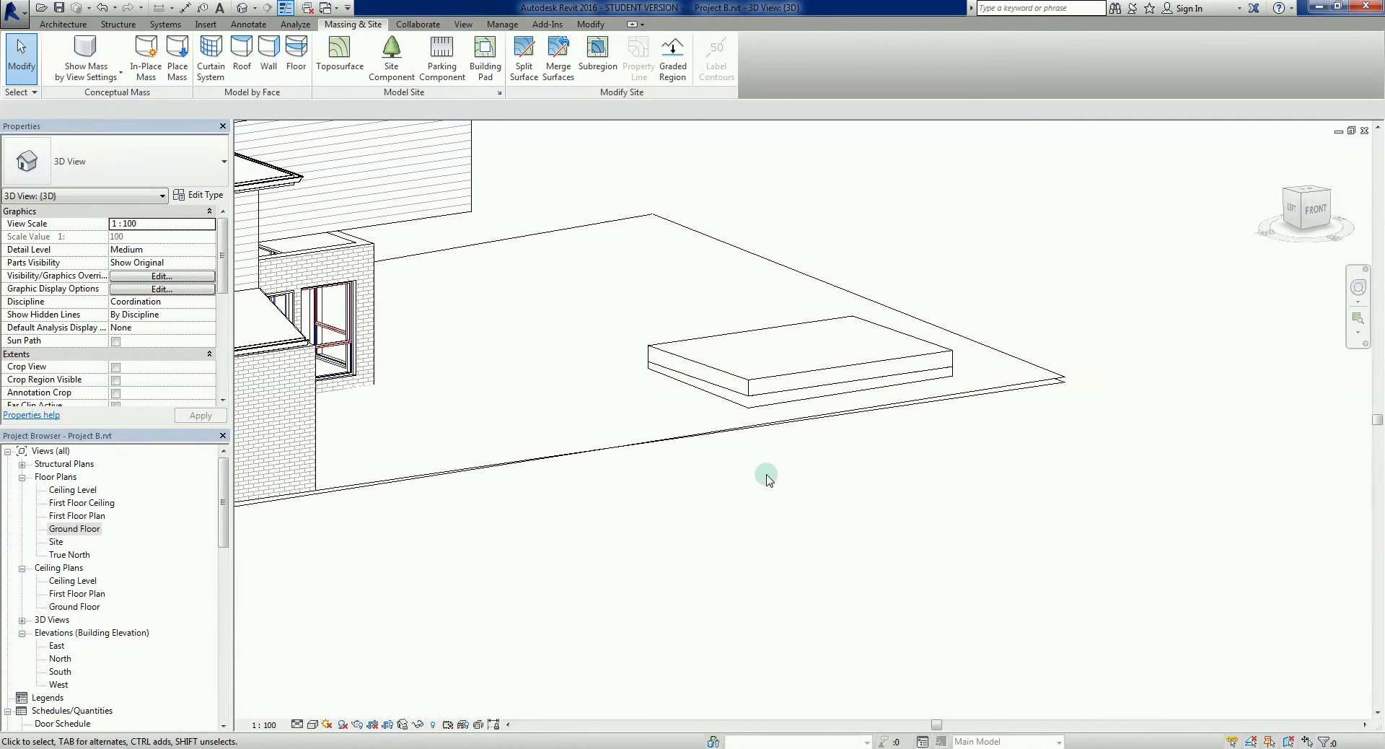
- Orbit the raised pad from the side, above and front, then return to Ground Floor
click(799, 353)
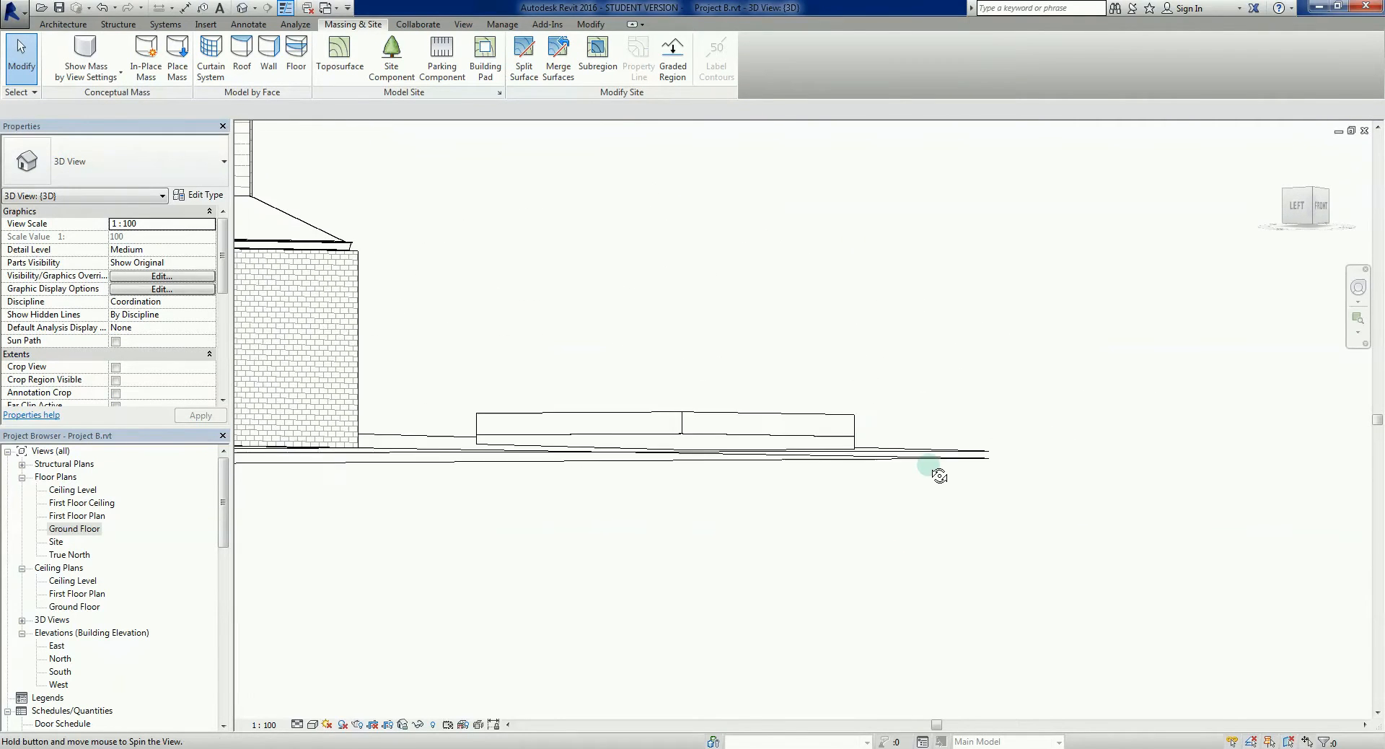
drag(940, 474, 737, 456)
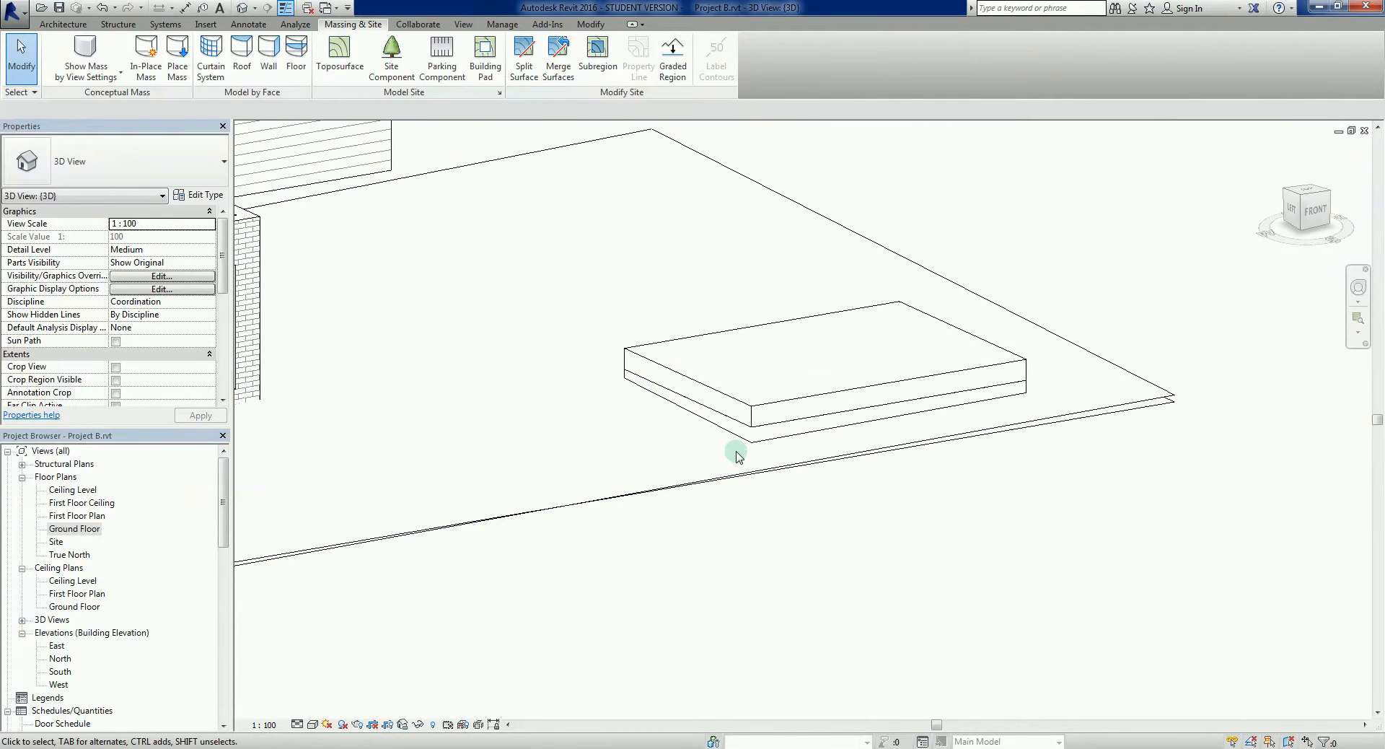
click(738, 446)
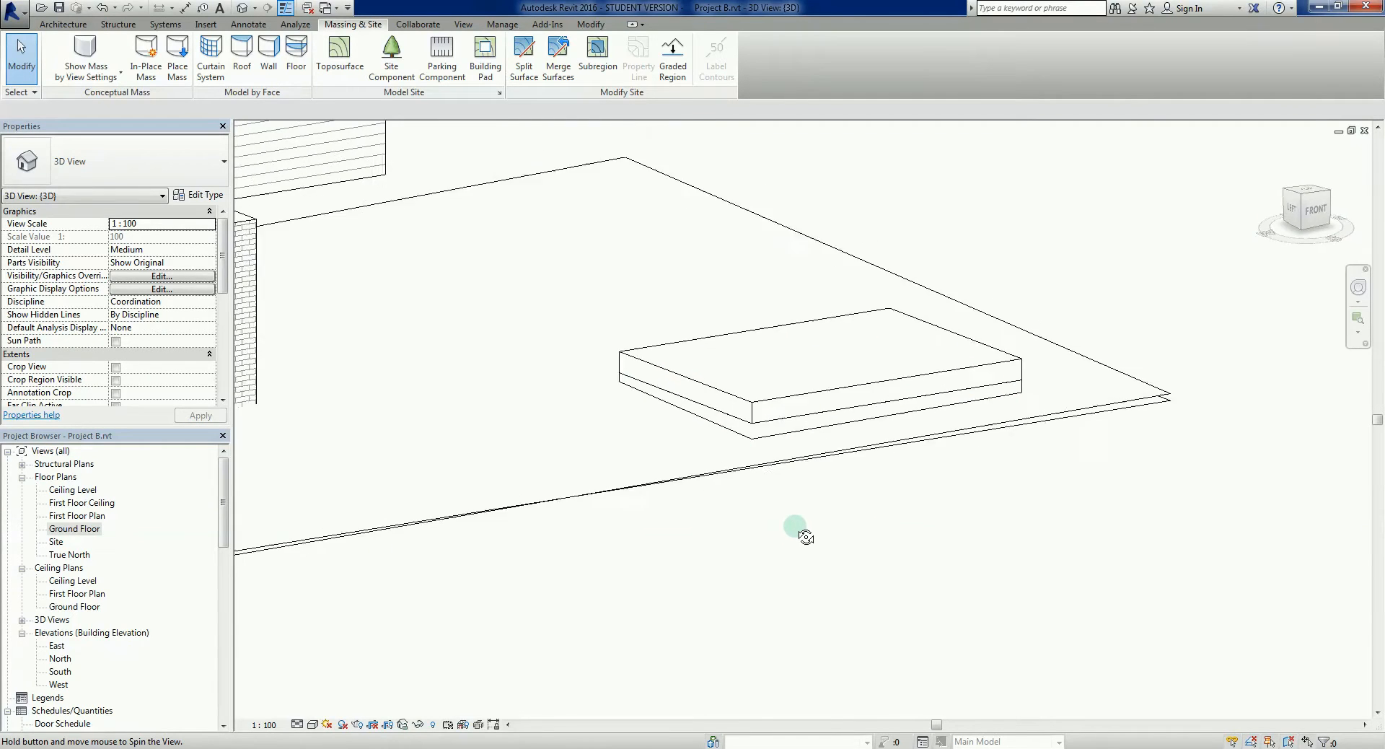
drag(796, 529, 707, 565)
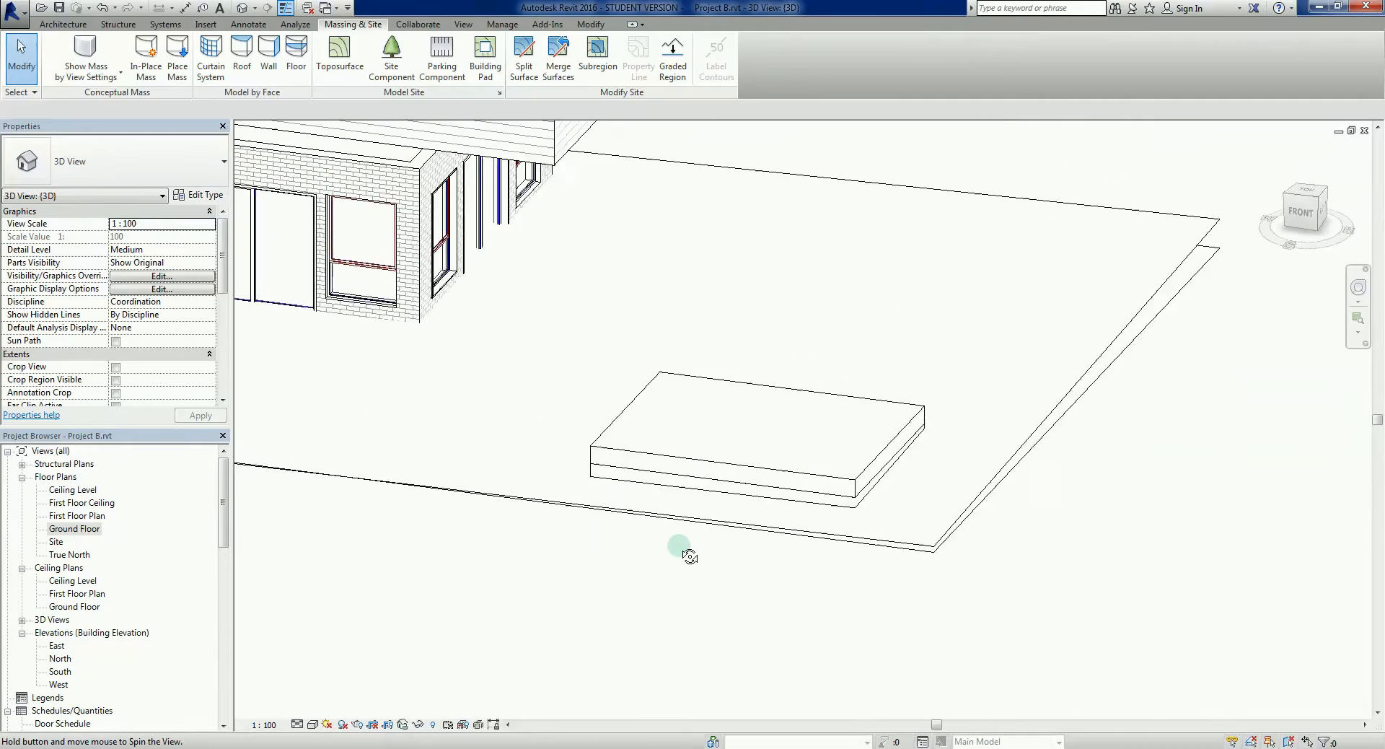
drag(689, 554, 728, 468)
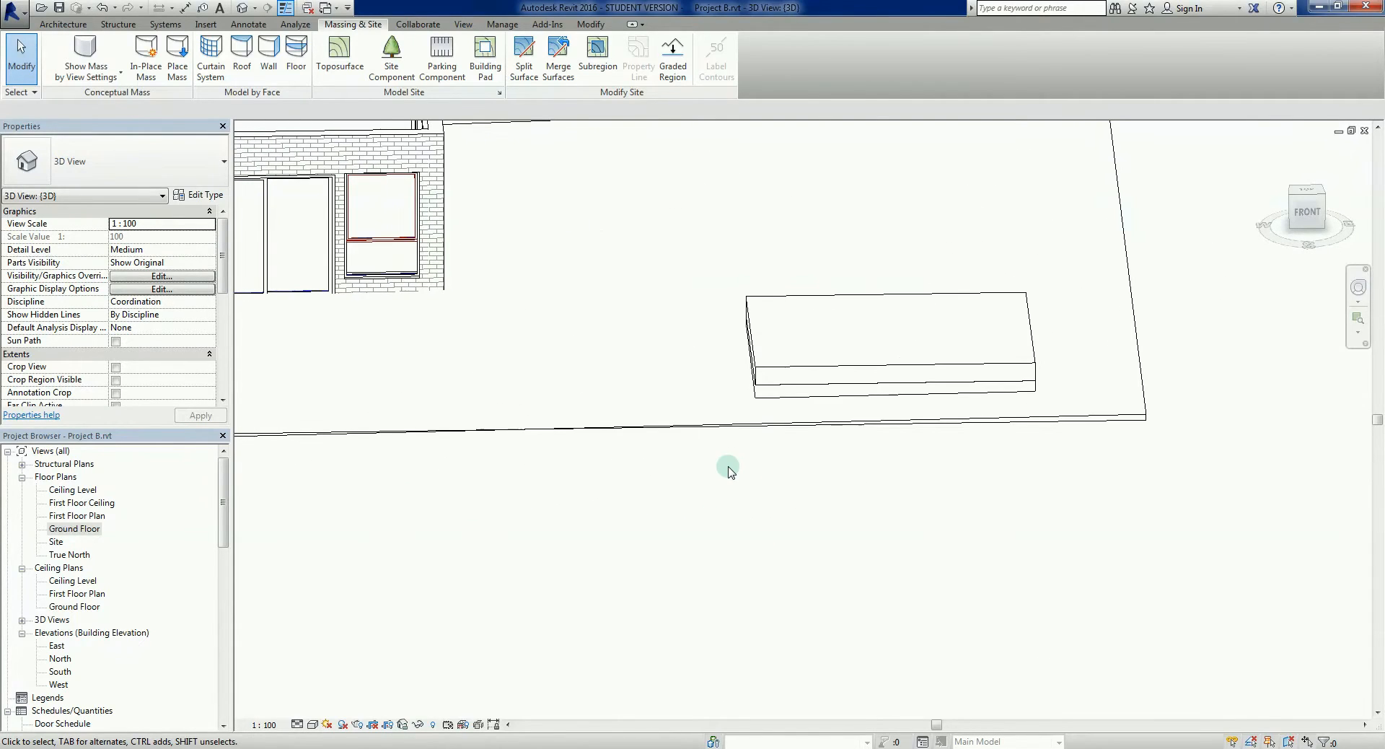
click(870, 318)
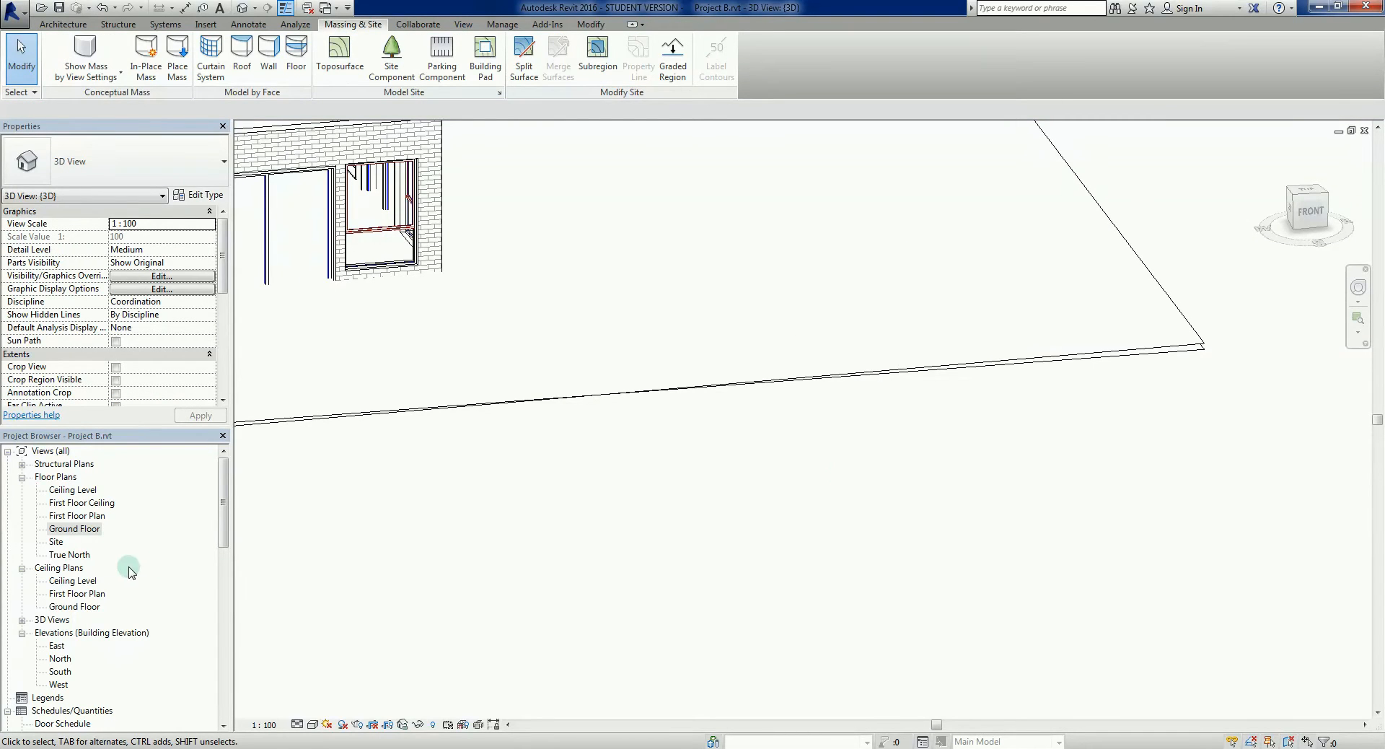
double_click(75, 528)
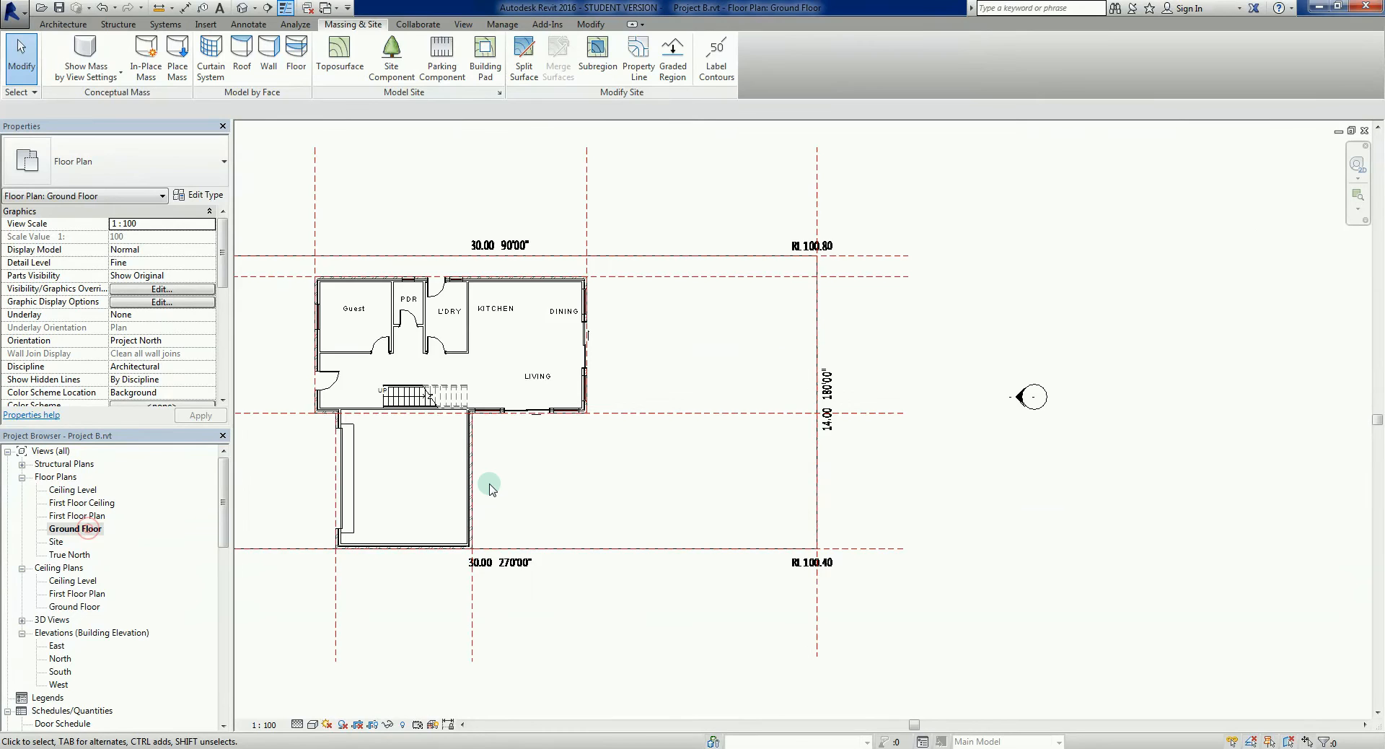
- Zoom into the house footprint so room labels, stair and RL 100.10 levels are readable
drag(491, 490, 697, 490)
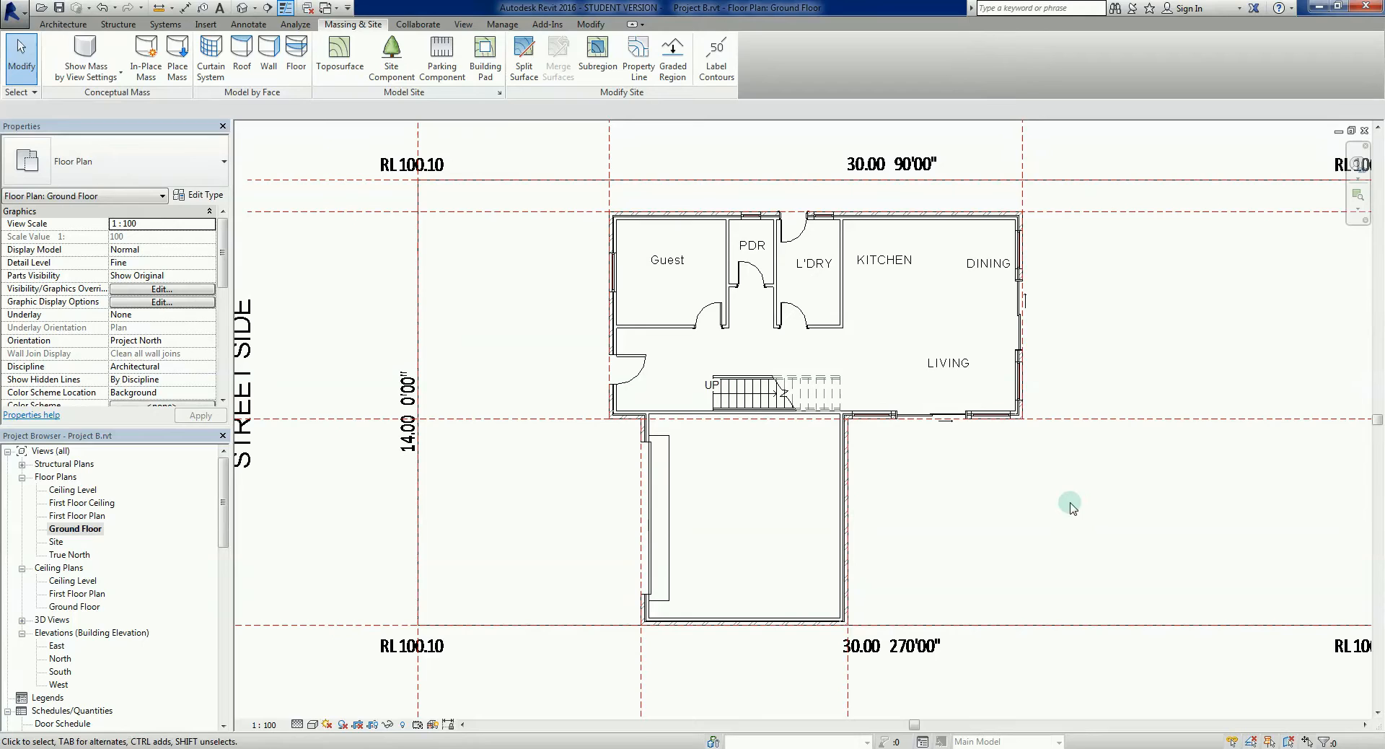
mouse_move(1145, 255)
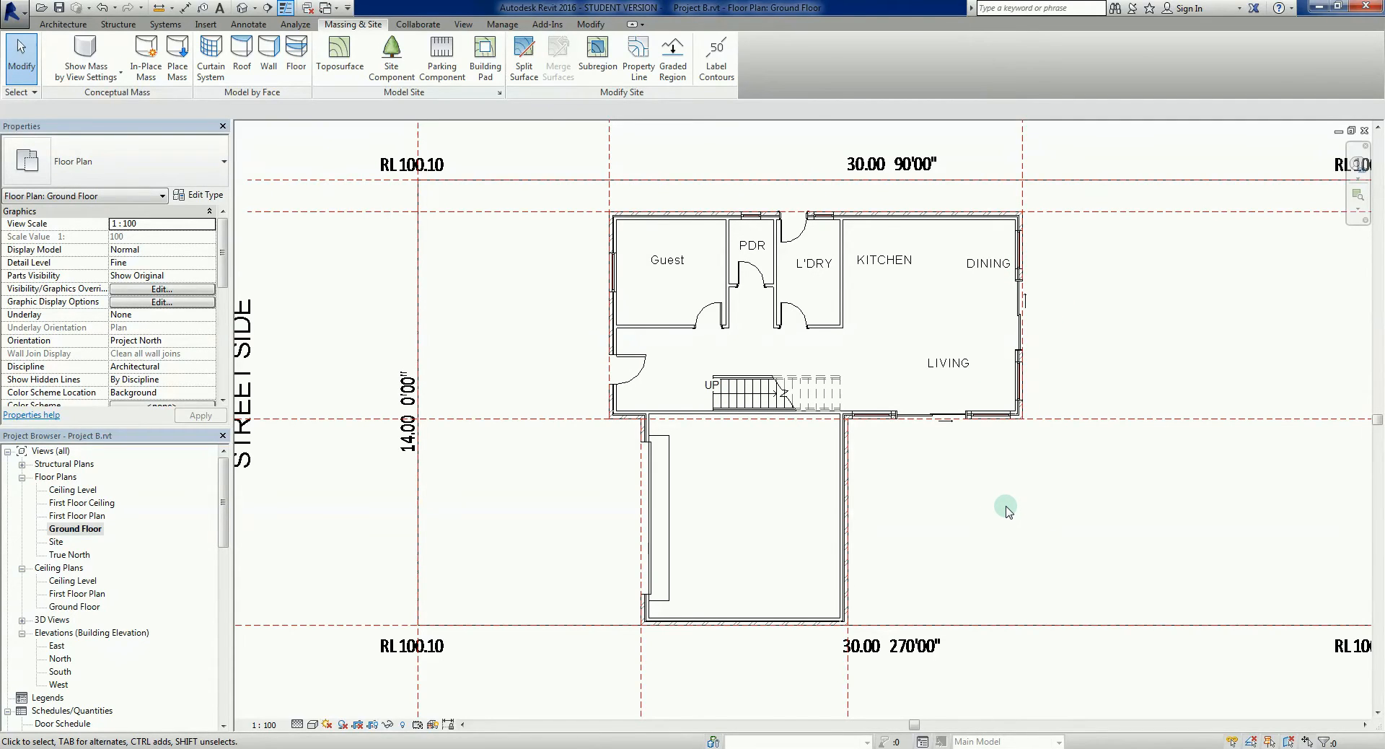
mouse_move(189, 100)
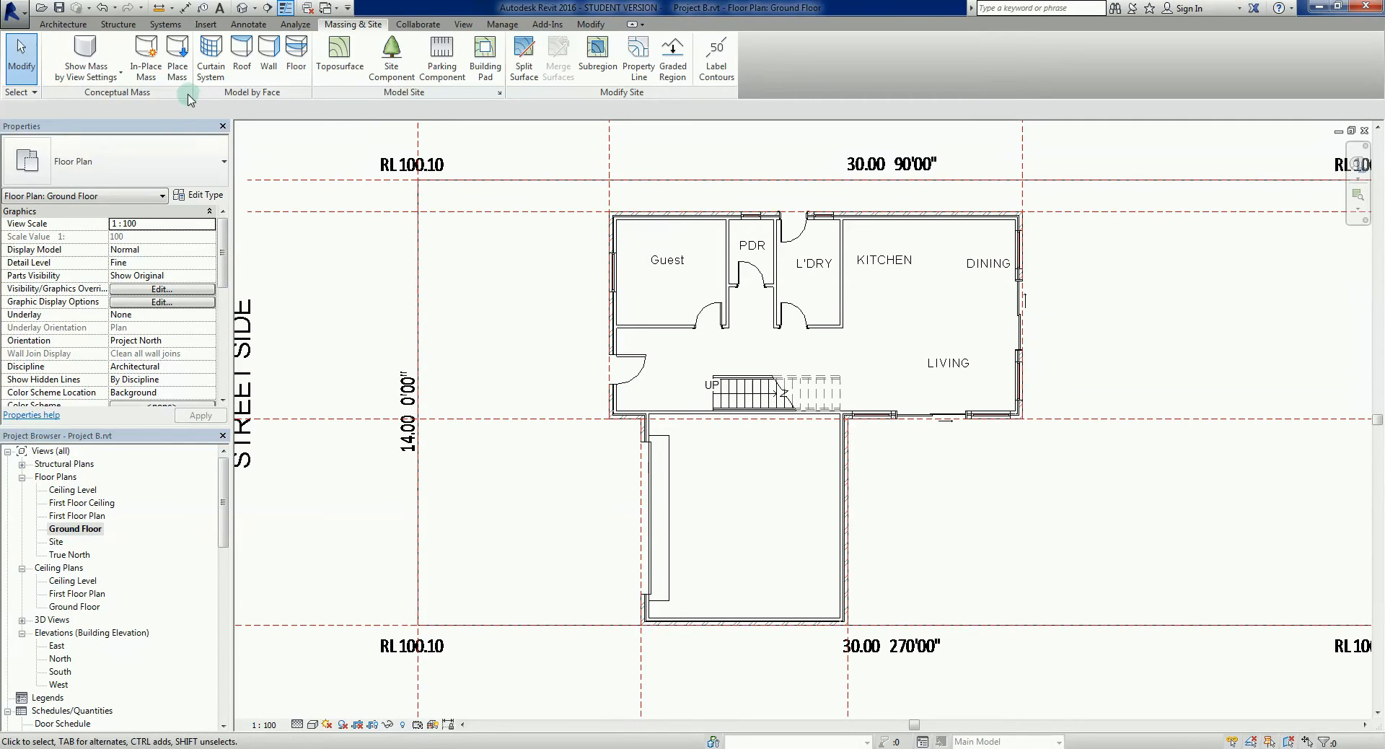
mouse_move(472, 115)
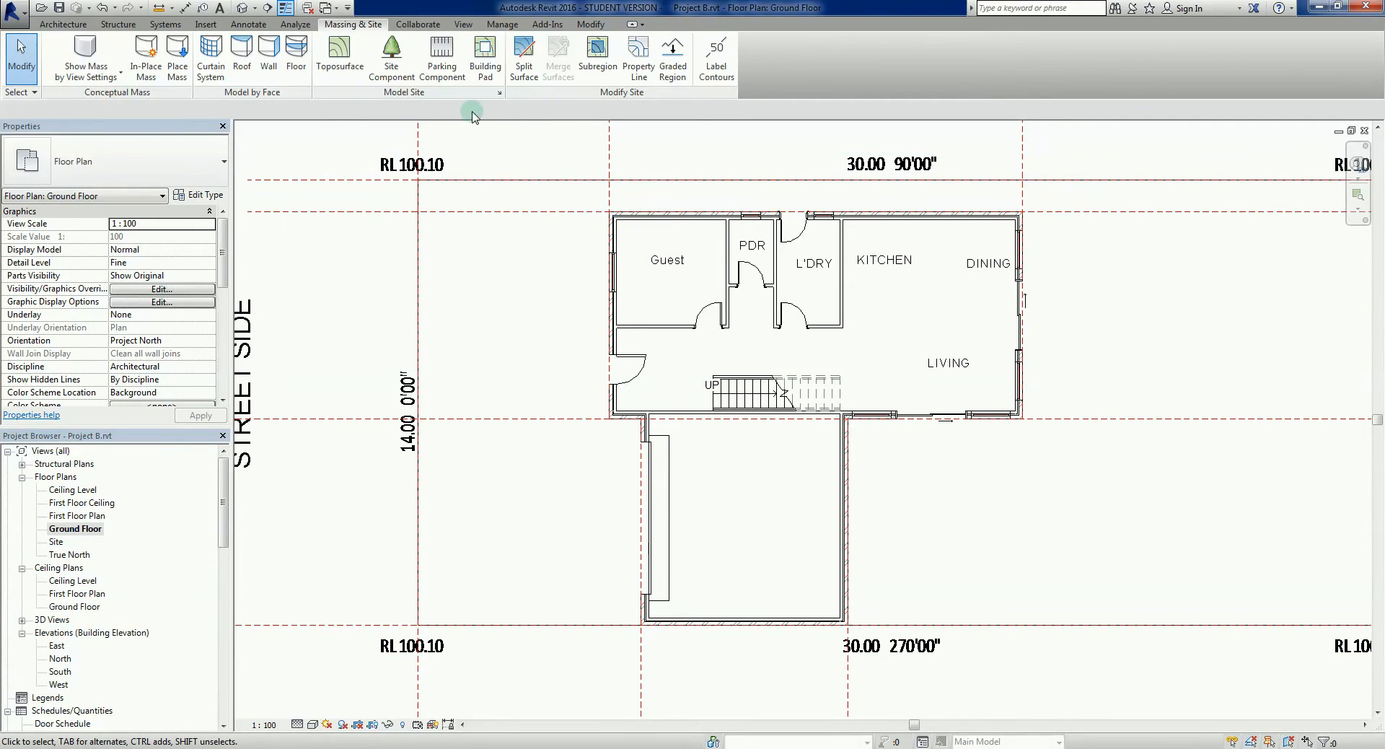
mouse_move(485, 53)
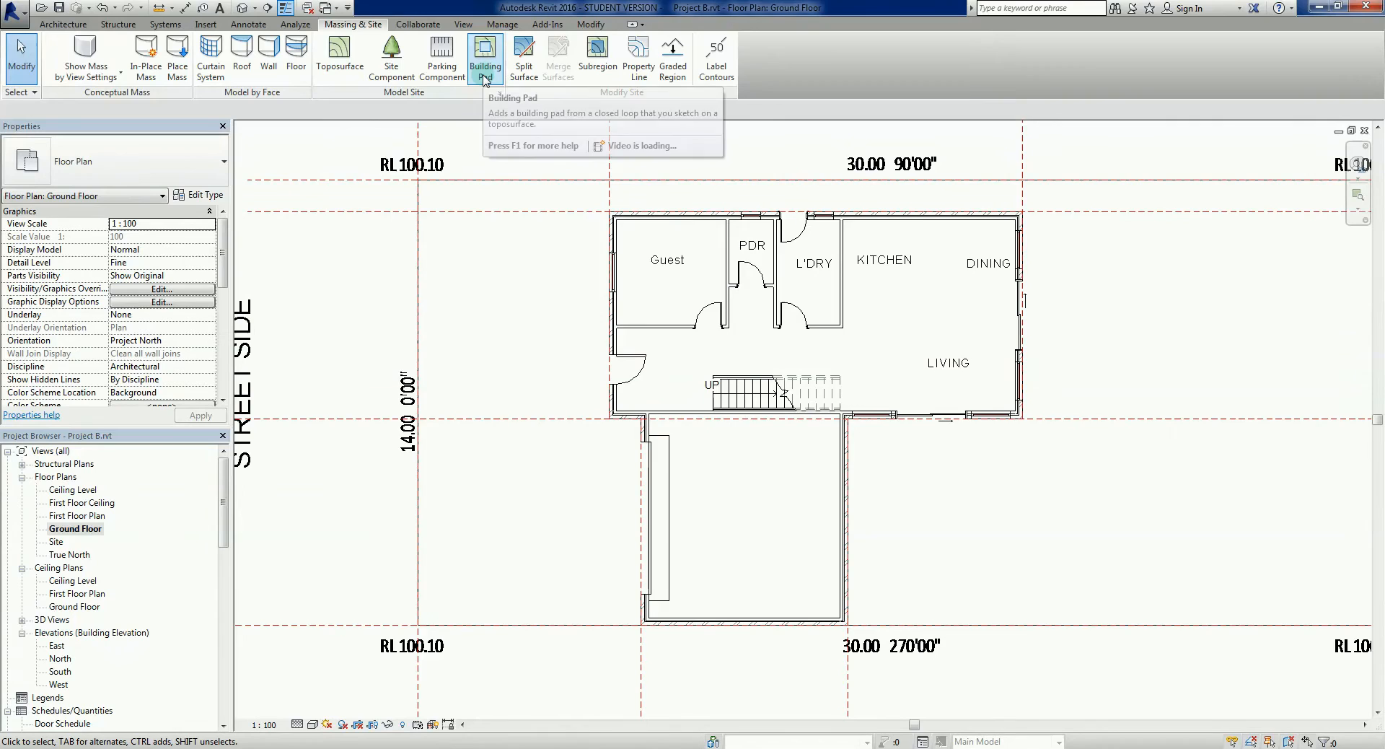
- Trace a new building pad boundary around the house walls and finish the sketch
click(485, 53)
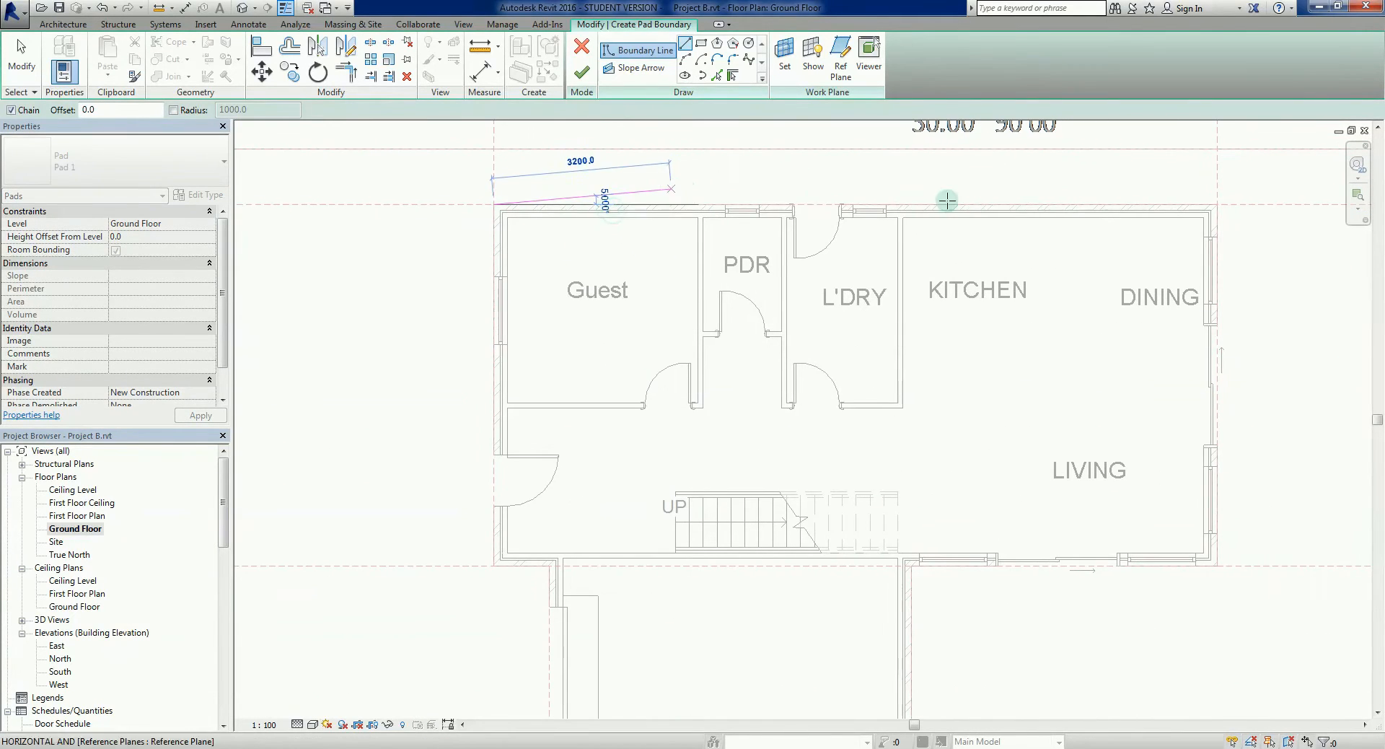
click(1249, 581)
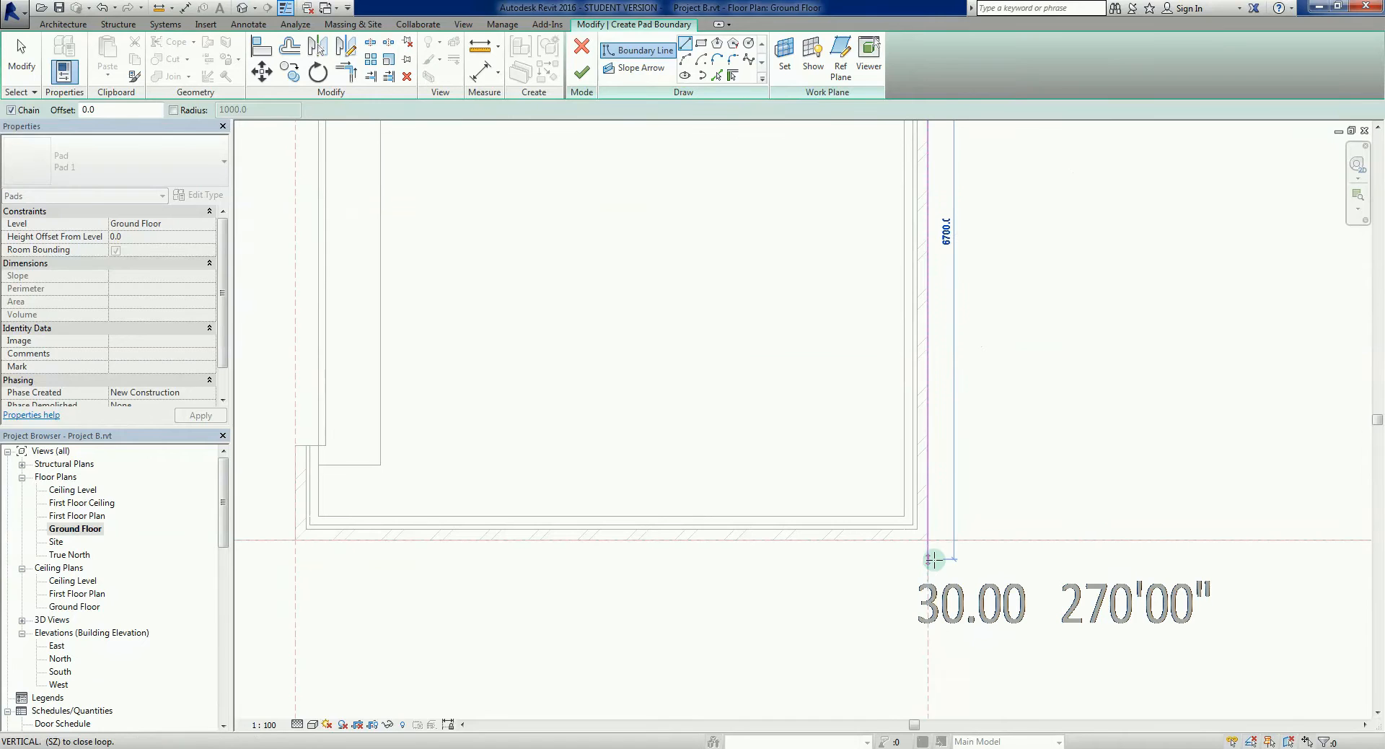
click(933, 559)
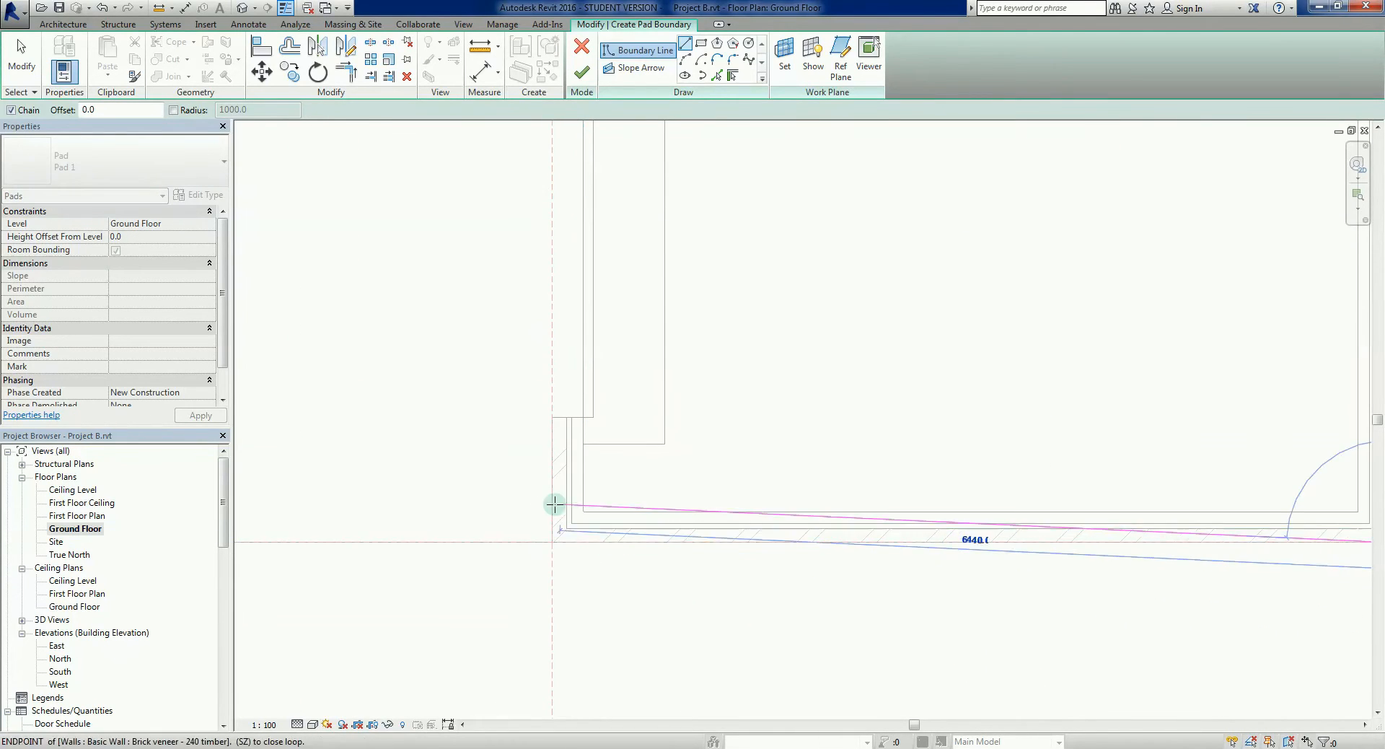
mouse_move(579, 559)
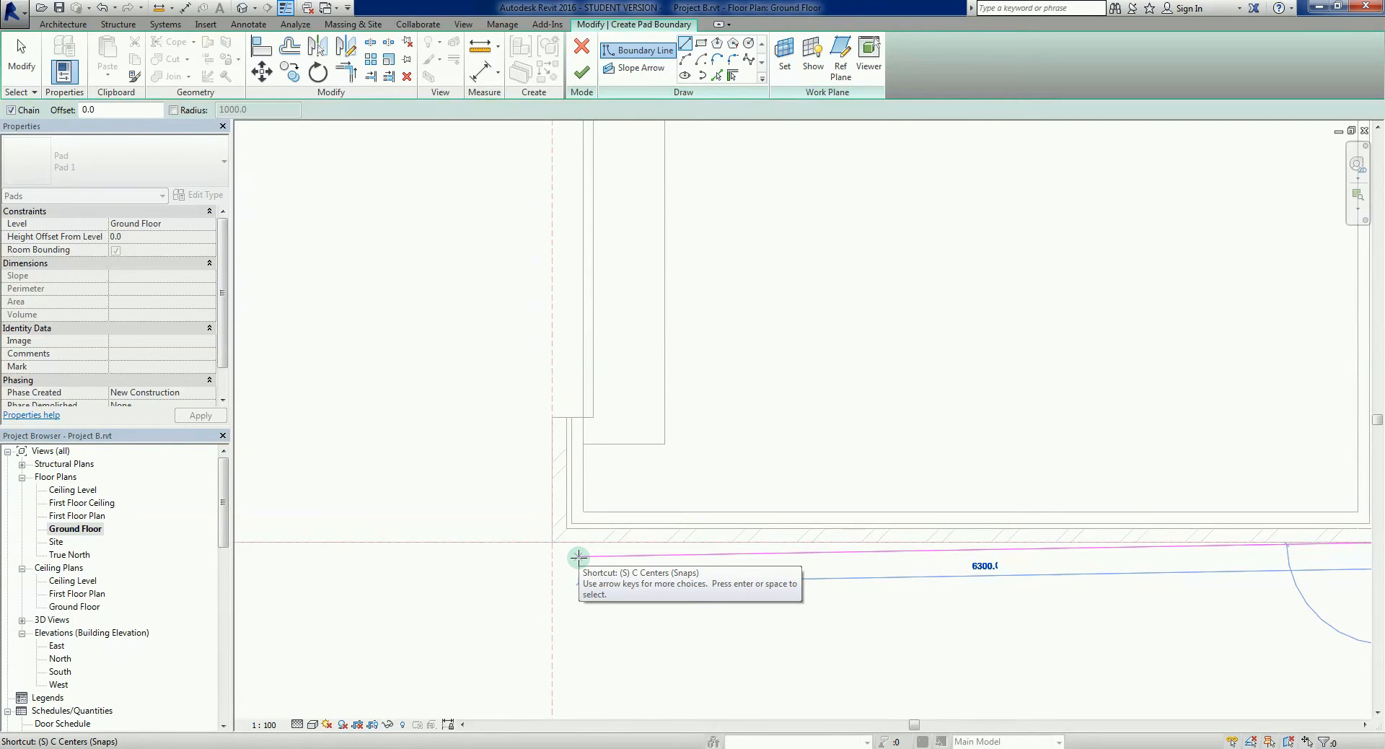
click(577, 557)
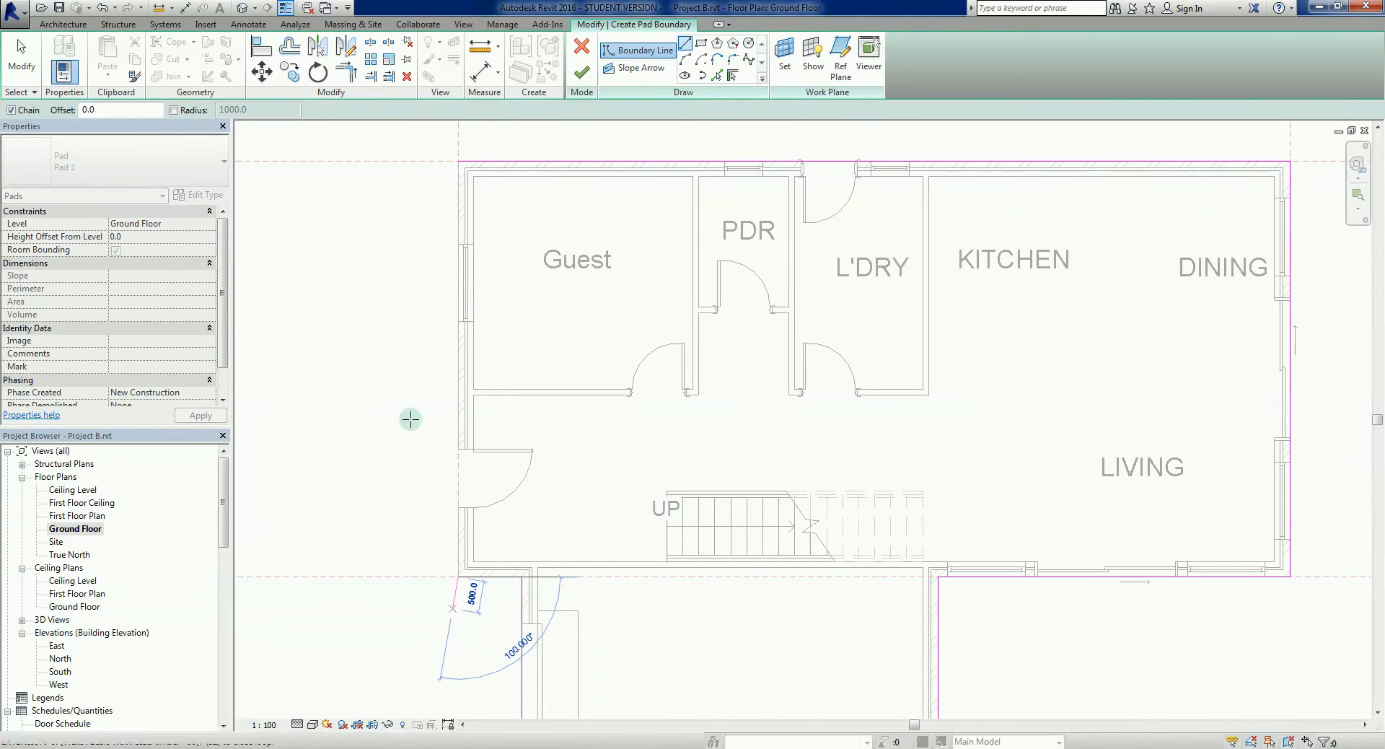
mouse_move(436, 202)
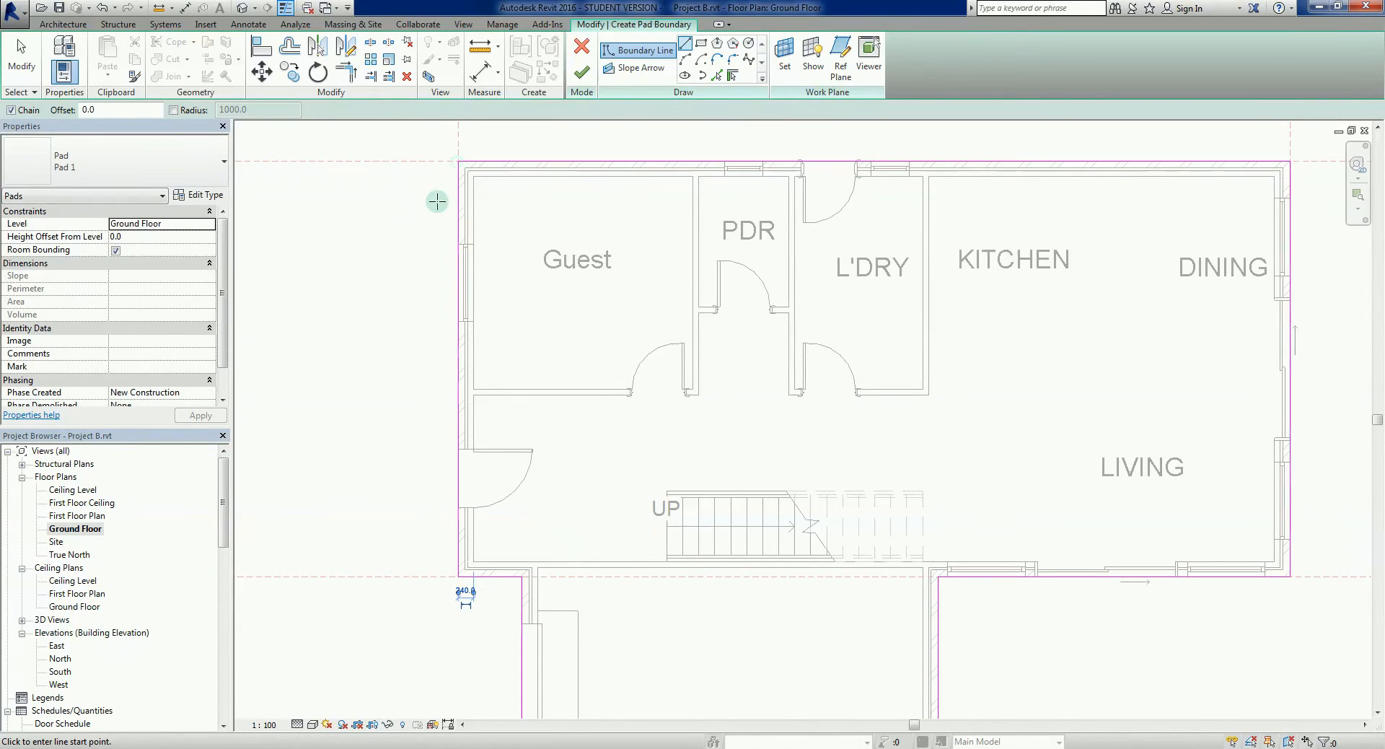
click(20, 62)
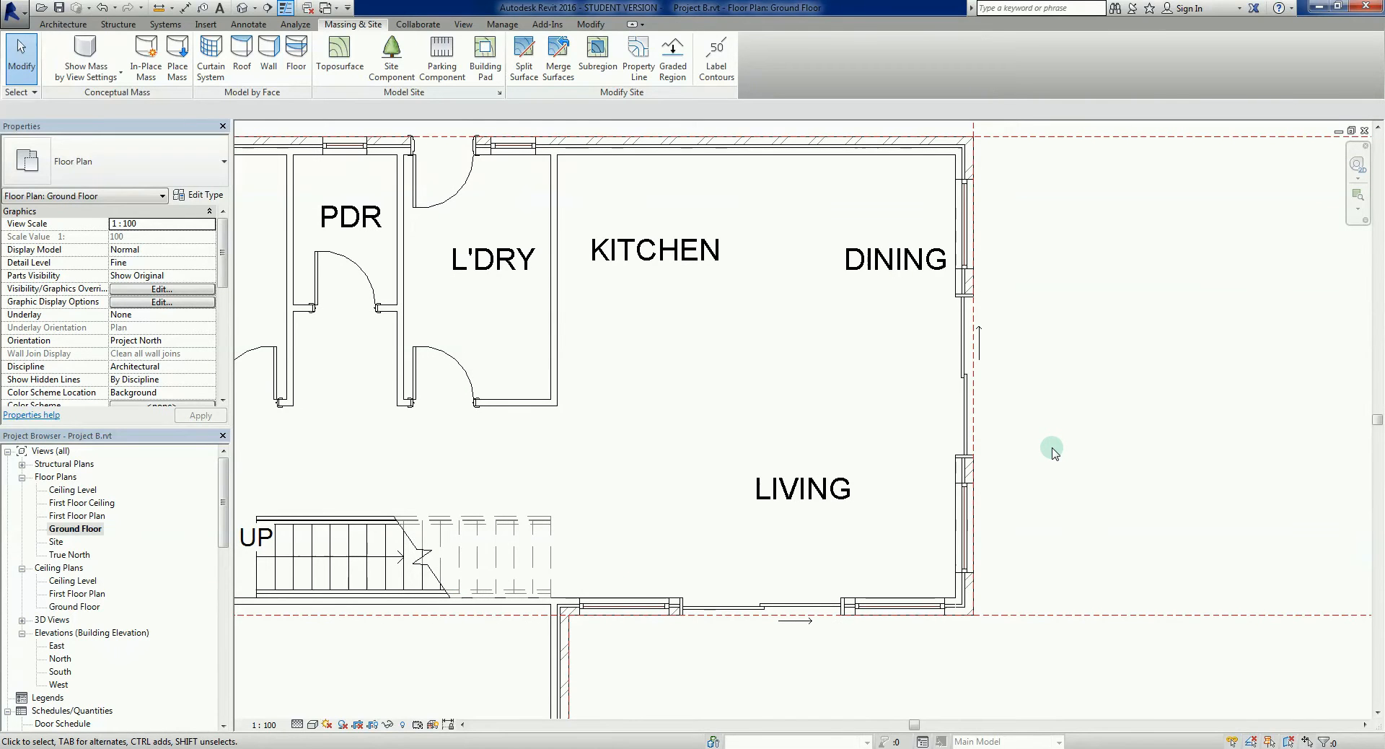
mouse_move(241, 8)
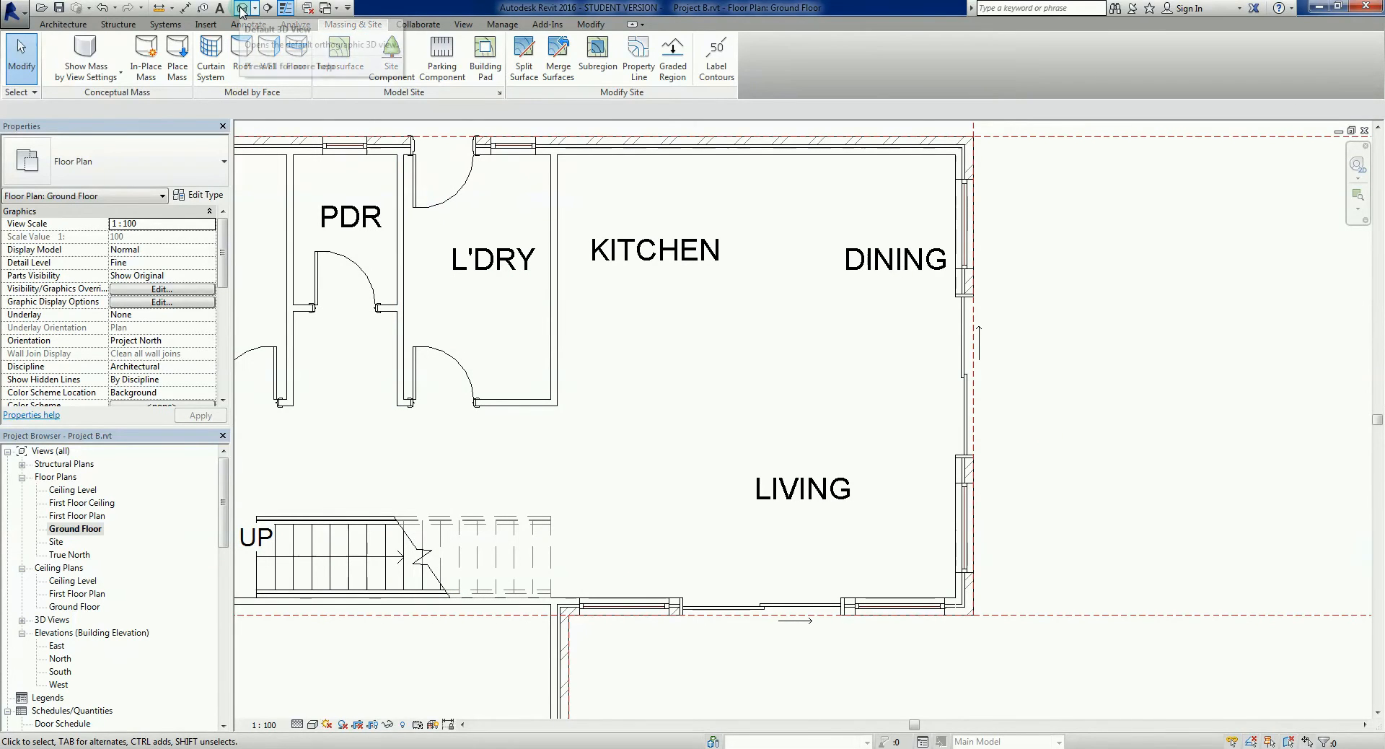
click(240, 8)
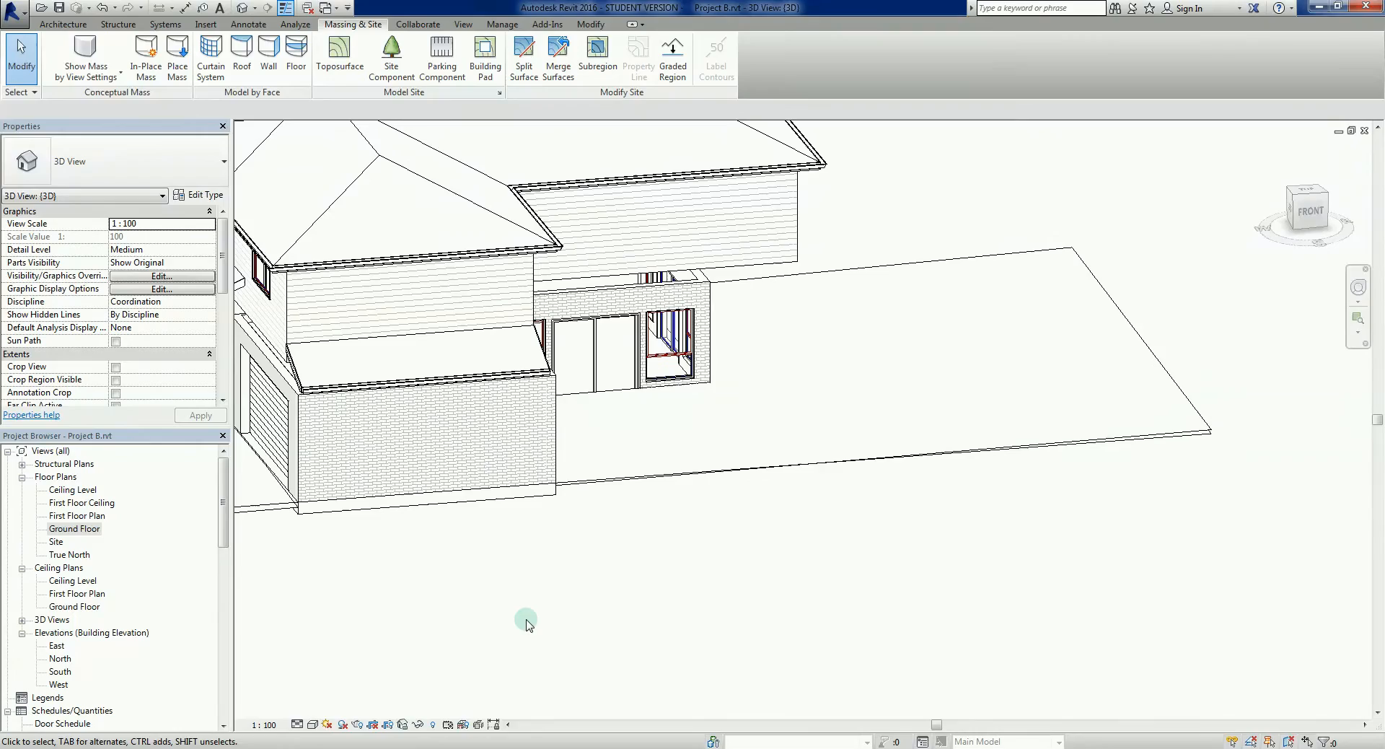
drag(526, 623, 843, 601)
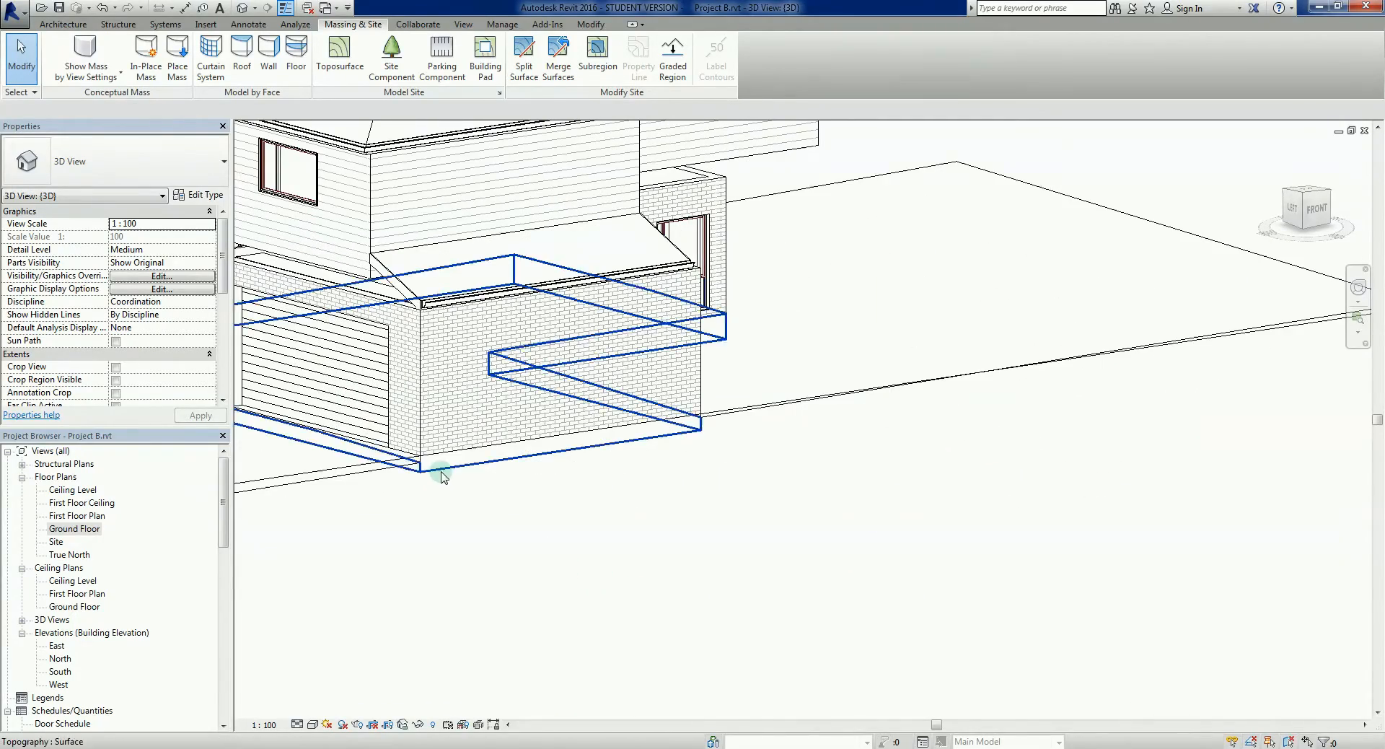
click(442, 468)
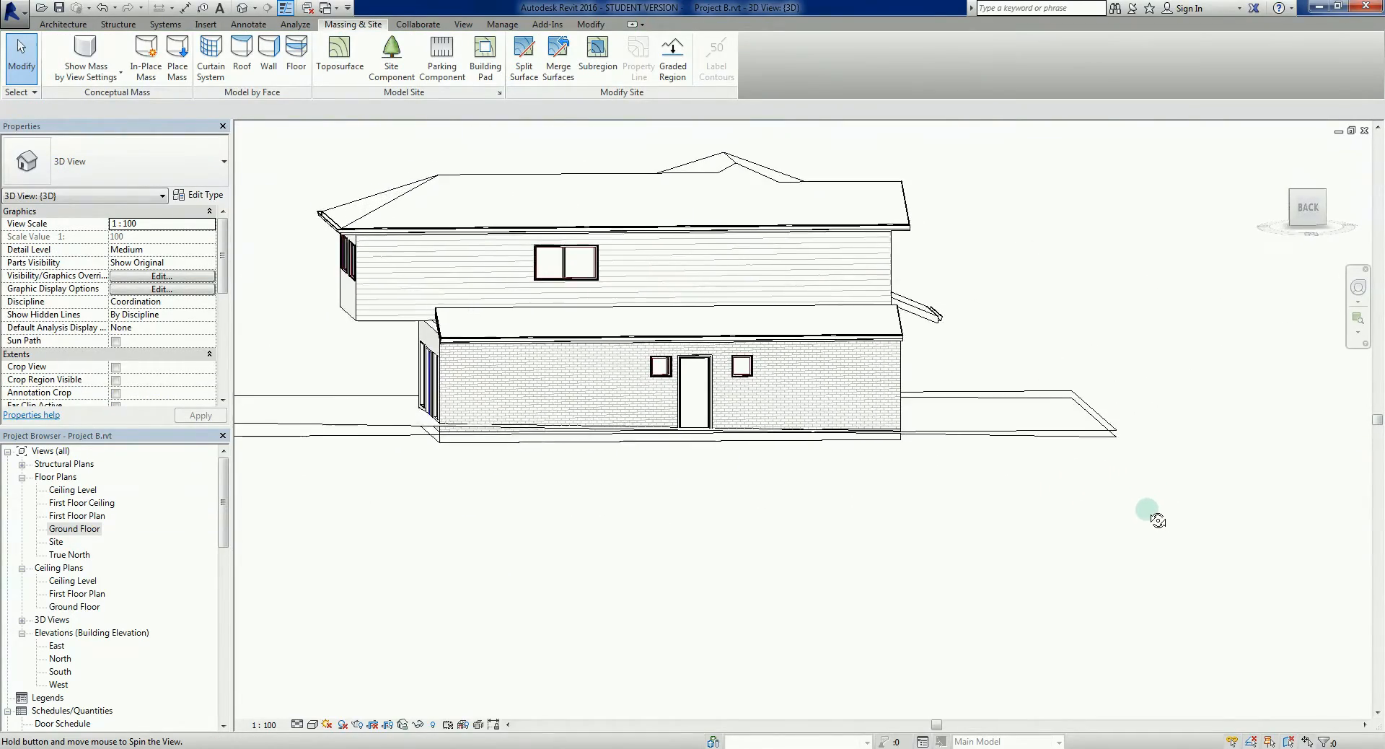
drag(1156, 519, 430, 611)
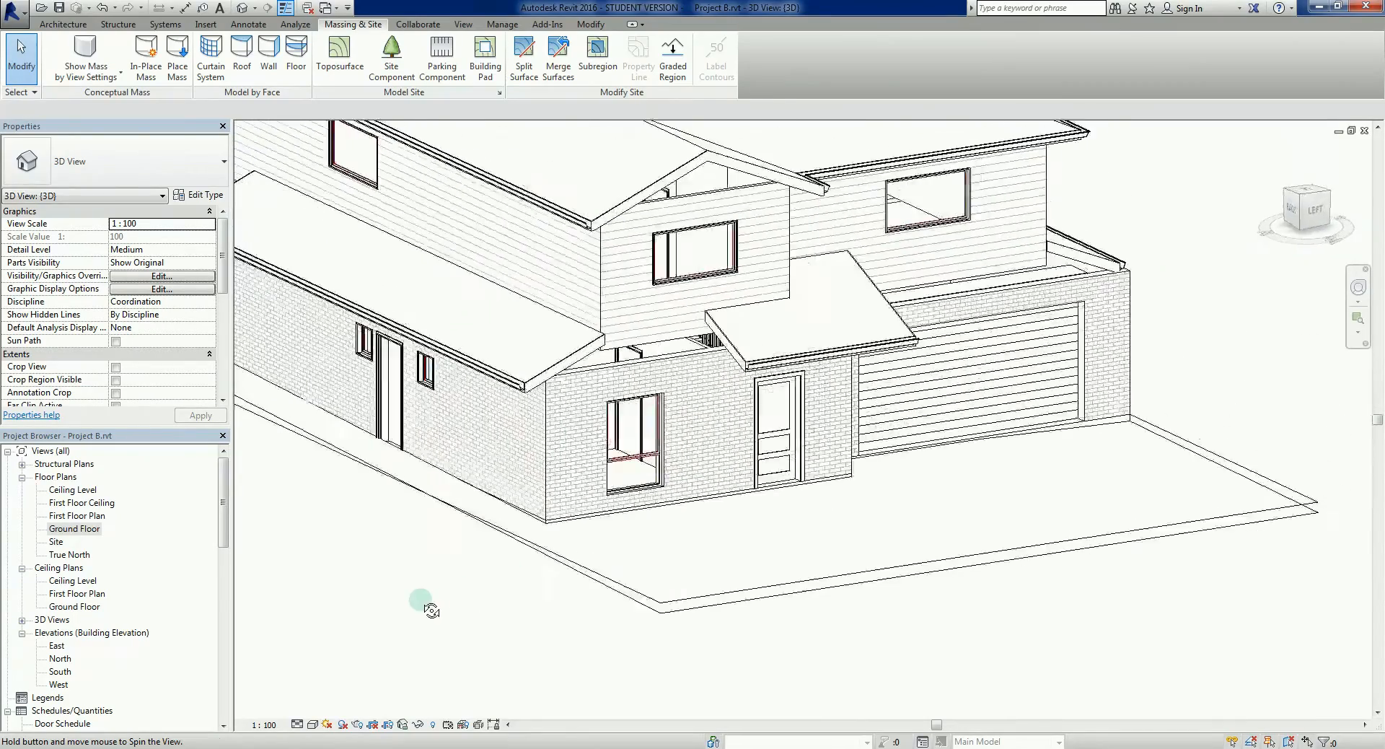
drag(424, 609, 313, 650)
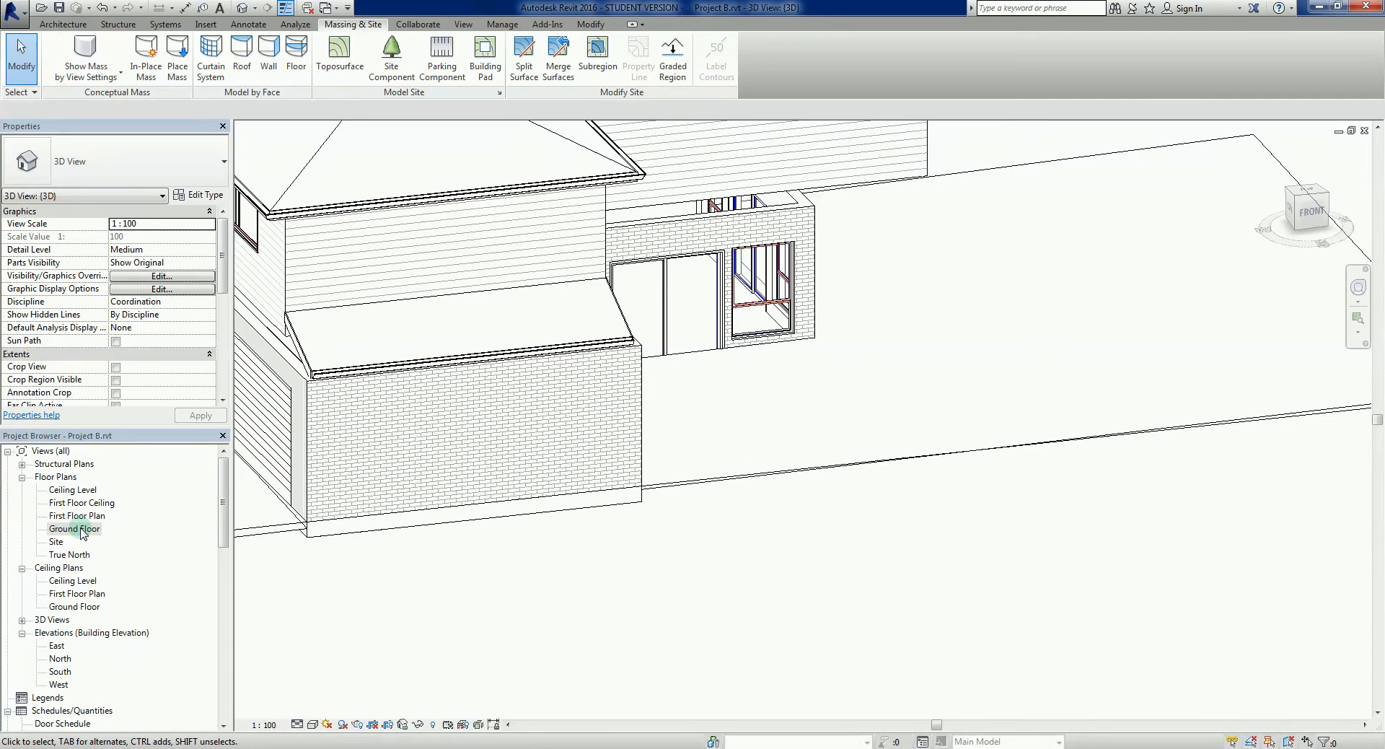
double_click(75, 528)
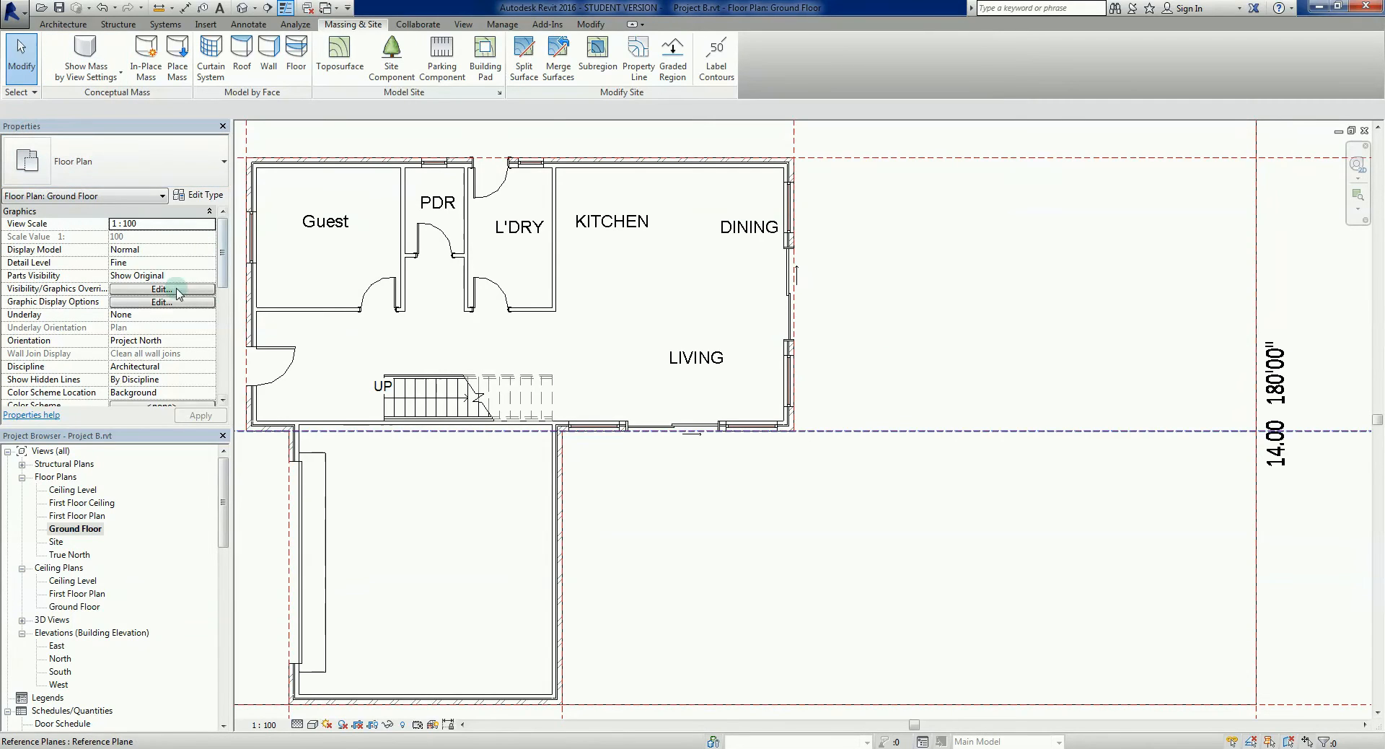
- Start another building pad and draw its top boundary edge east of the house
click(305, 556)
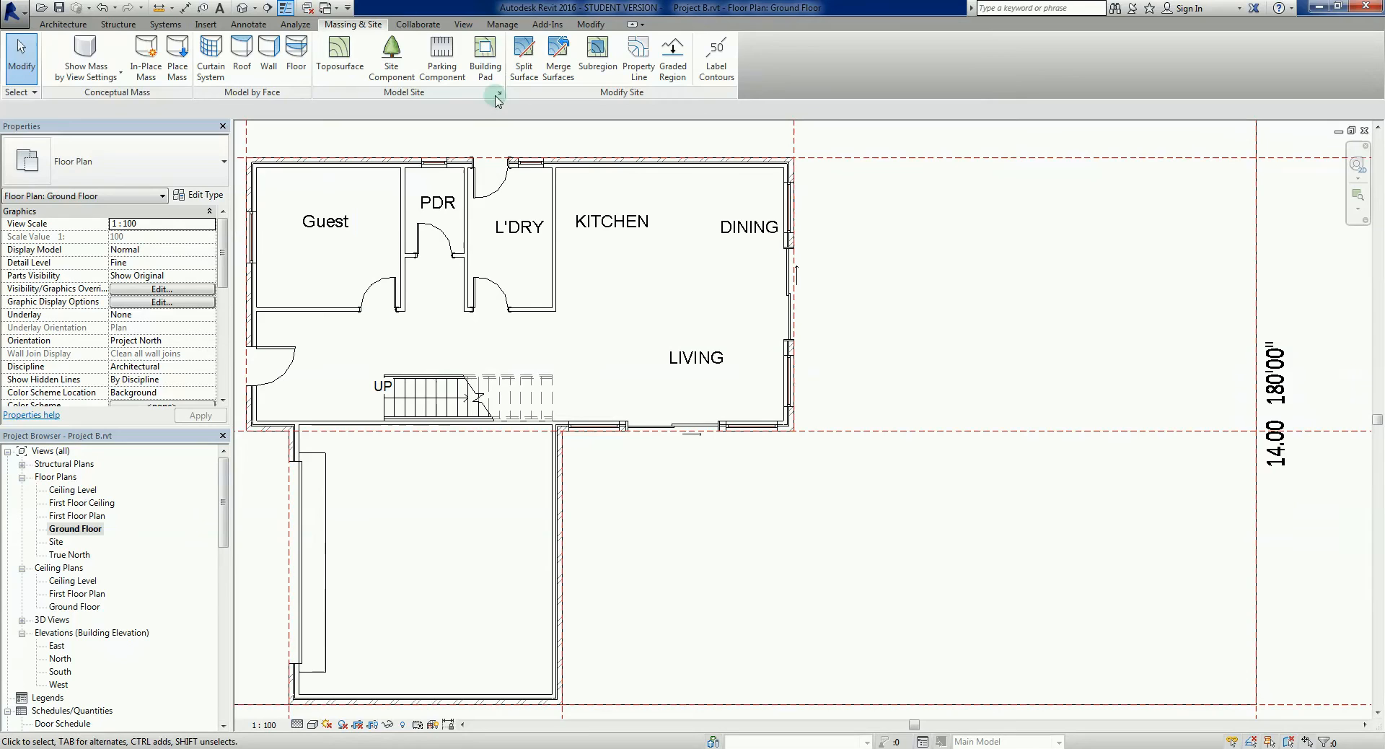
click(485, 57)
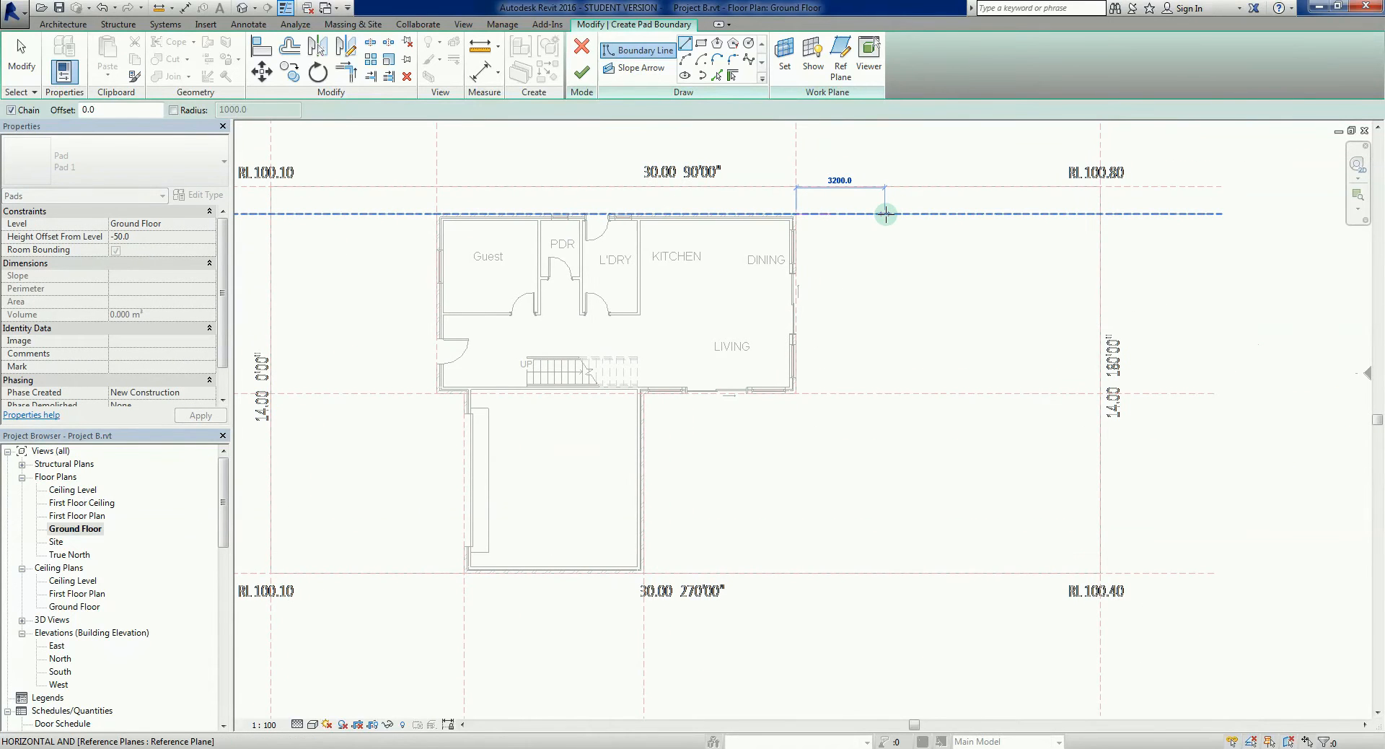
drag(886, 213, 914, 213)
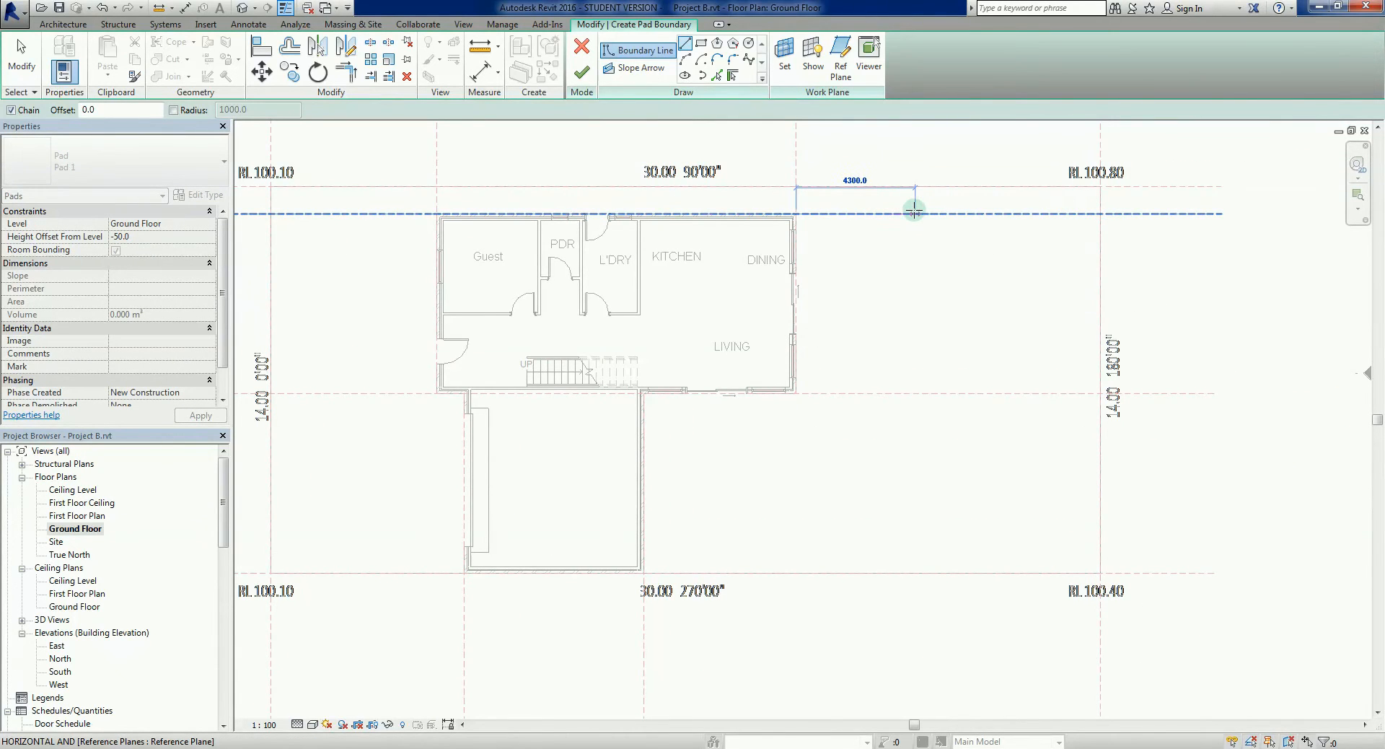
drag(914, 212, 925, 214)
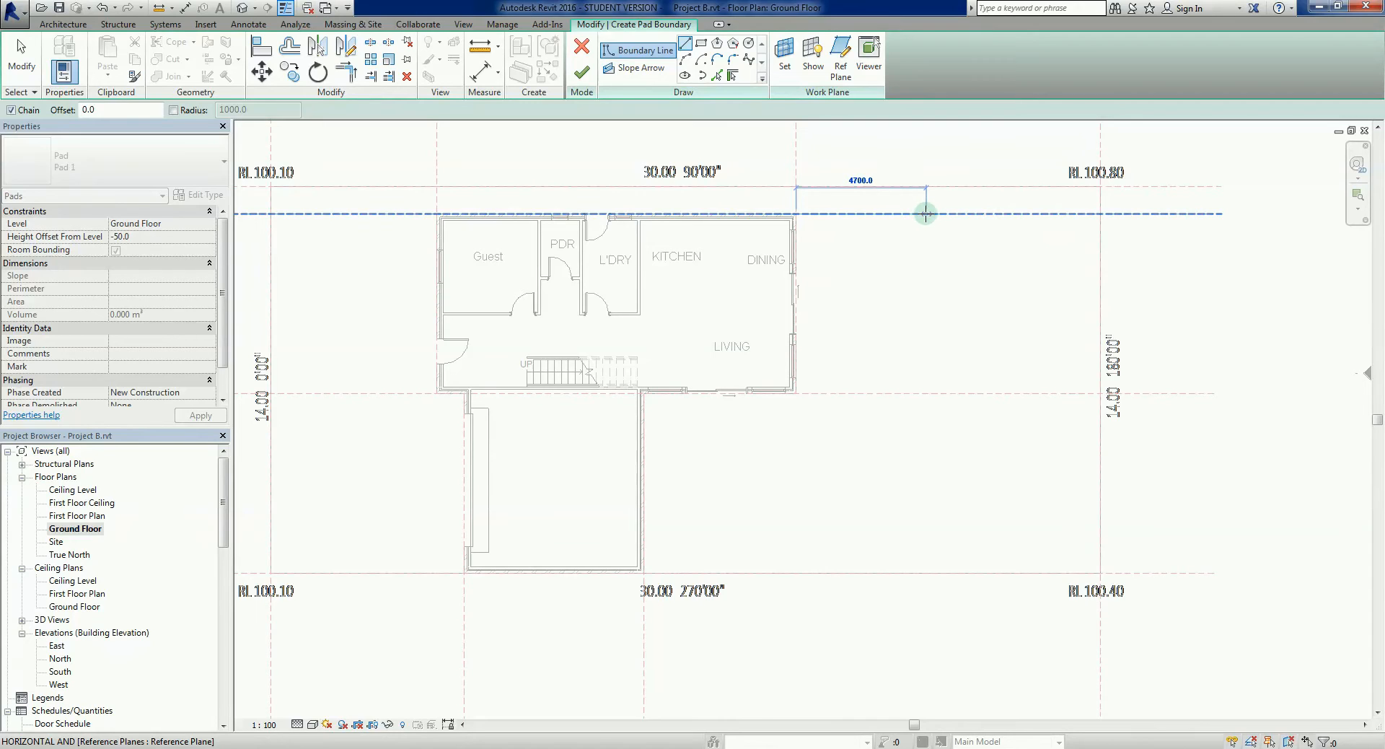
drag(926, 214, 932, 214)
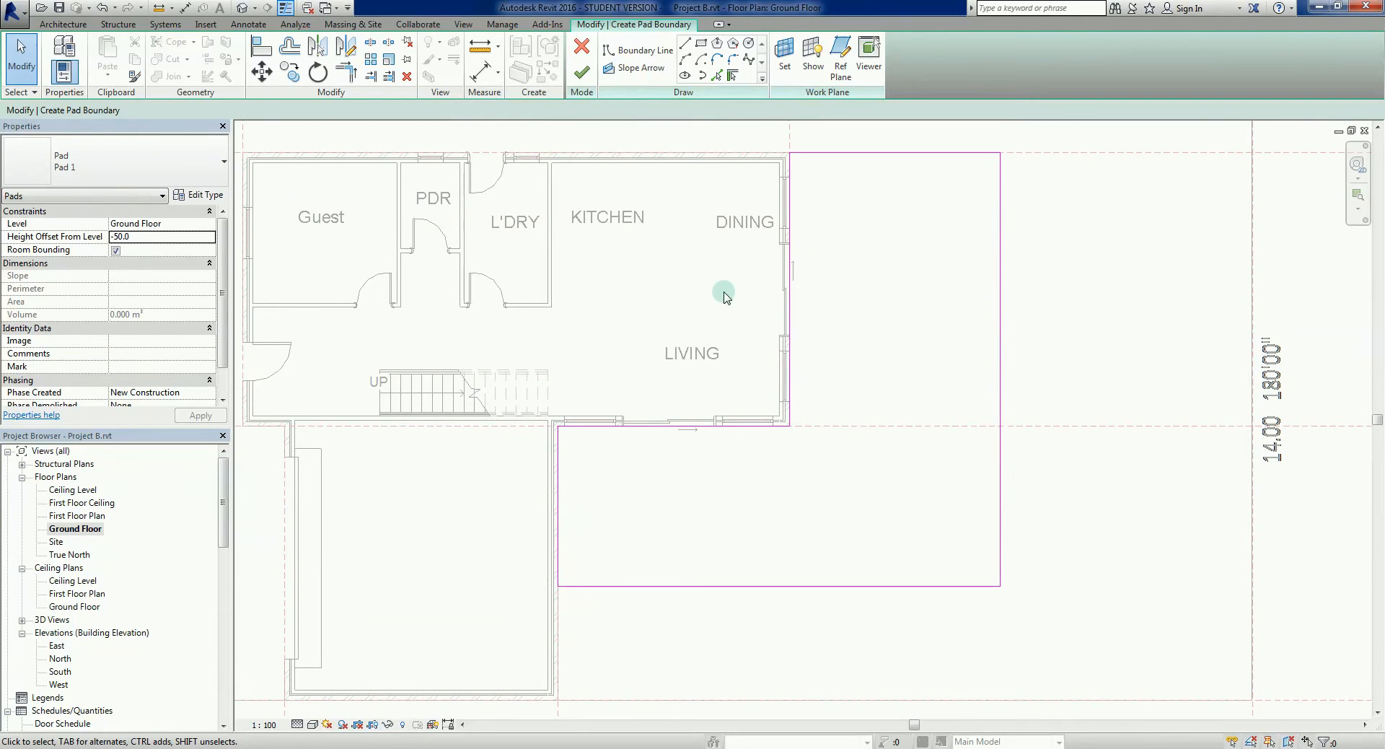
mouse_move(742, 501)
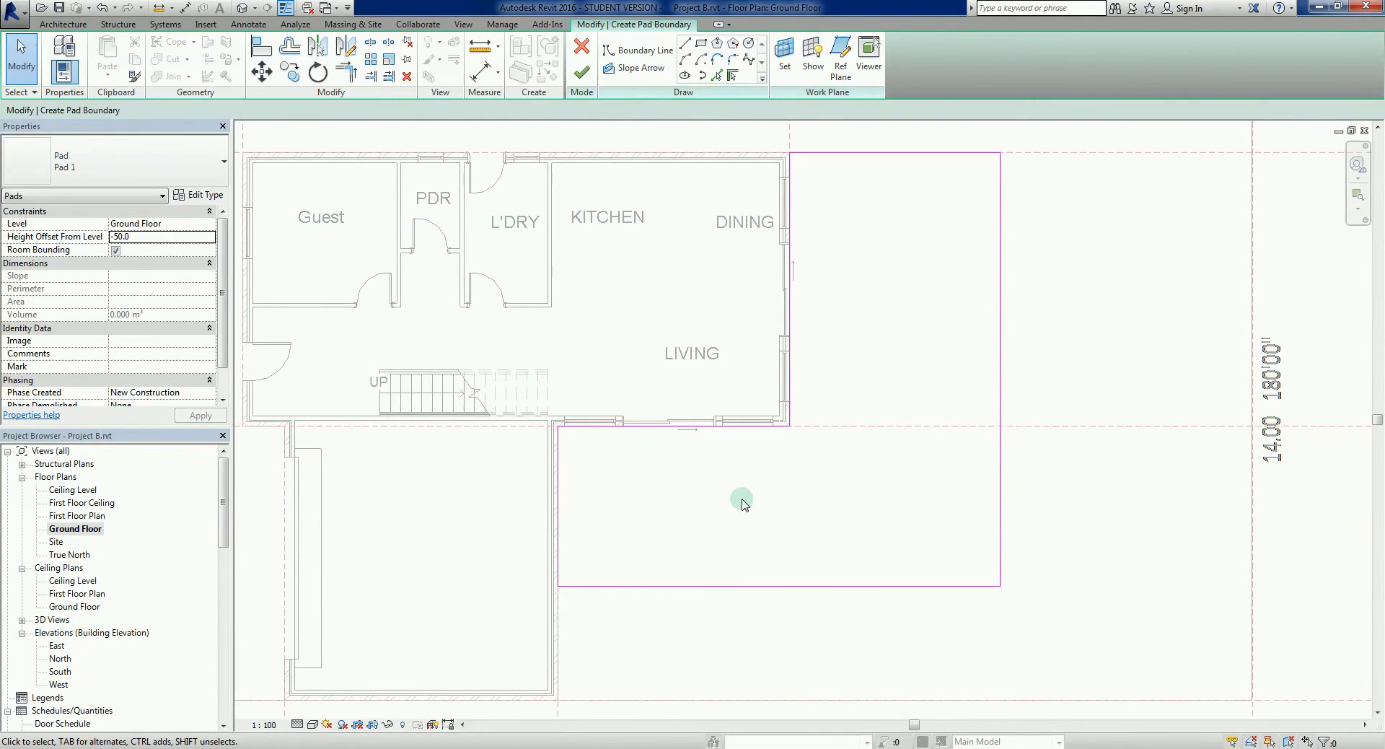
scroll(down, 3)
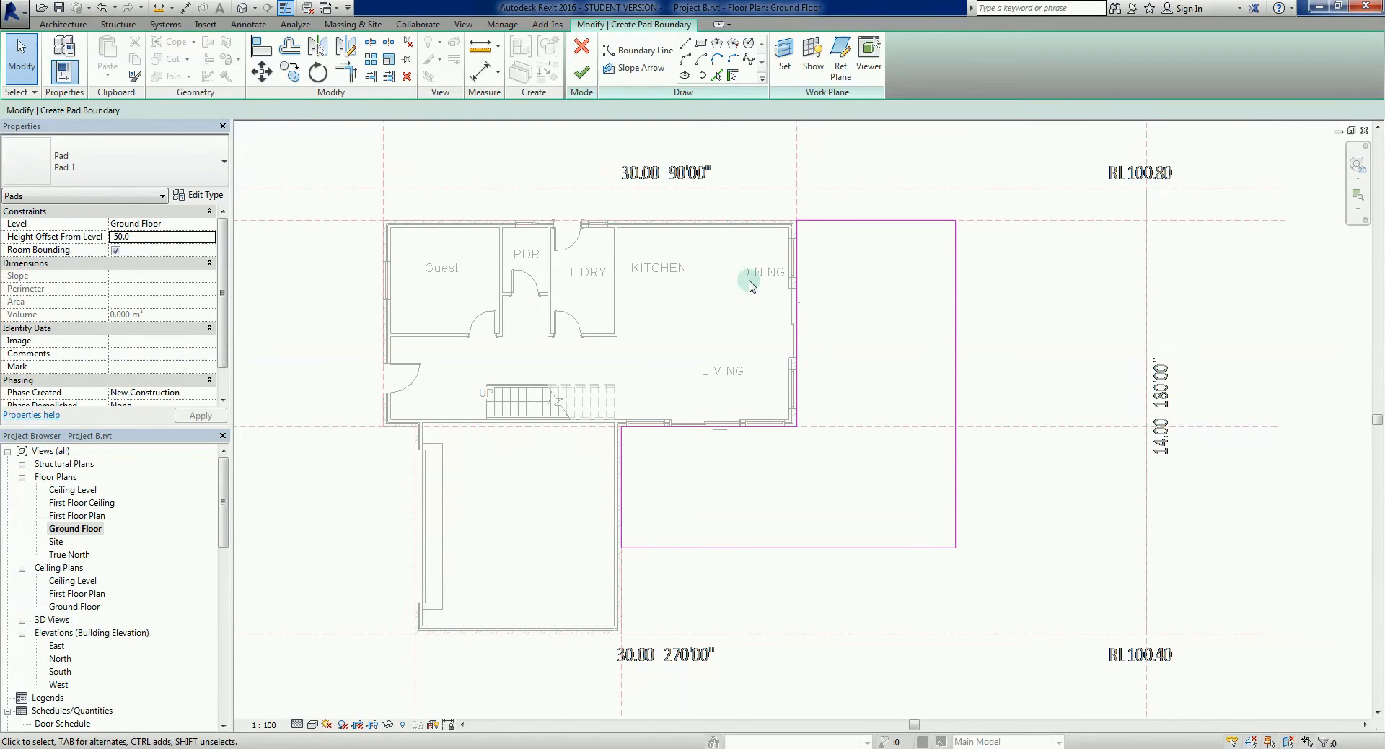
mouse_move(583, 73)
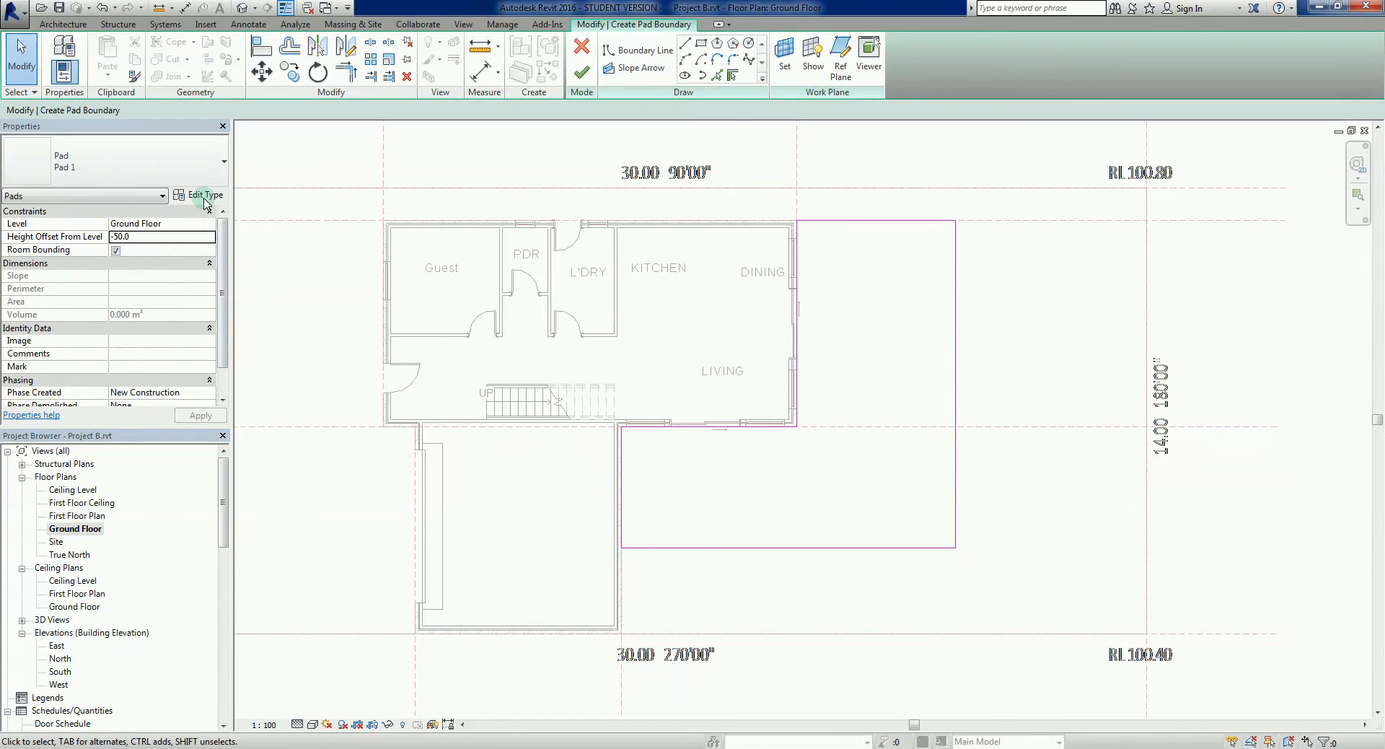
- Review the pad type's 304.8-thick layer structure and accept the Type Properties
click(204, 196)
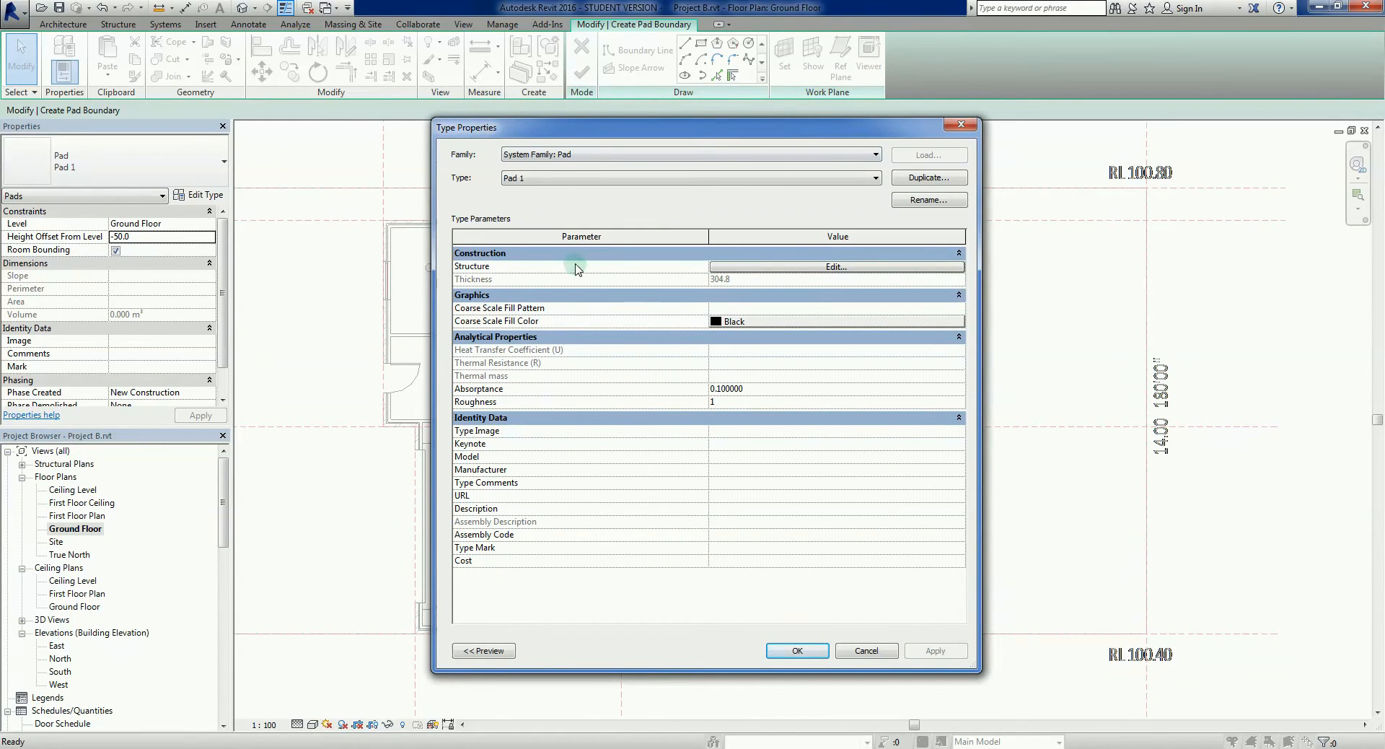
mouse_move(559, 280)
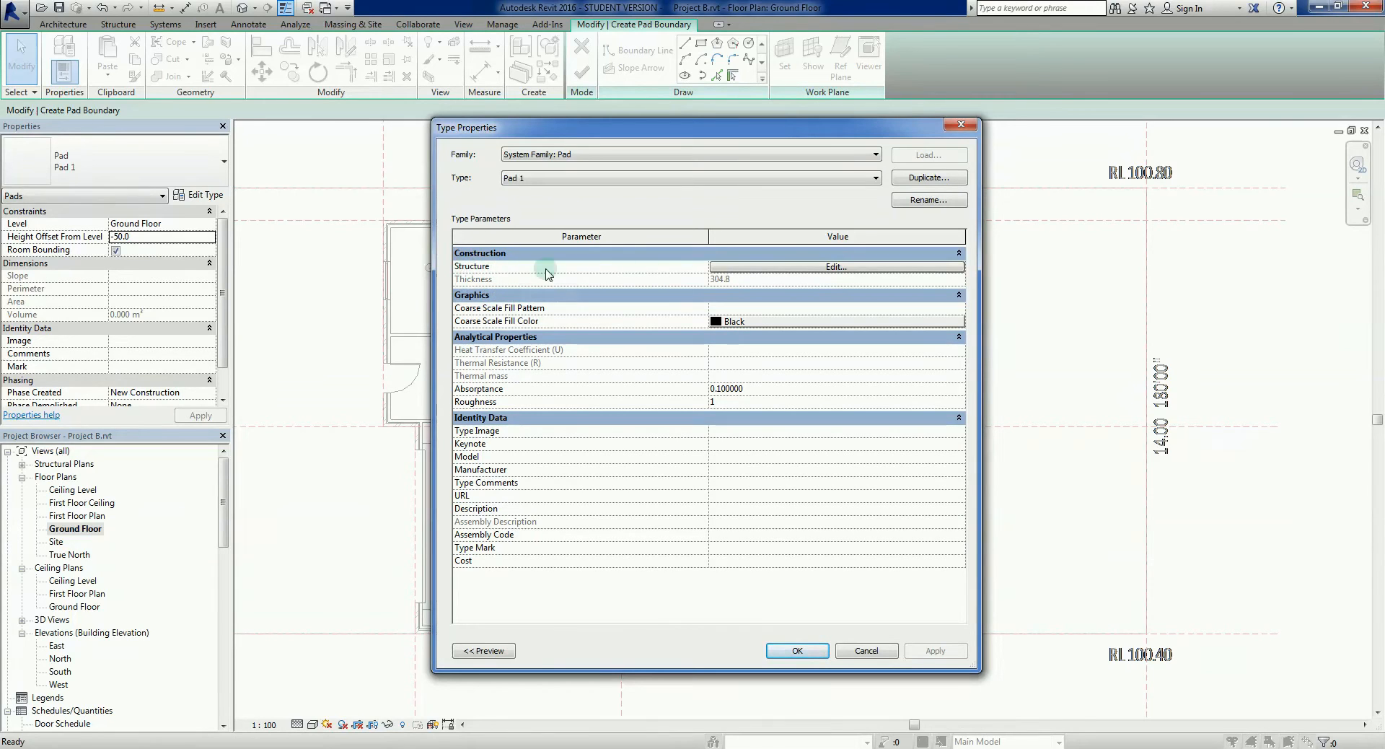
mouse_move(862, 272)
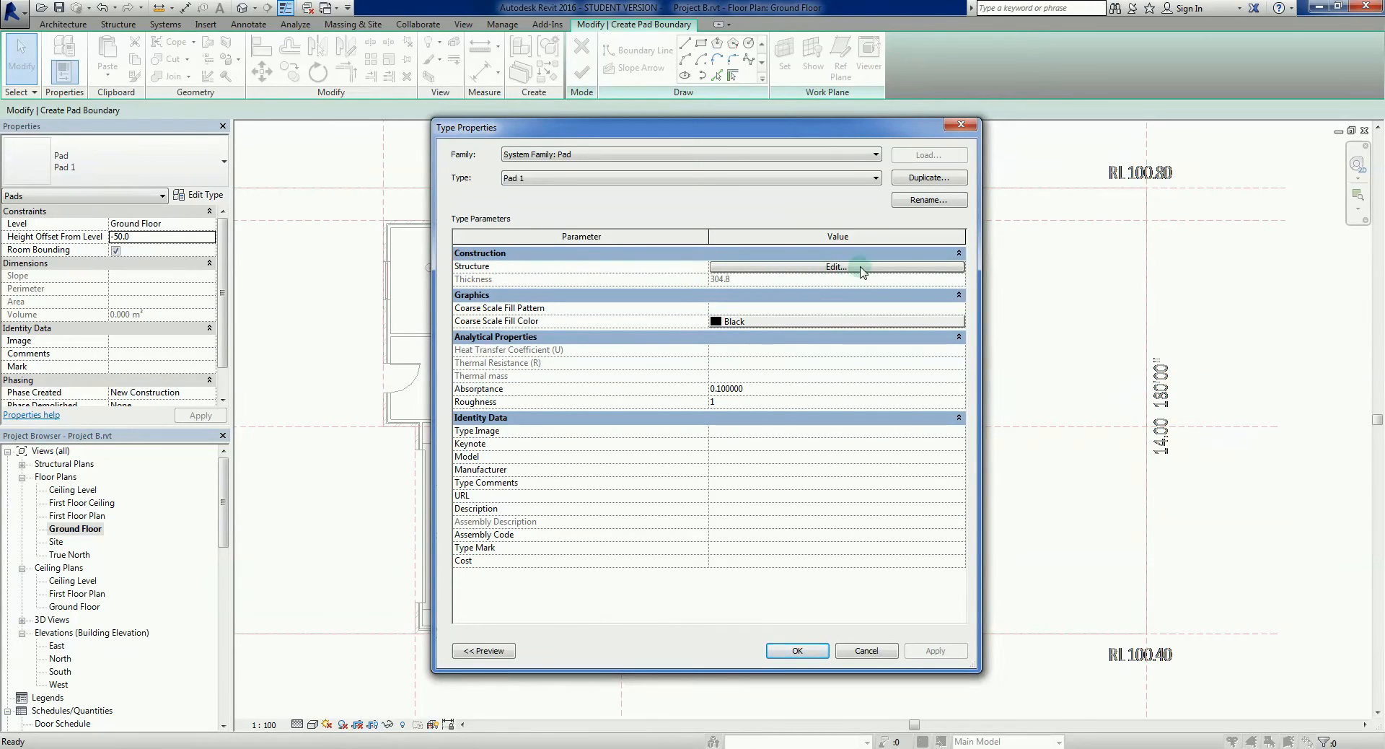
click(835, 267)
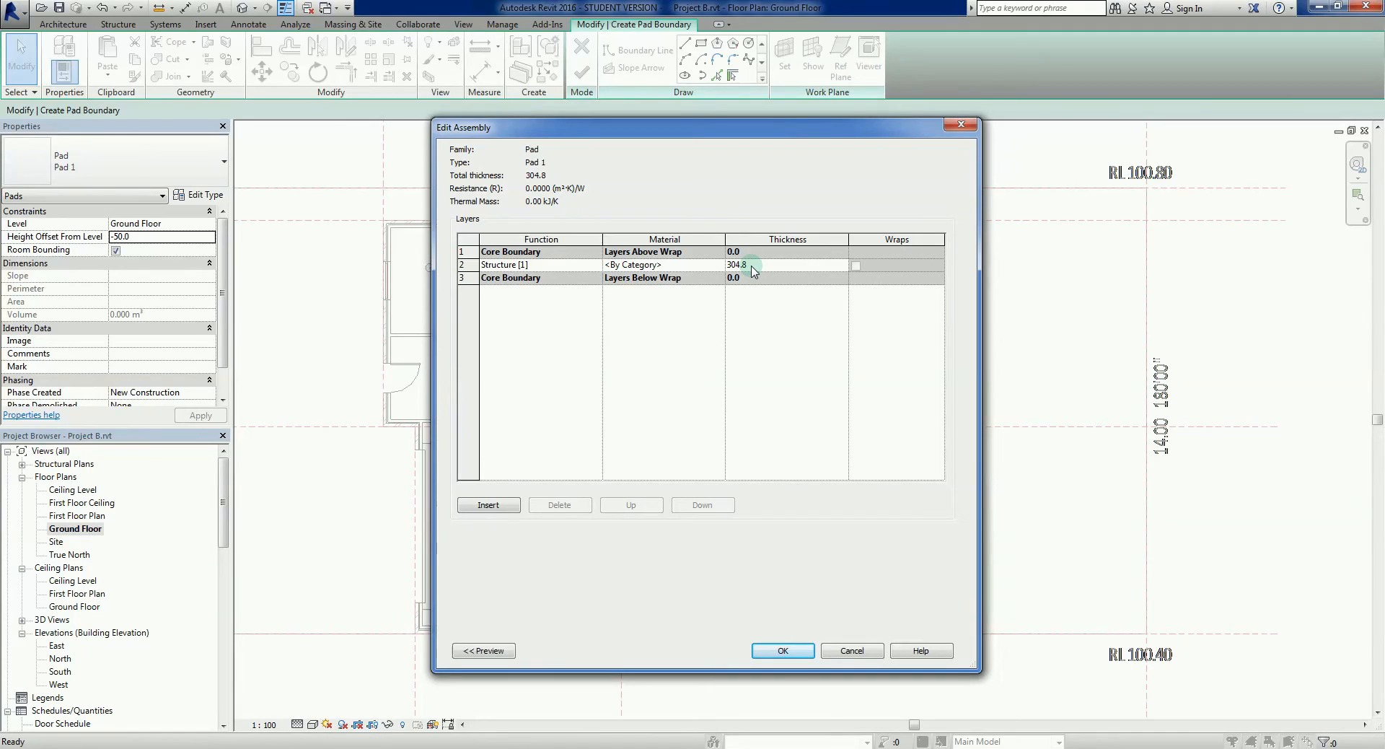
mouse_move(762, 298)
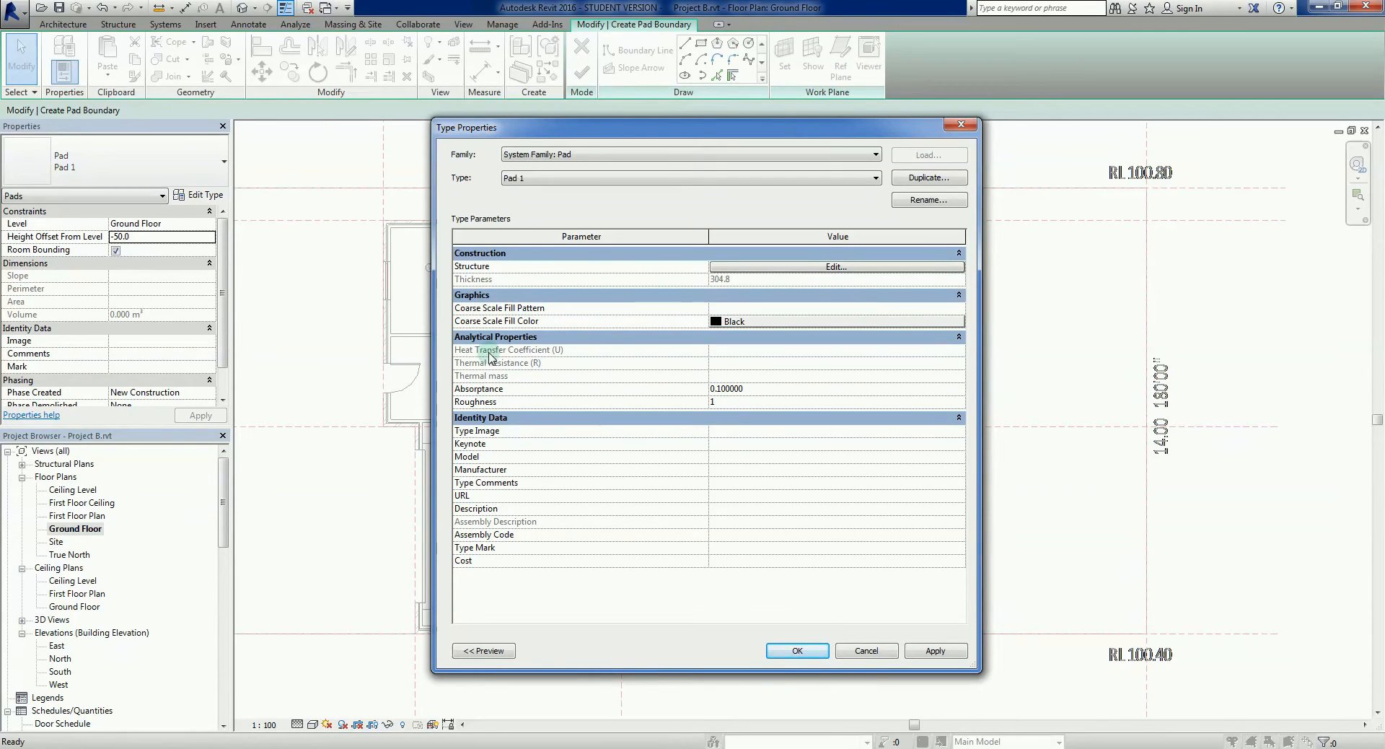
mouse_move(917, 685)
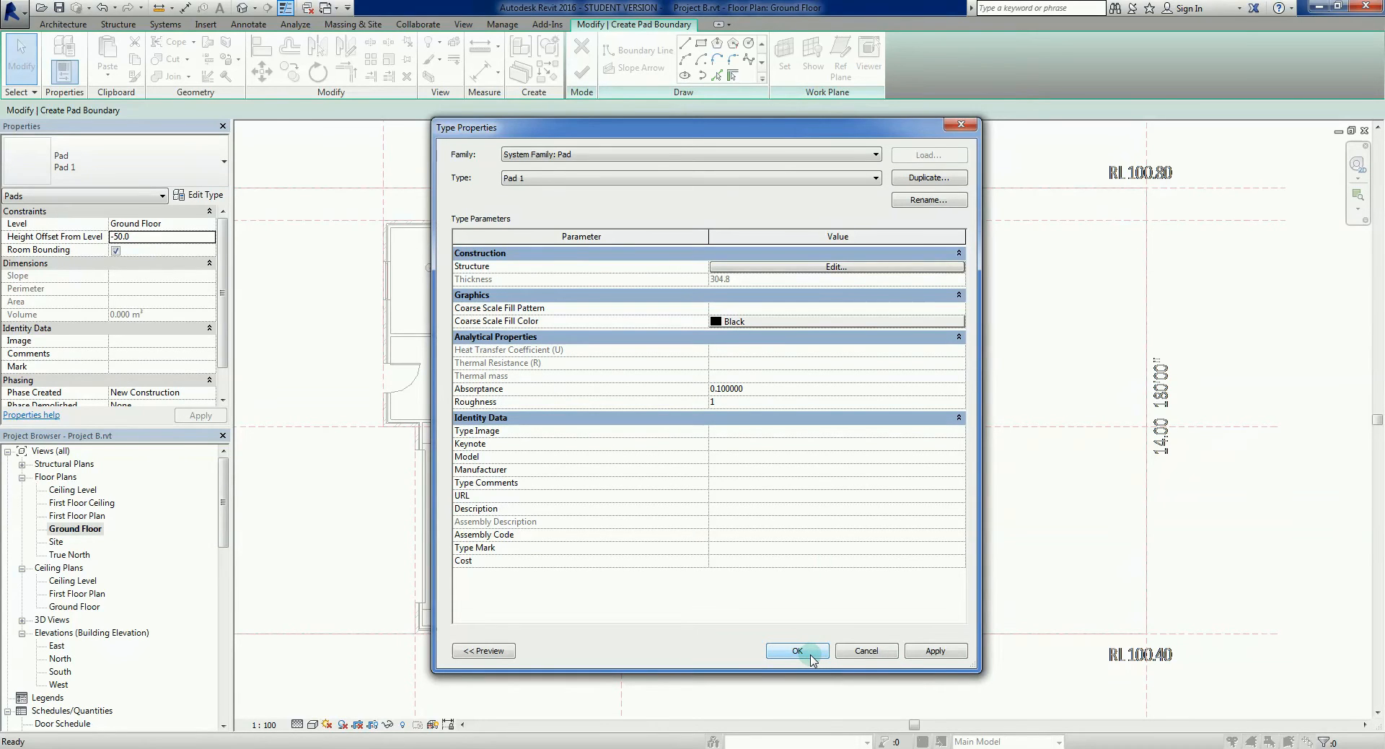
click(796, 651)
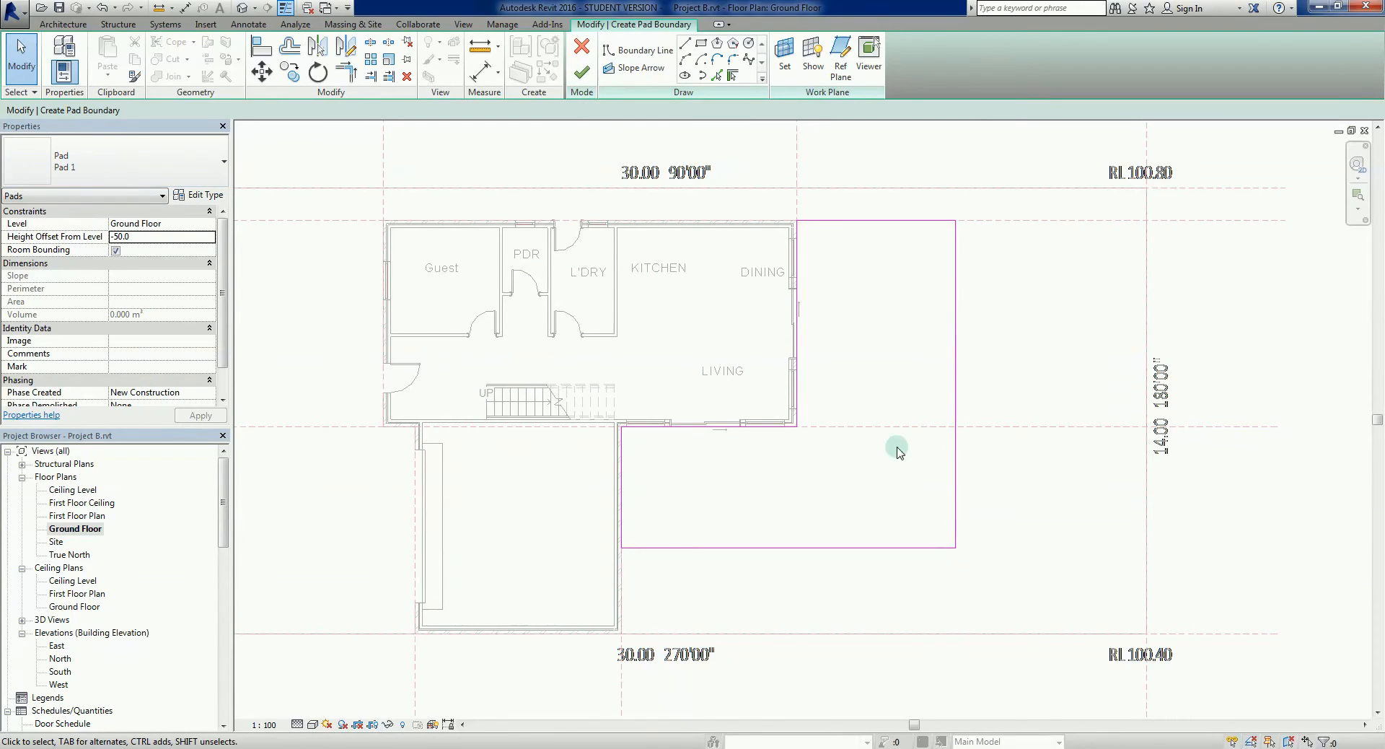
mouse_move(581, 72)
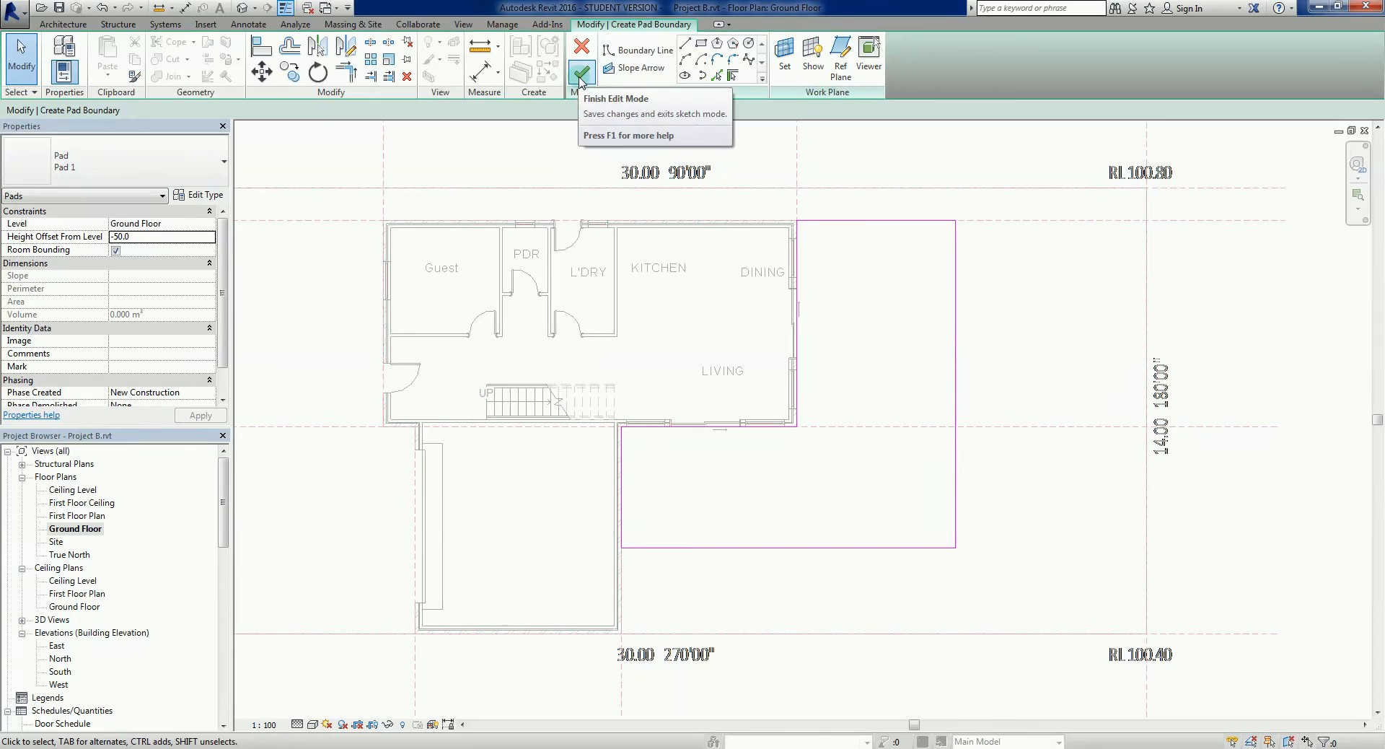
- Finish the L-shaped pad sketch beside the living area to create the pad
click(581, 72)
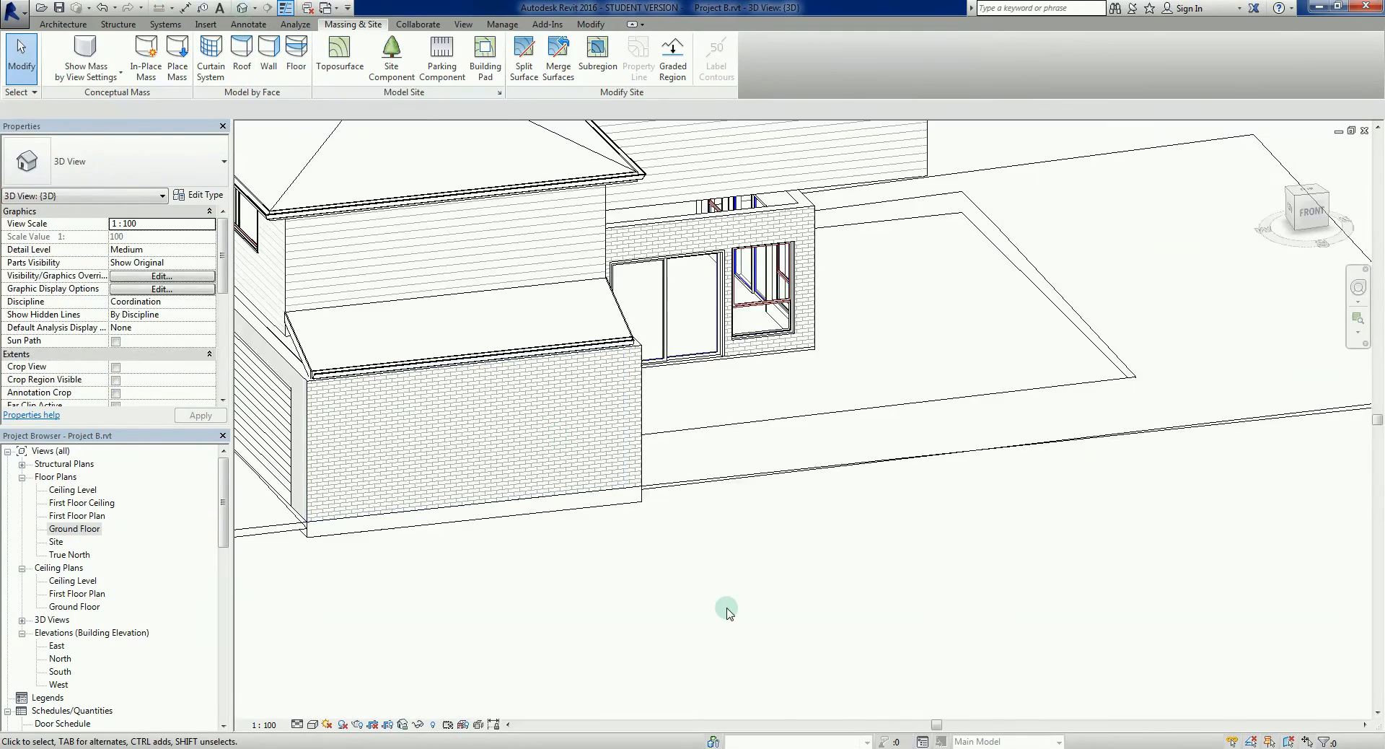
drag(727, 611, 741, 670)
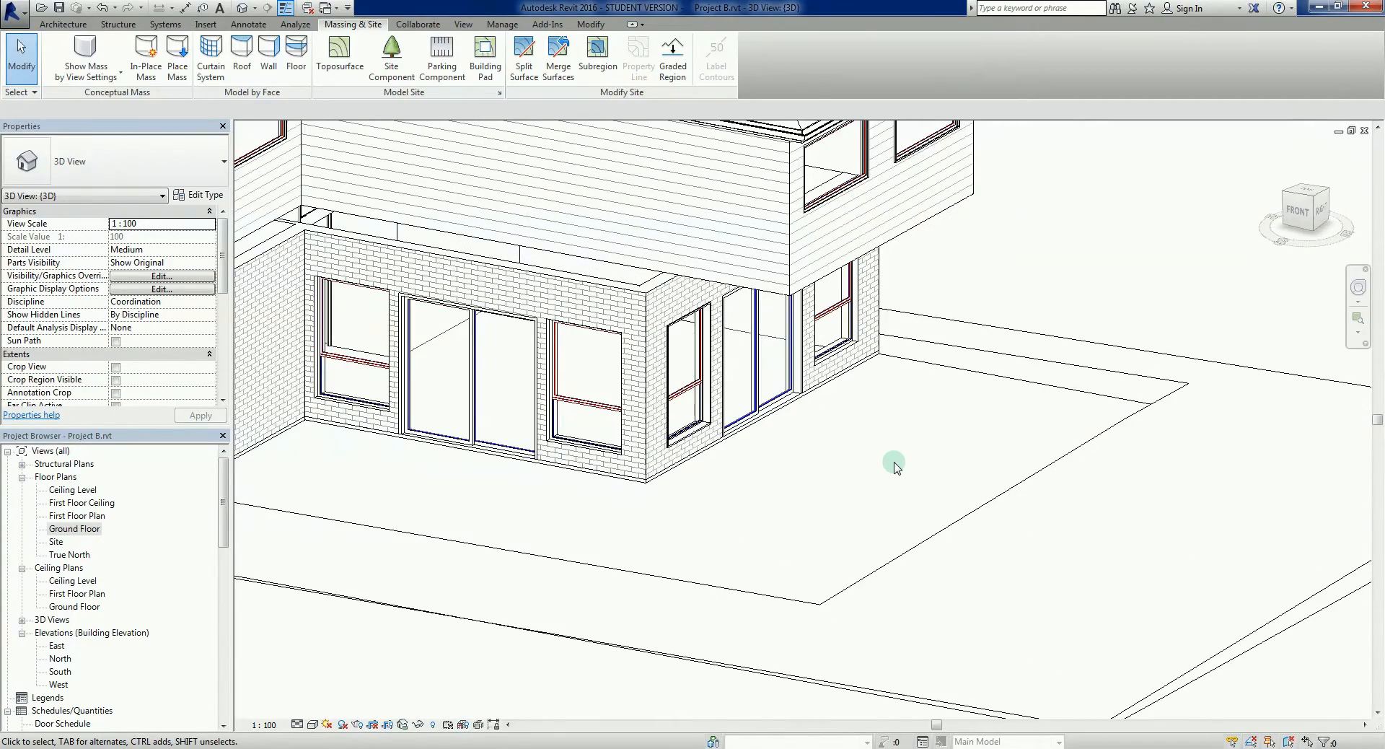
drag(893, 465, 837, 473)
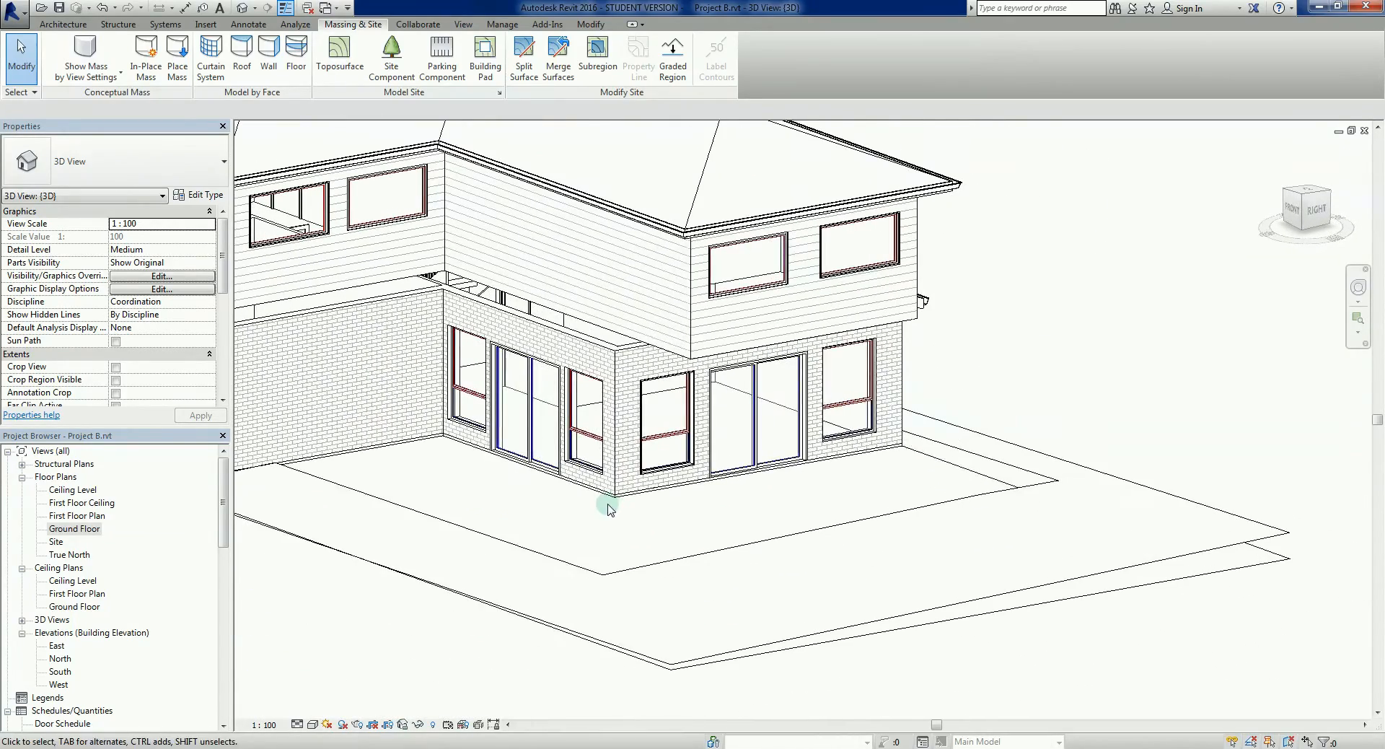
click(941, 464)
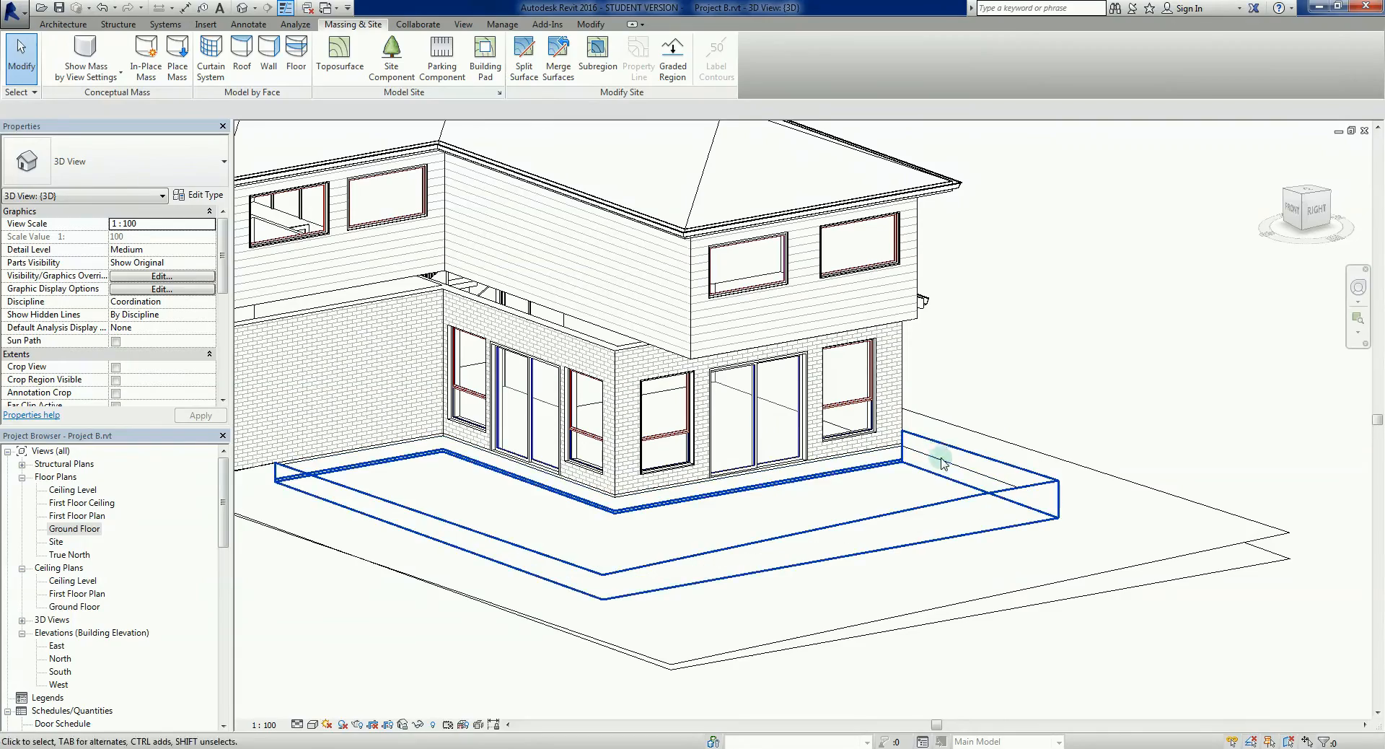
drag(940, 464, 490, 654)
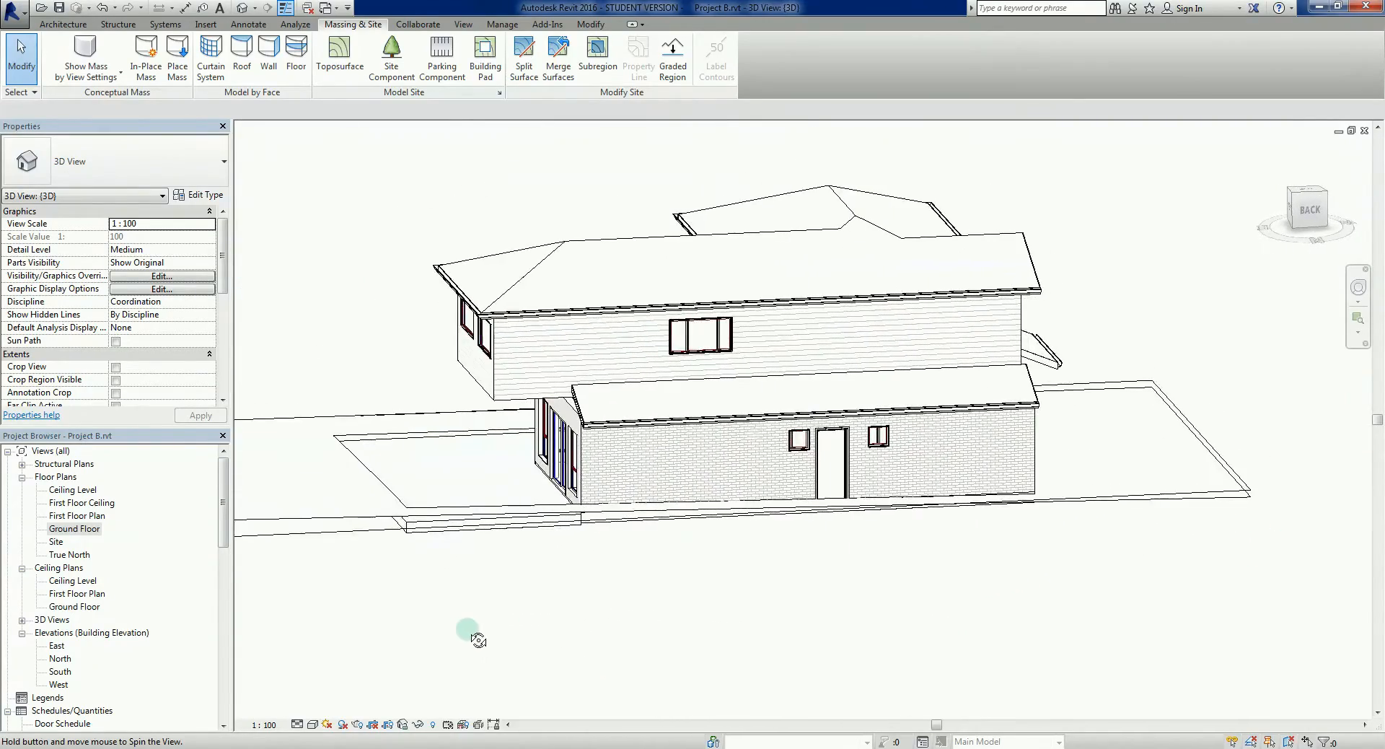
drag(477, 640, 778, 685)
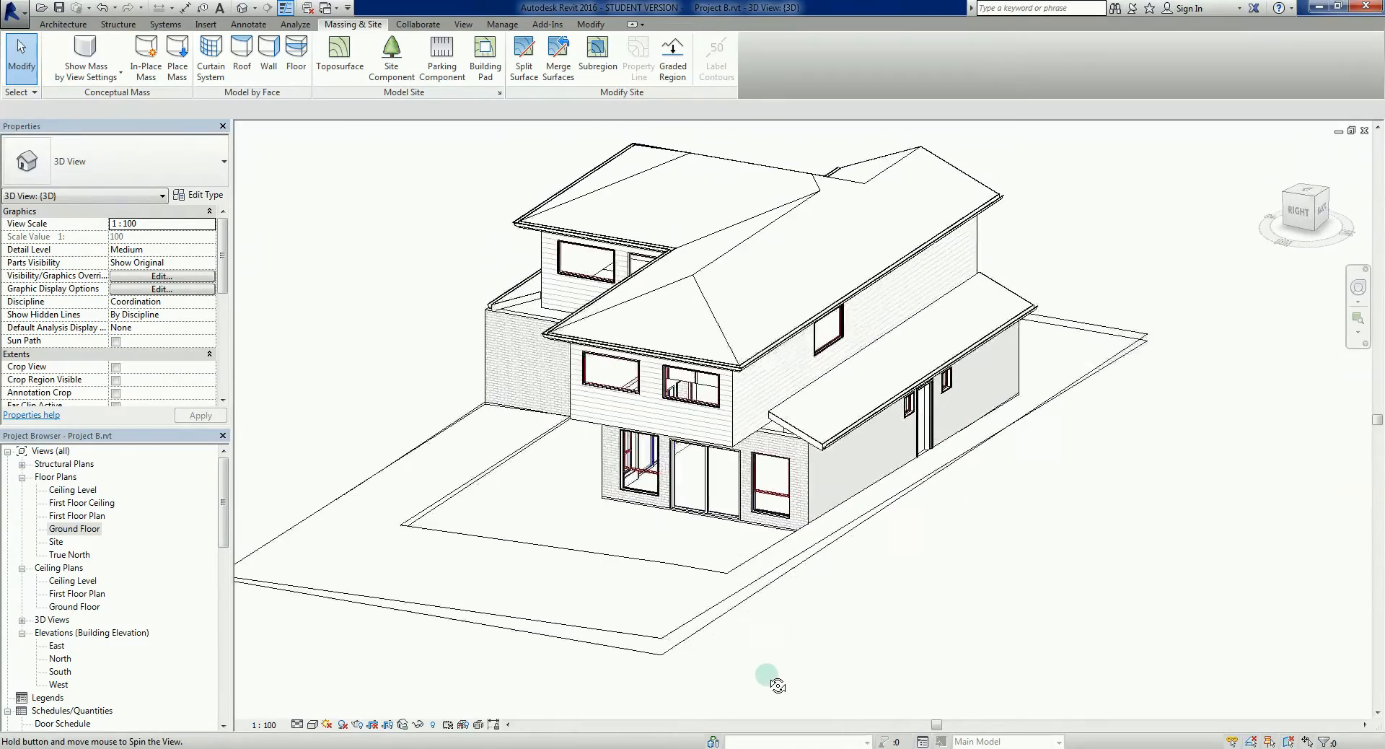
drag(768, 685, 1020, 653)
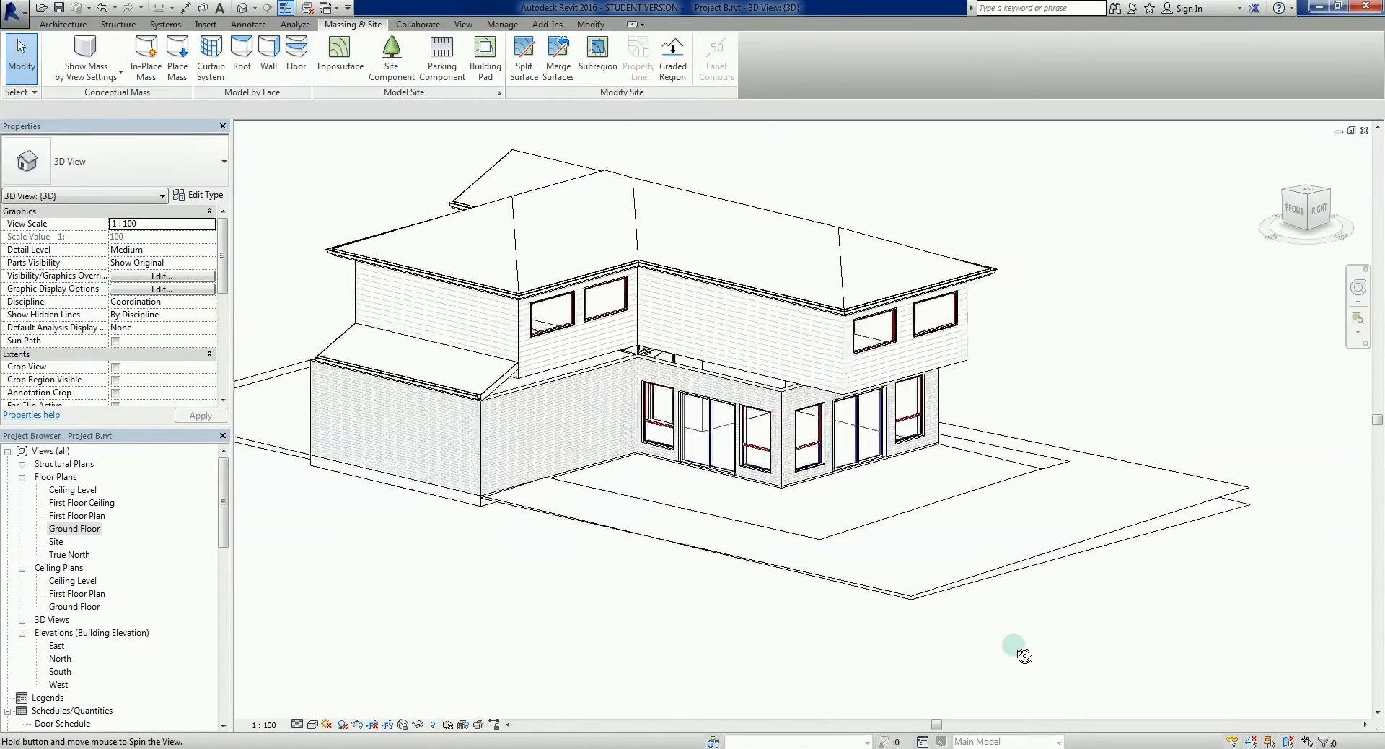
drag(1022, 655, 888, 657)
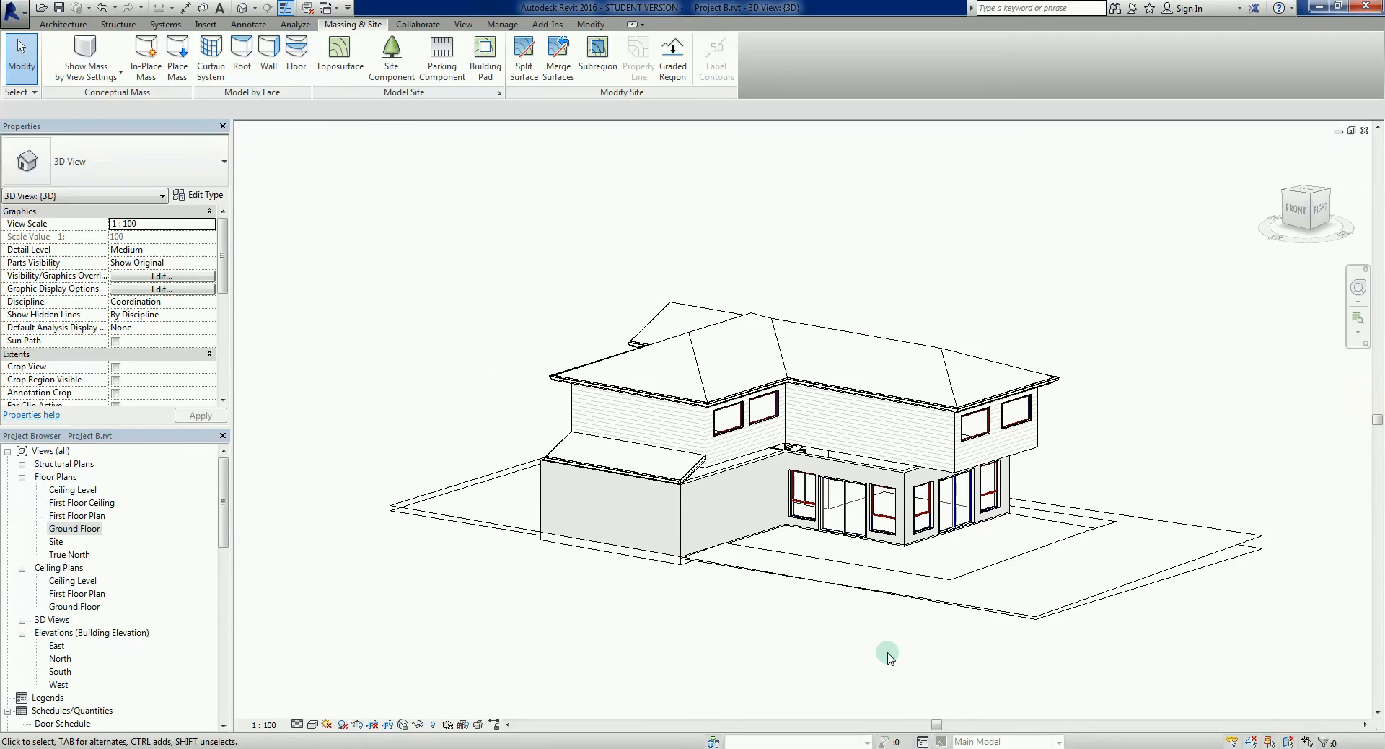
drag(888, 658, 643, 706)
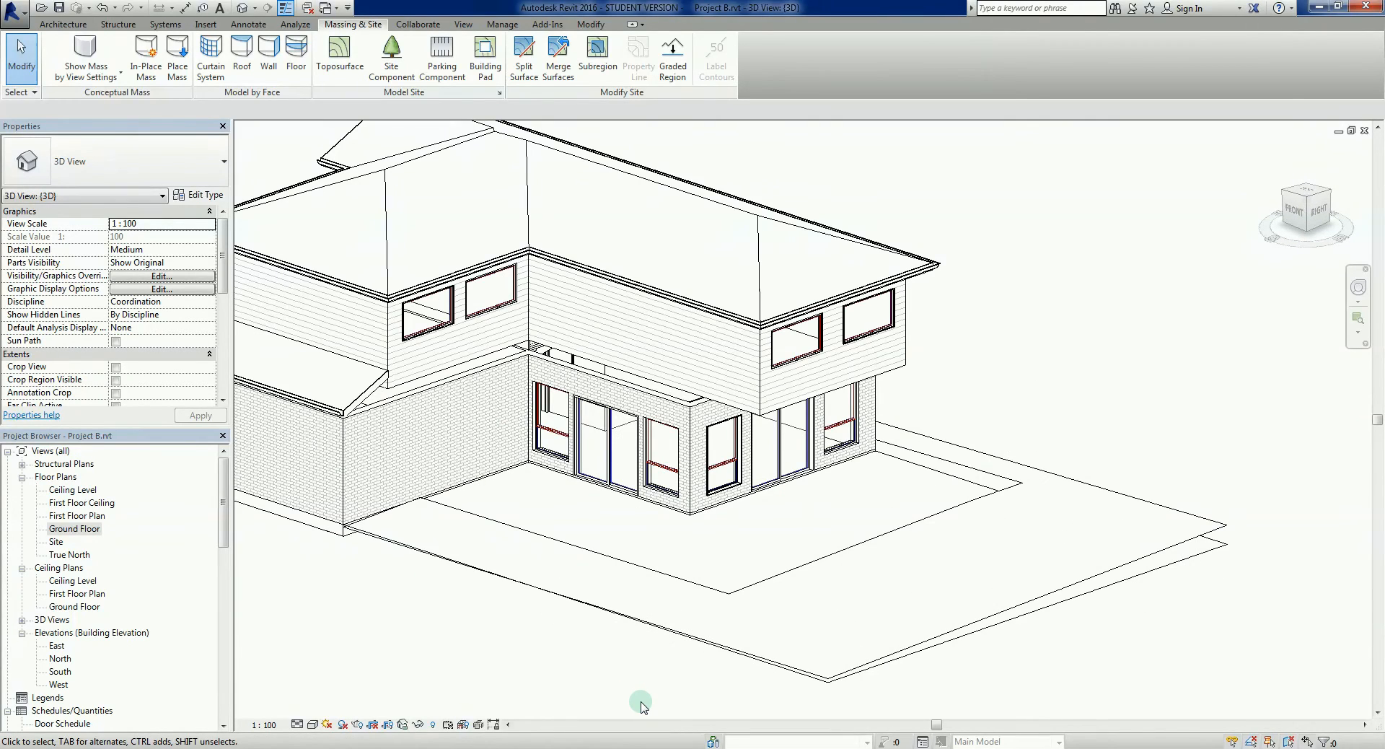
drag(641, 706, 526, 658)
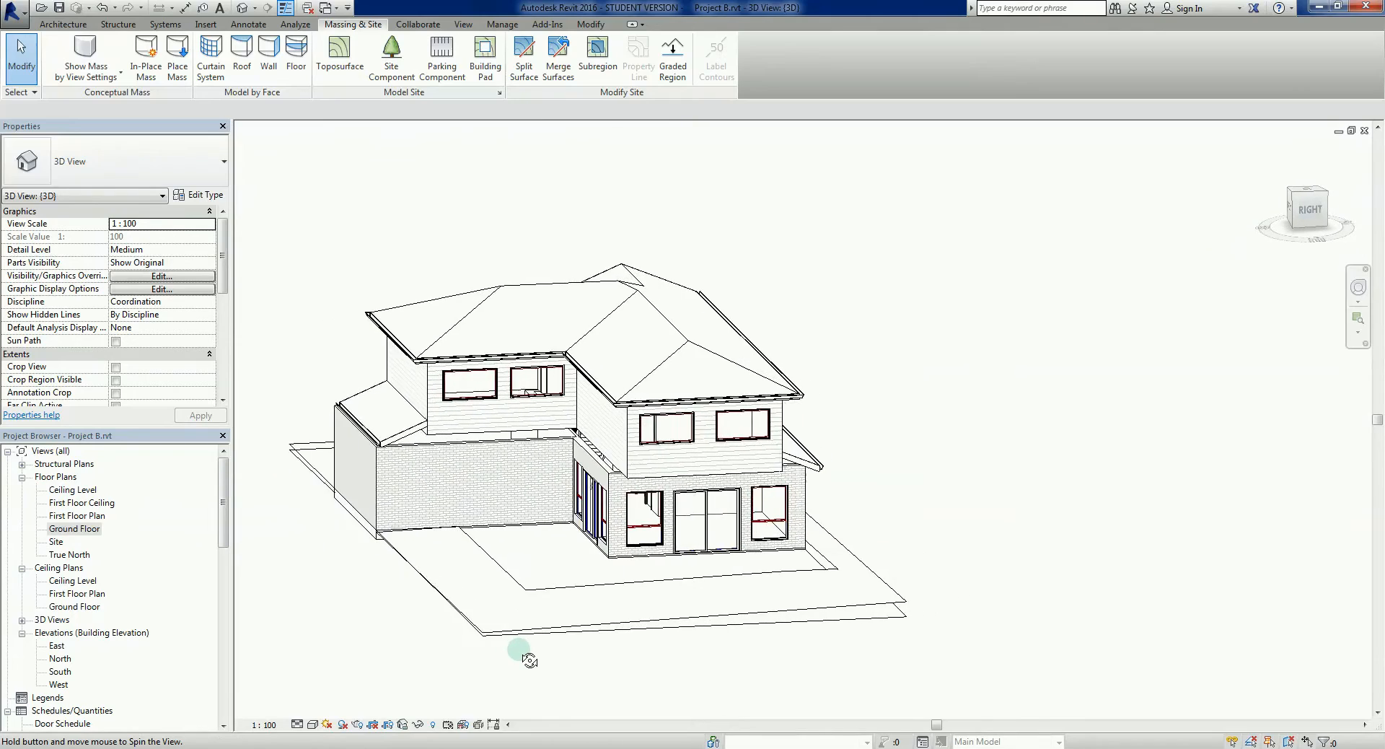
drag(528, 657, 649, 715)
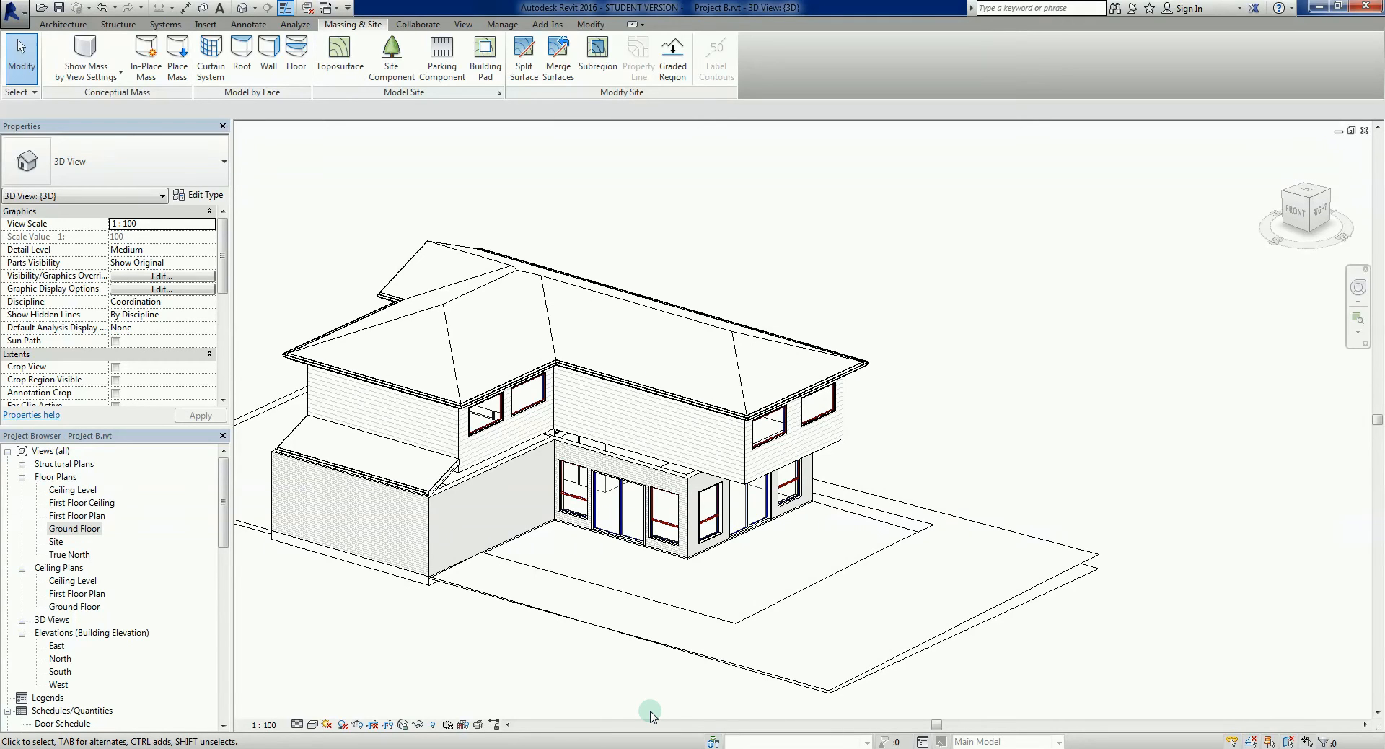
mouse_move(688, 704)
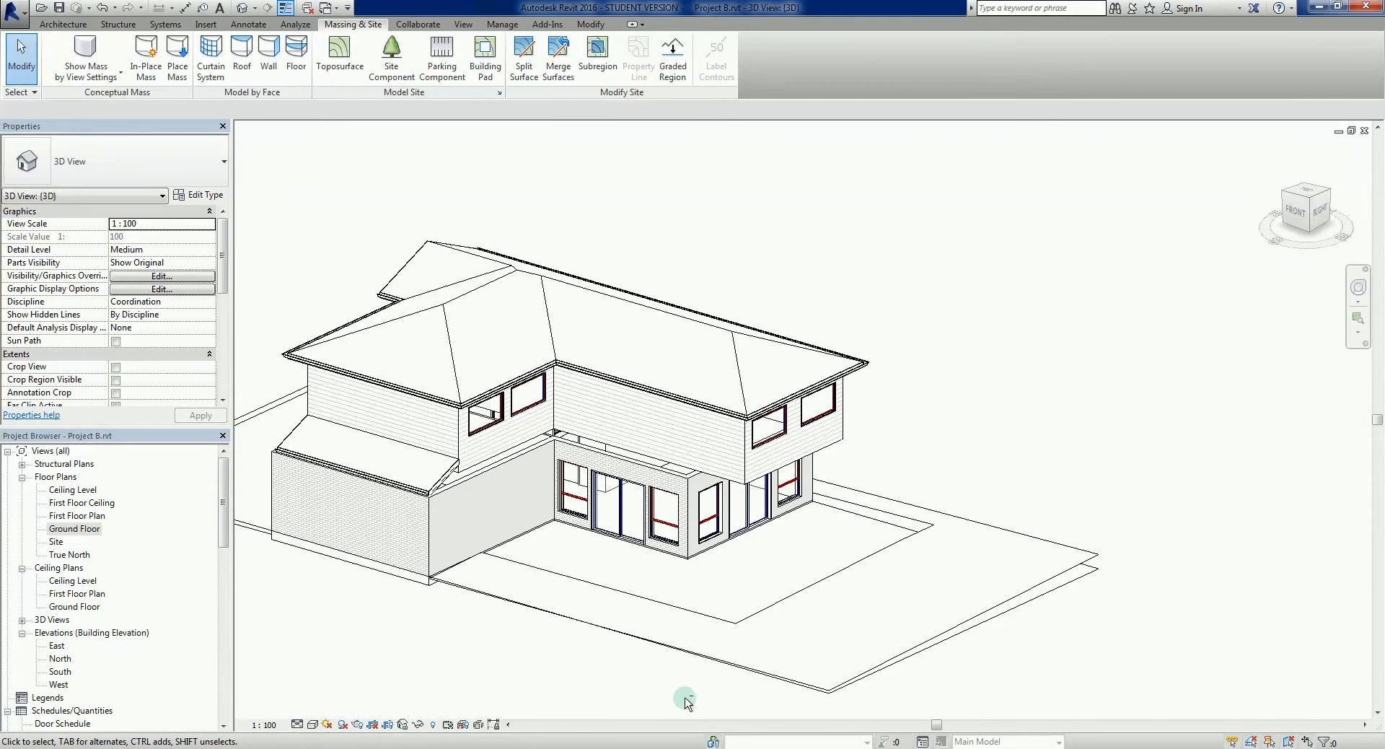
drag(685, 702, 755, 627)
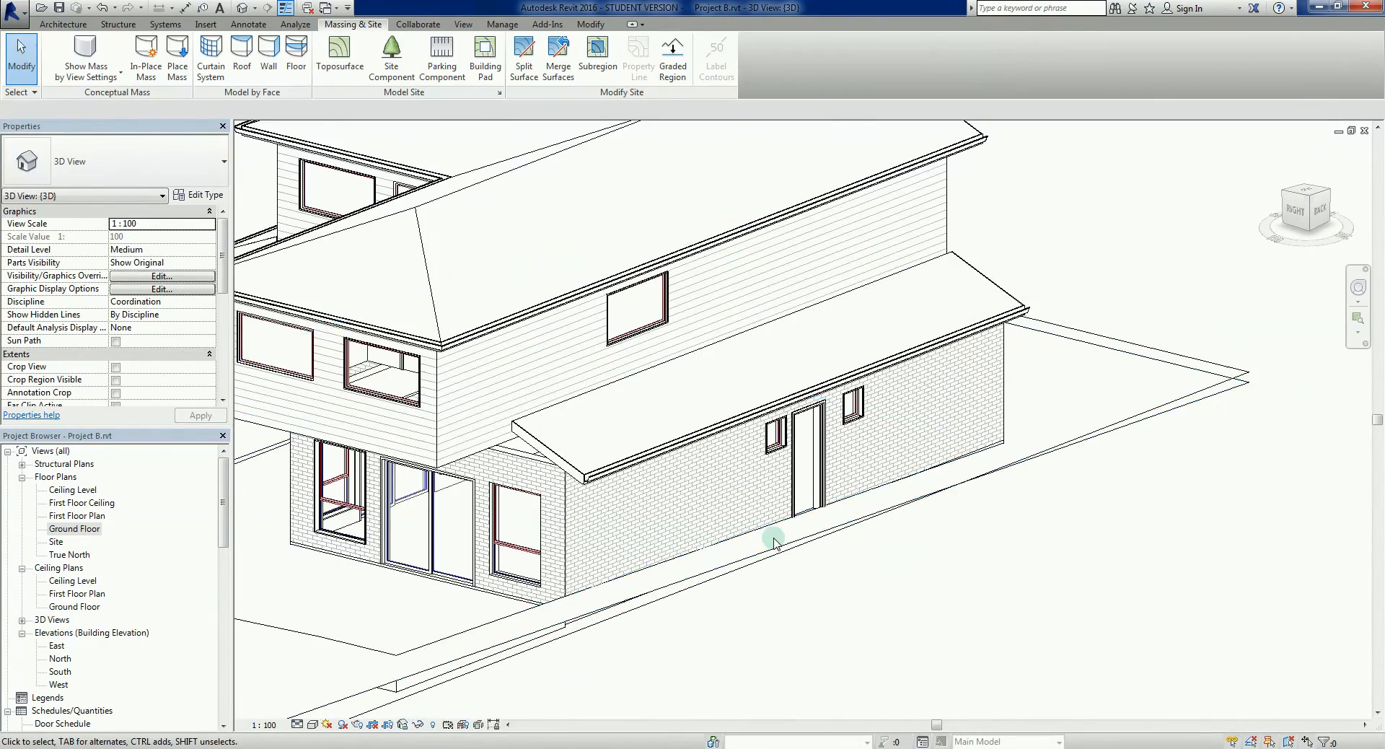
drag(773, 539, 840, 559)
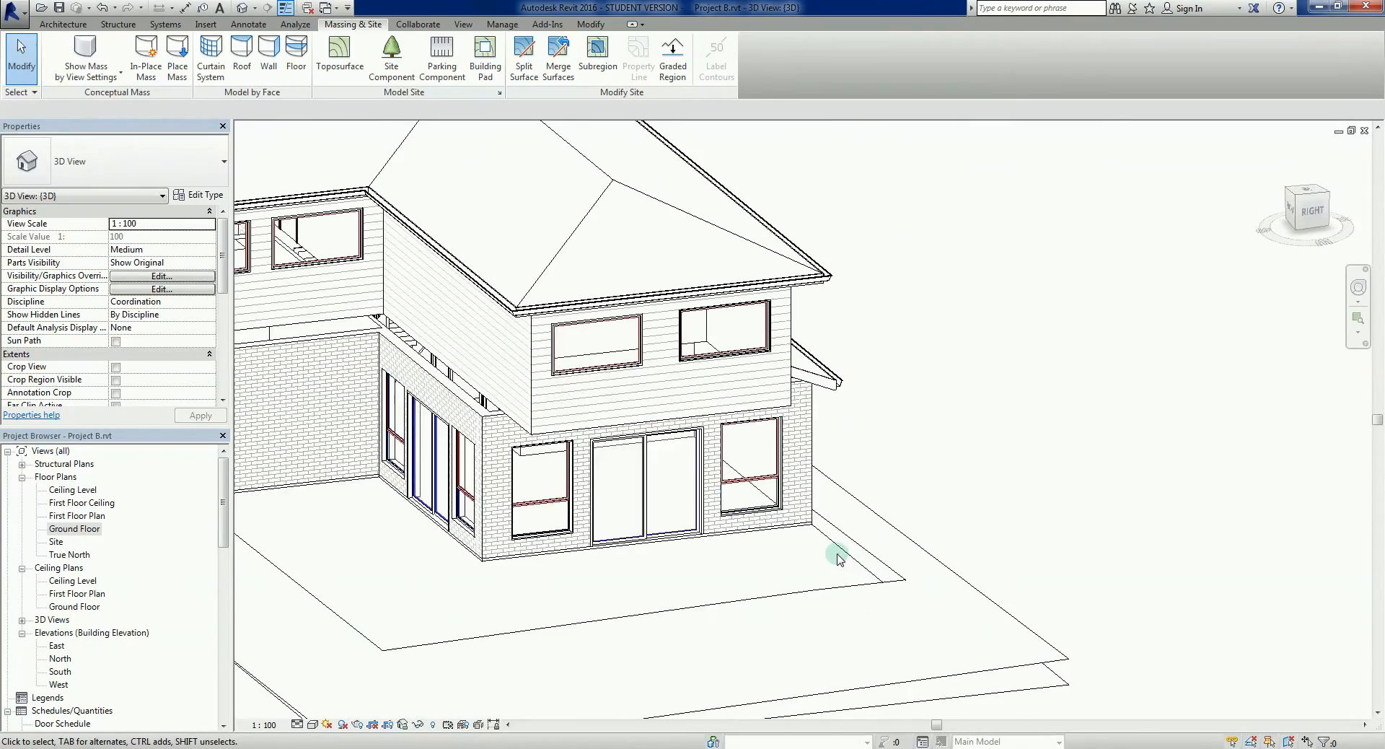
drag(838, 559, 818, 541)
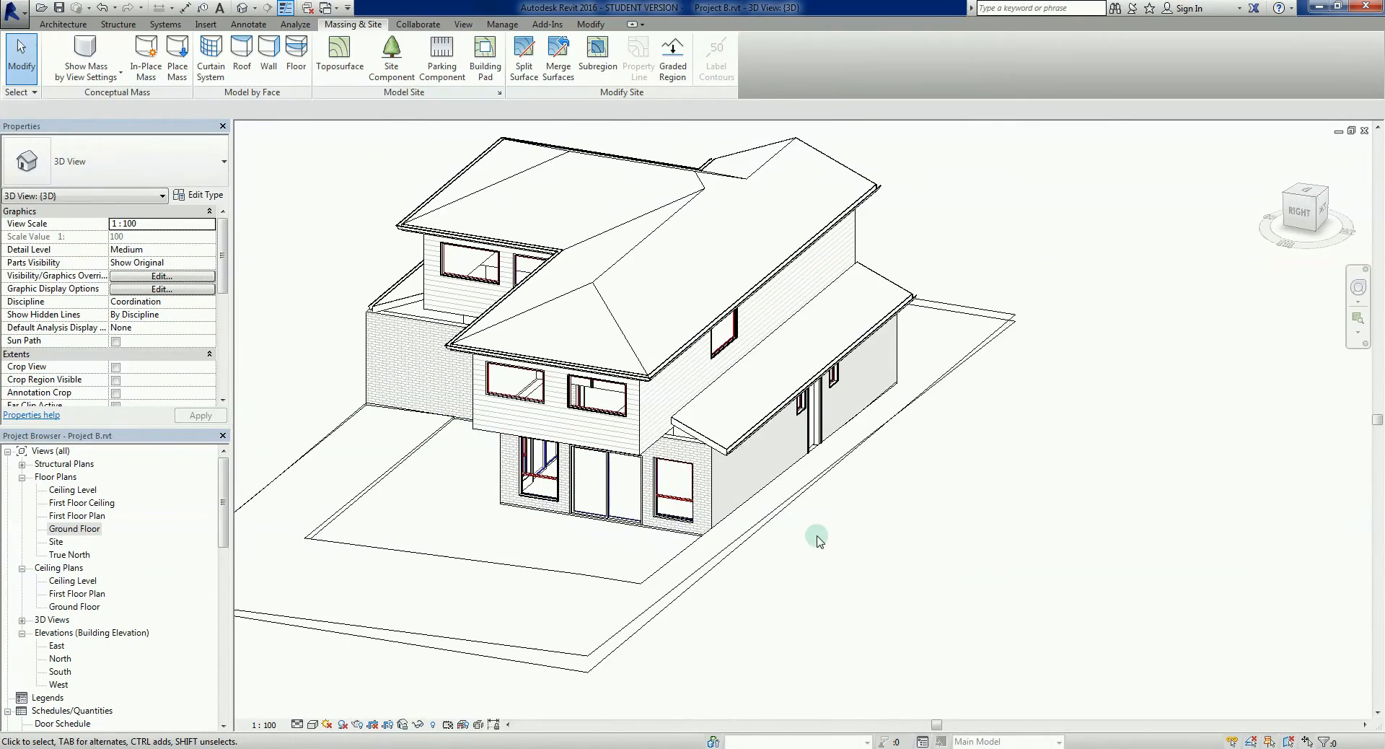
click(816, 468)
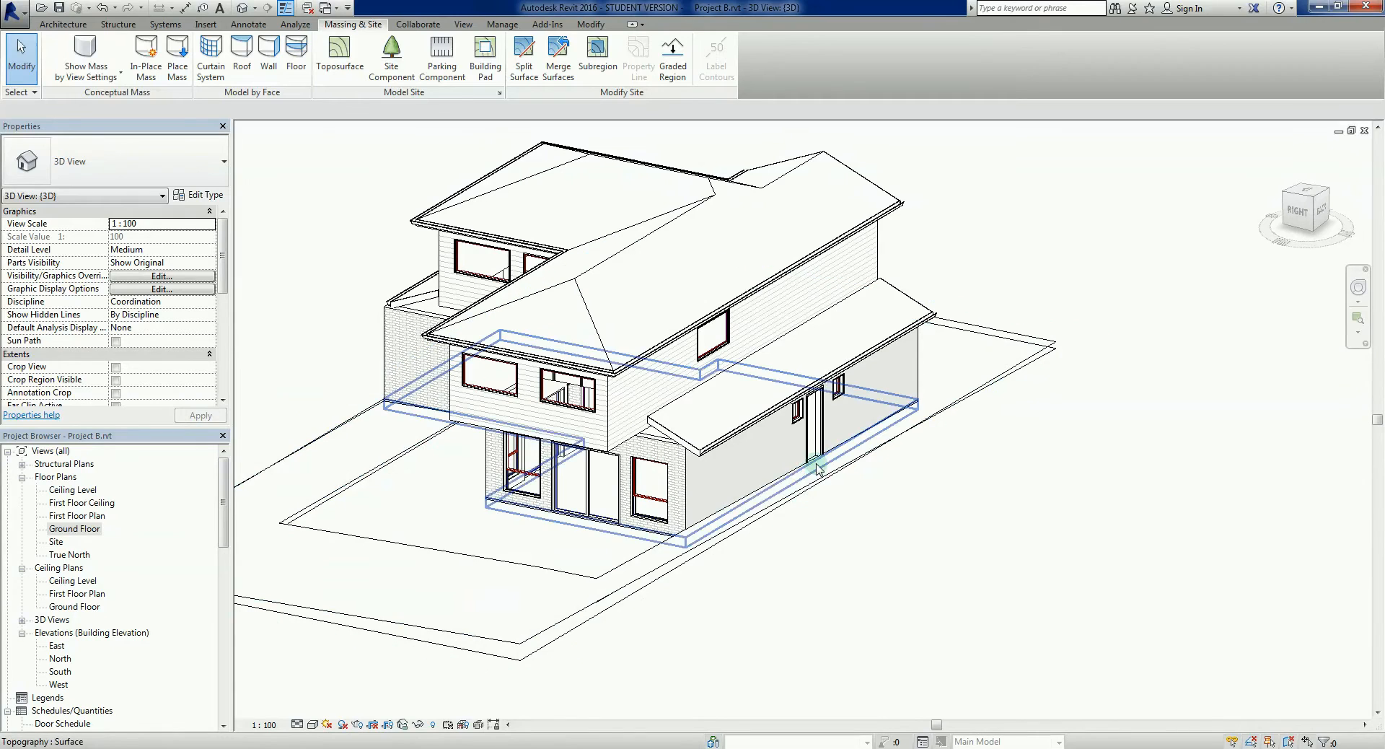
drag(818, 468, 857, 579)
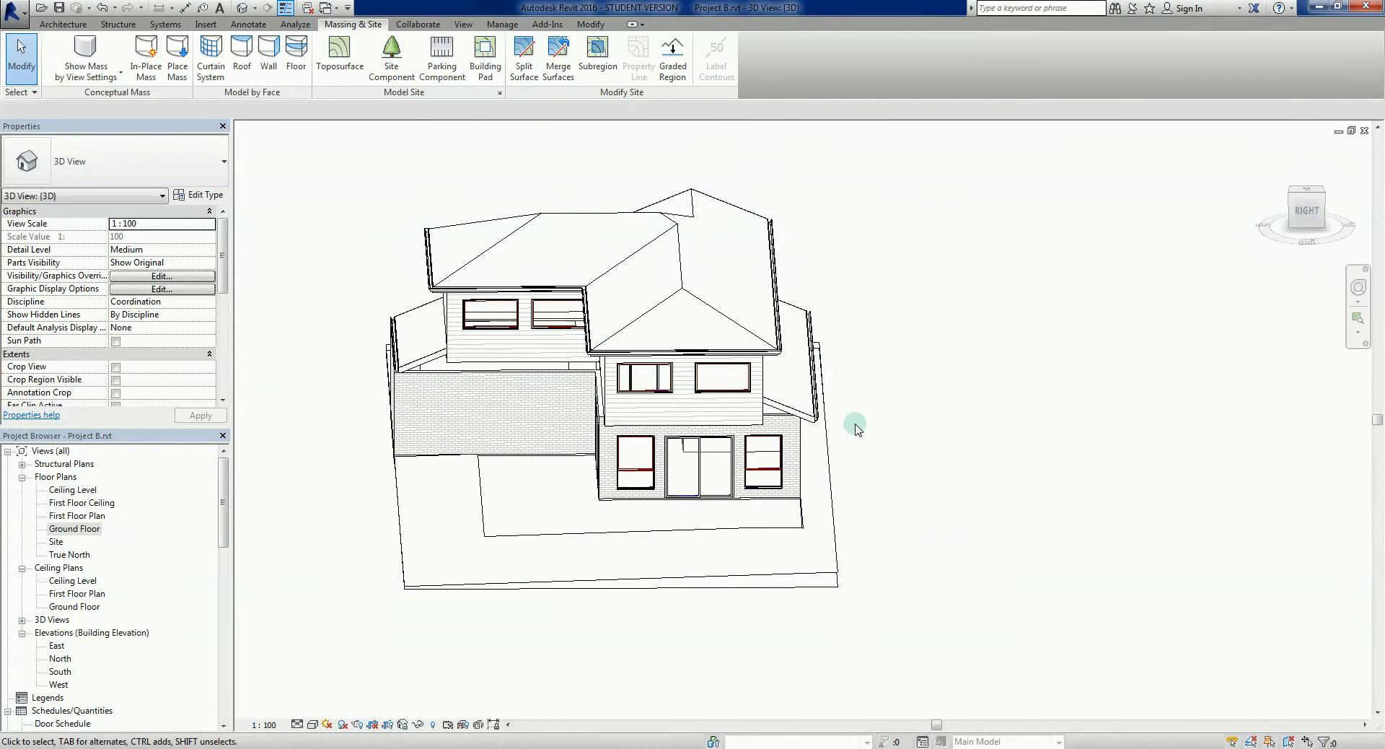
drag(858, 429, 1130, 609)
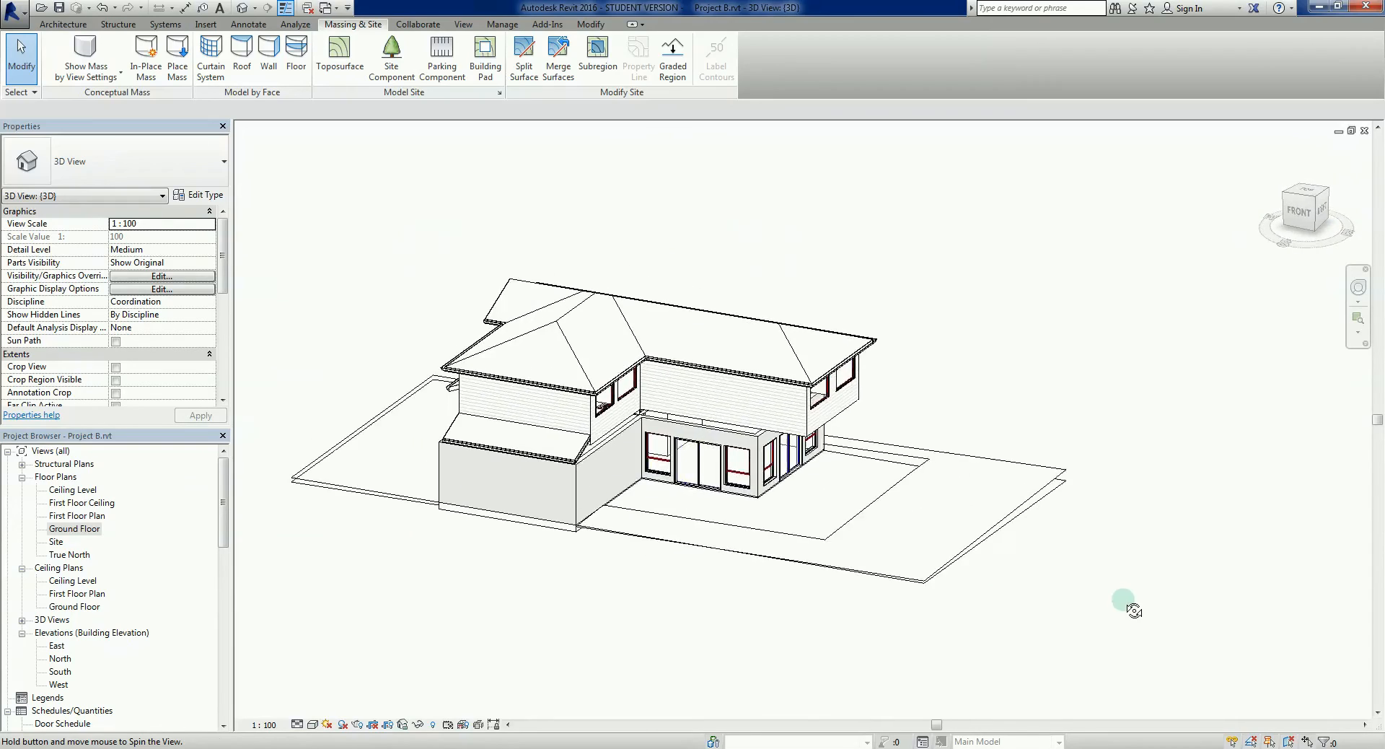
drag(1130, 610, 862, 509)
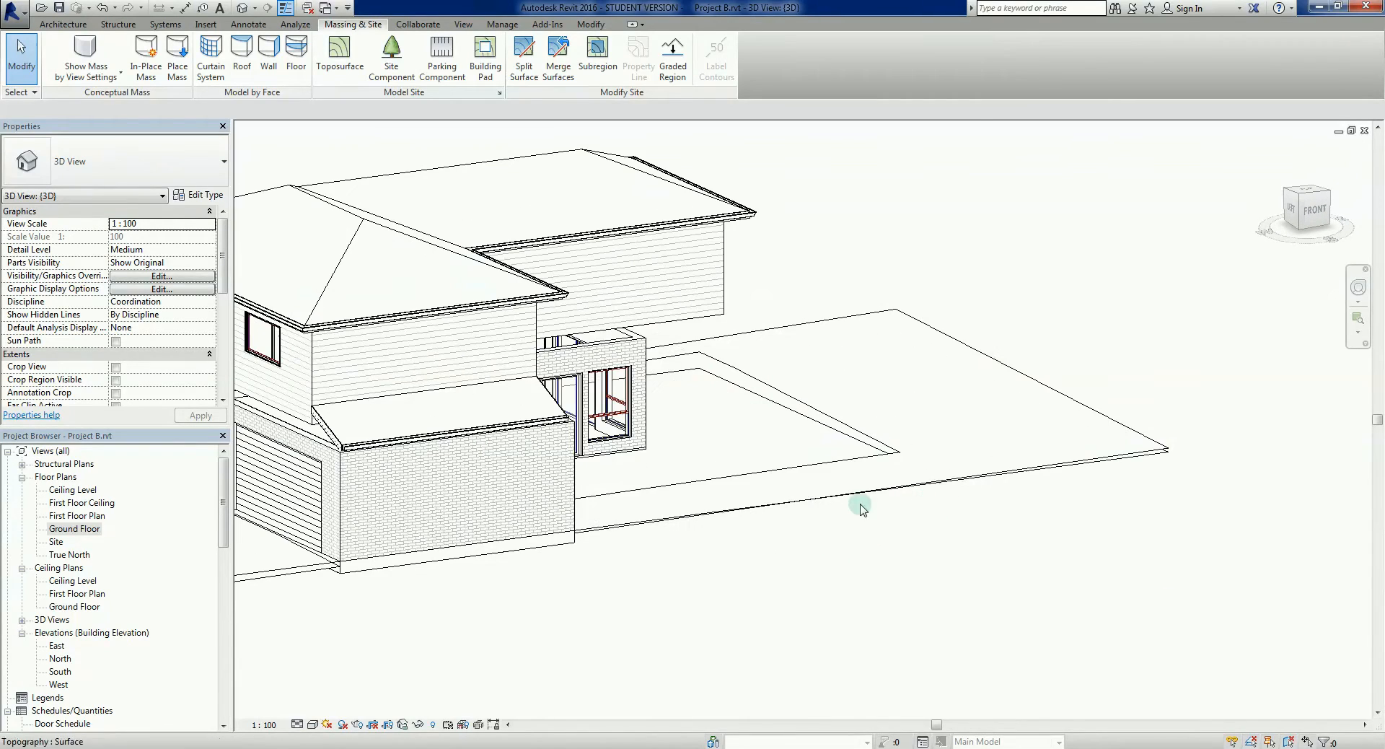
mouse_move(996, 441)
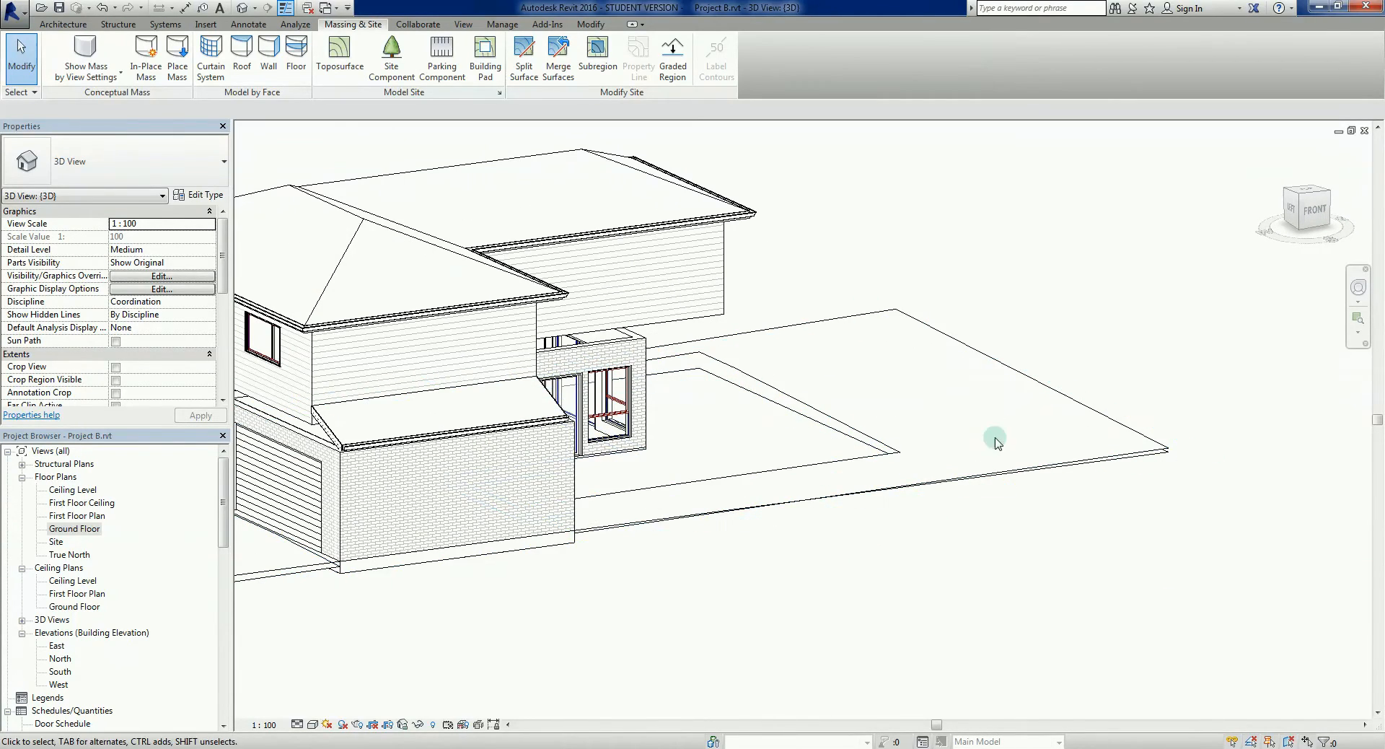
mouse_move(818, 553)
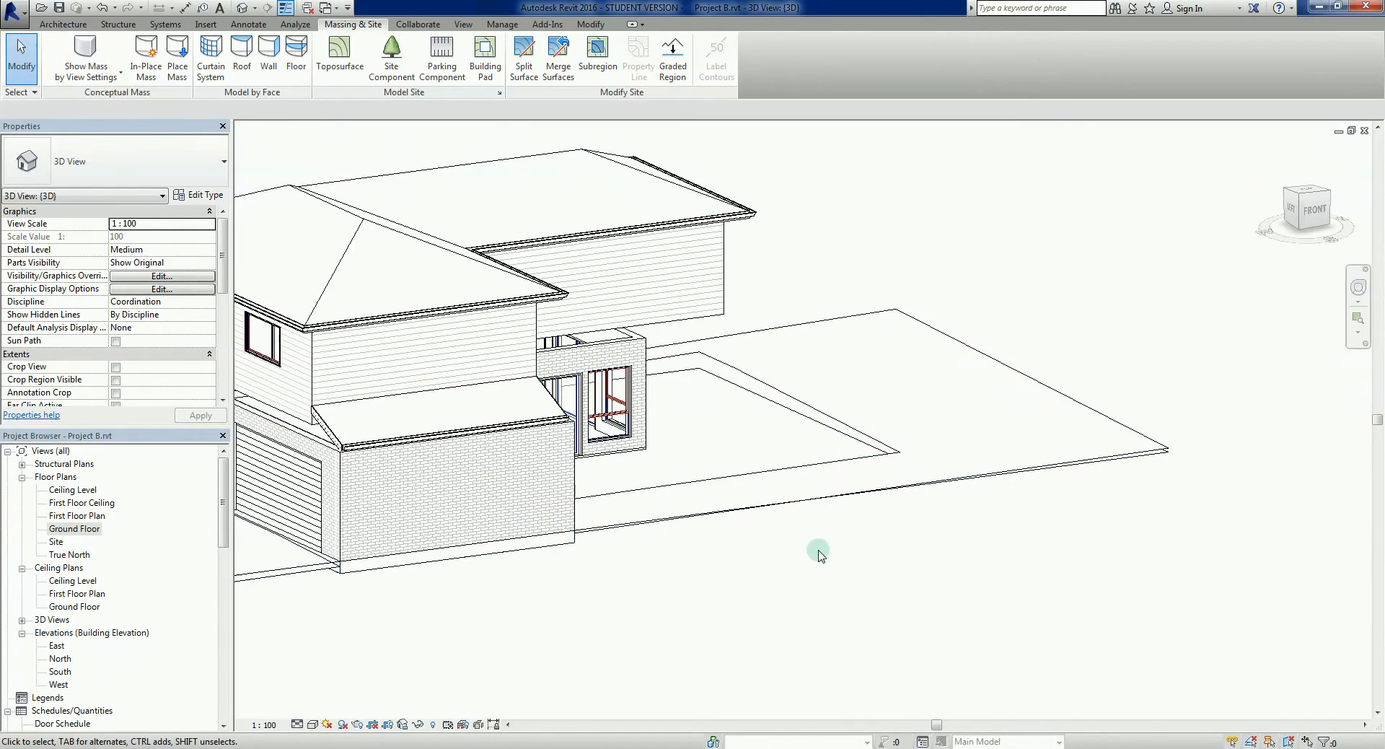
drag(817, 555, 886, 607)
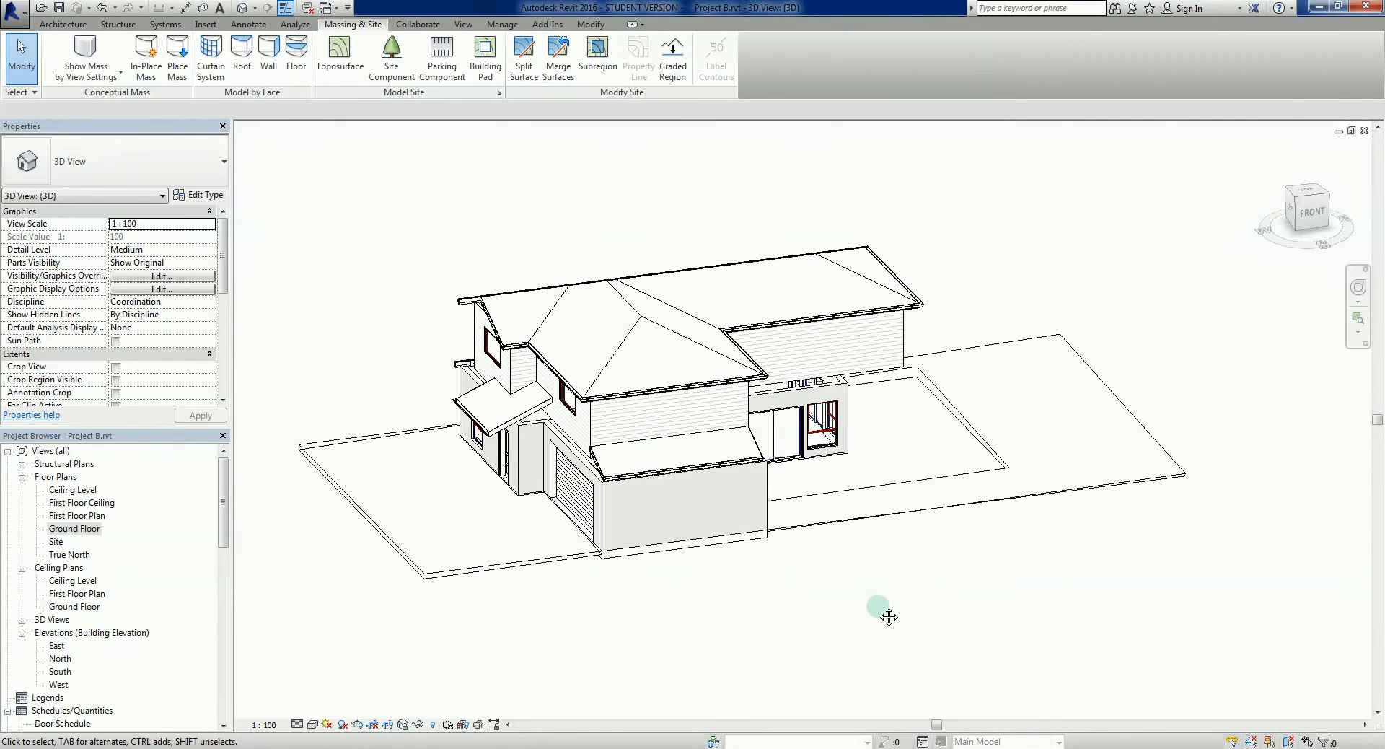
drag(886, 612, 838, 620)
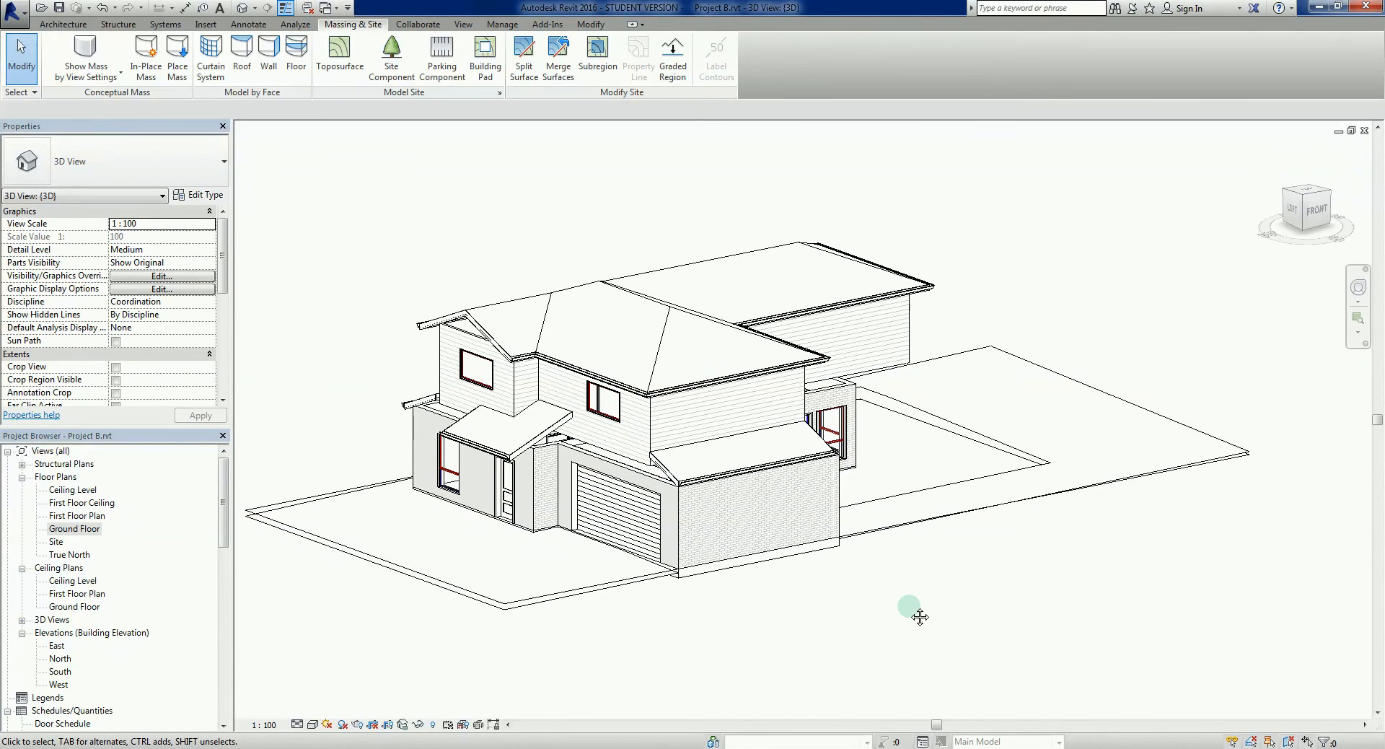
mouse_move(902, 608)
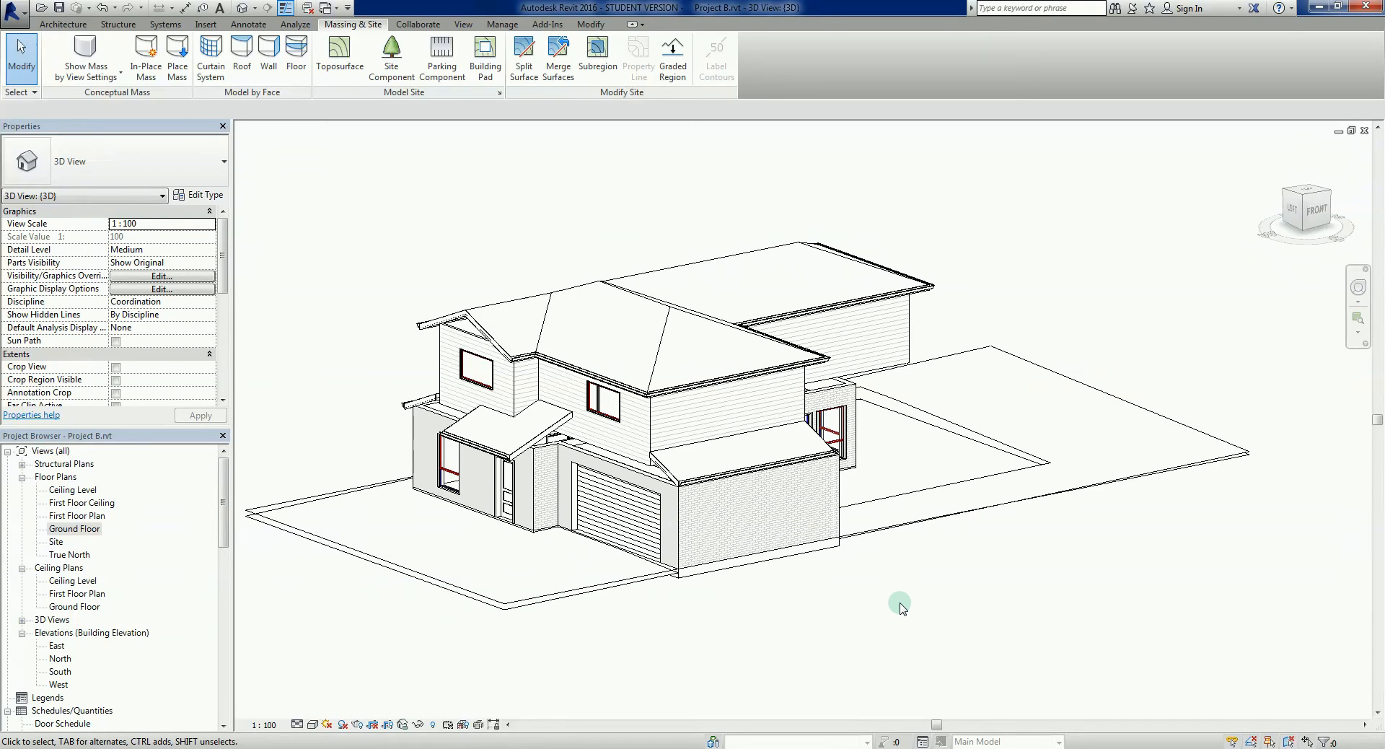
mouse_move(911, 607)
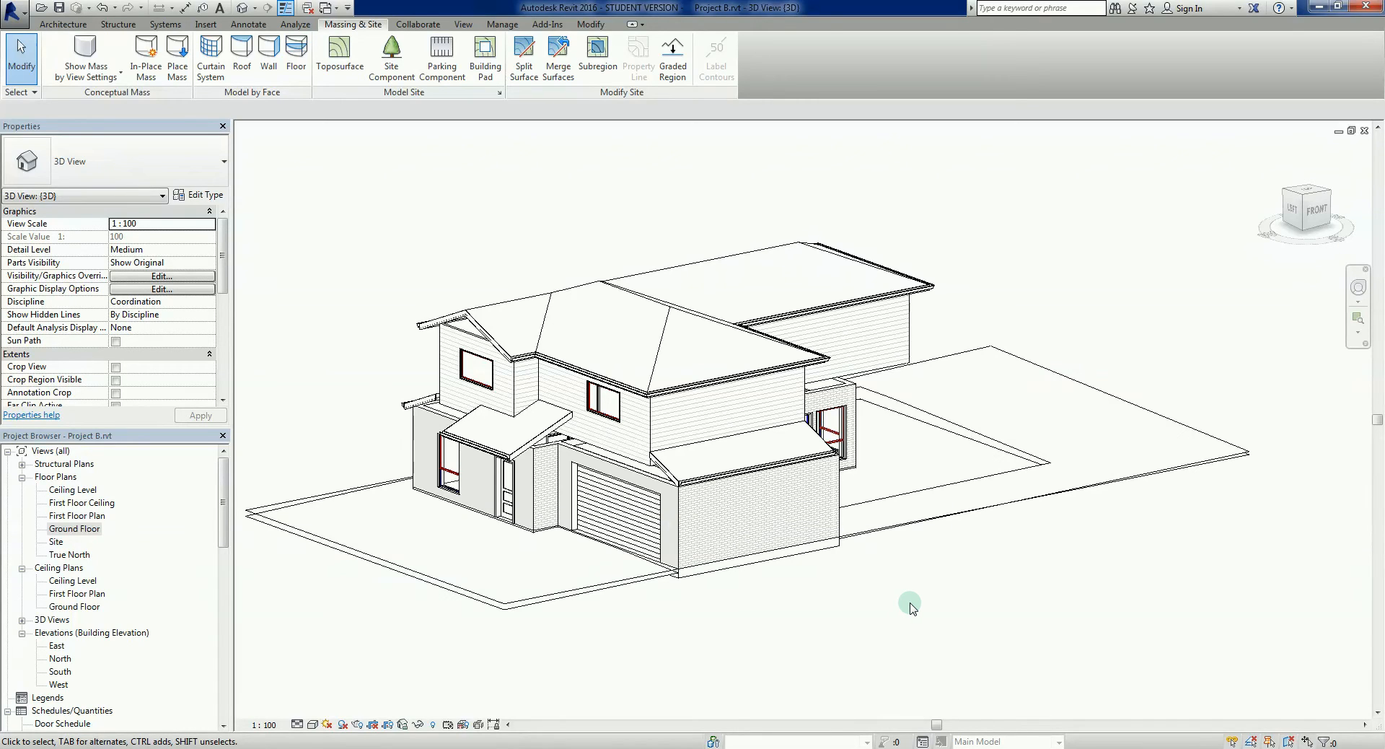
mouse_move(916, 622)
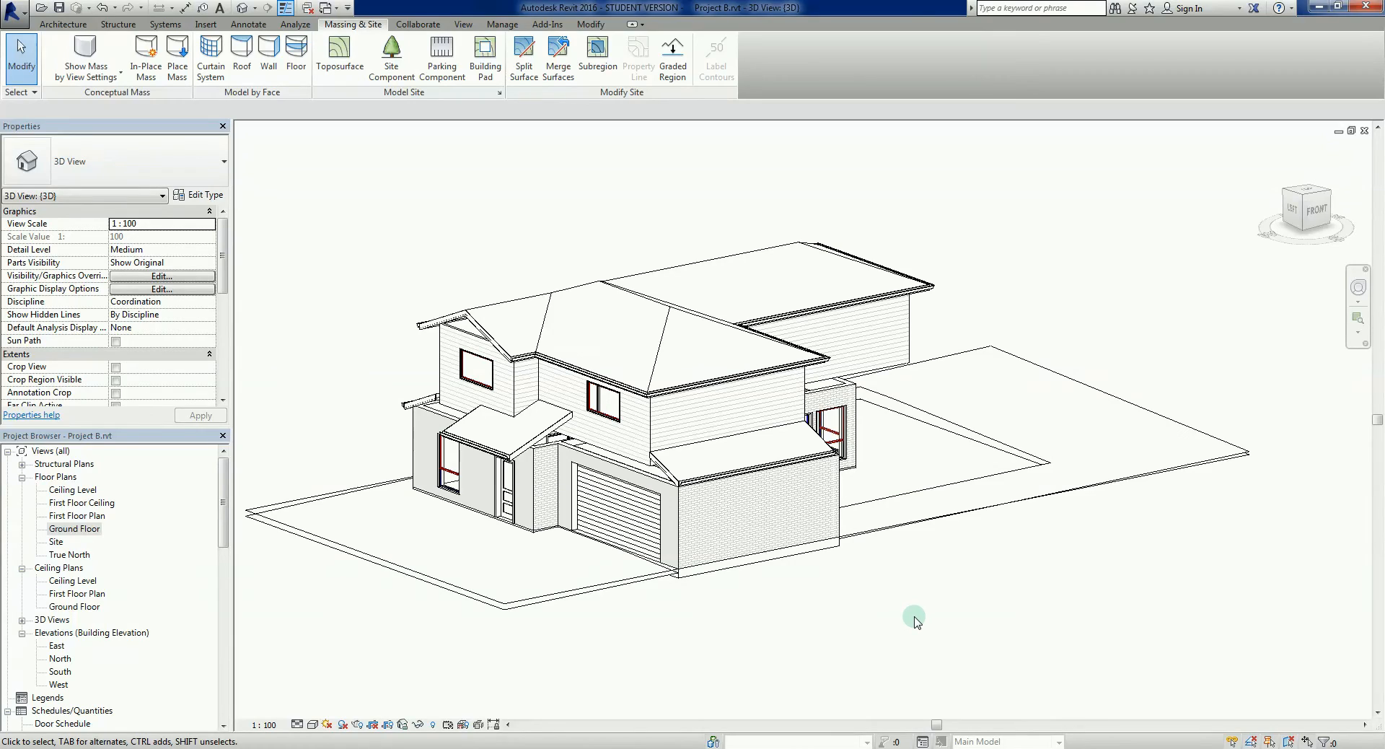
- Orbit and pan the 3D view to face the garage, entry and raised pads
drag(914, 621, 841, 618)
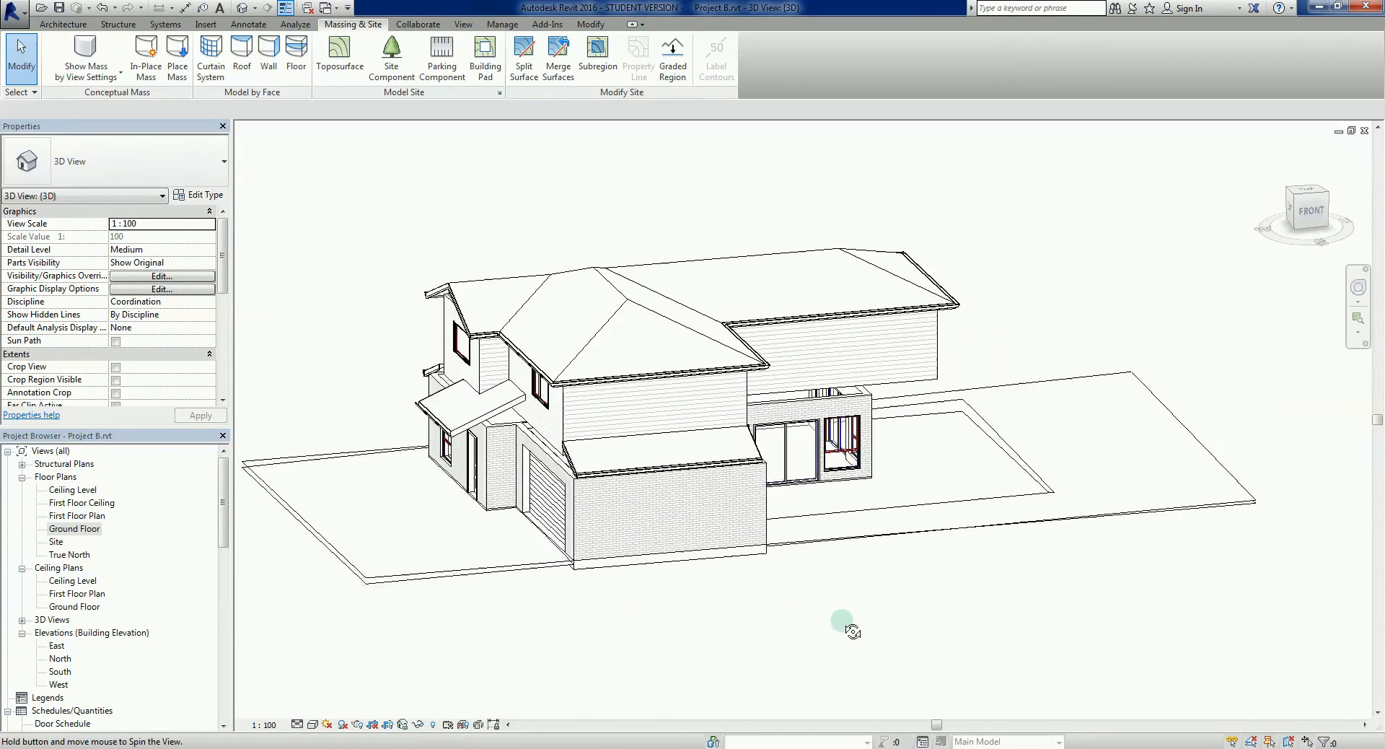
drag(842, 619, 901, 637)
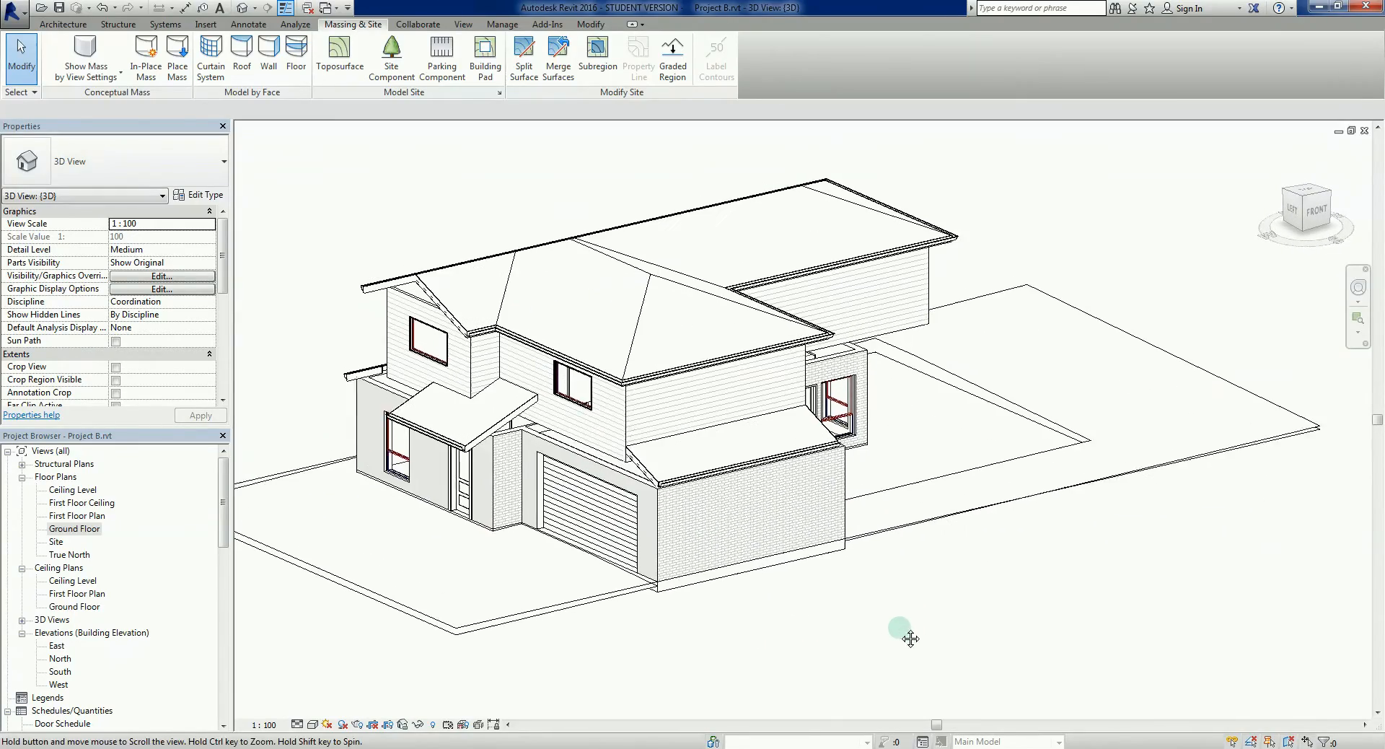
drag(910, 637, 978, 642)
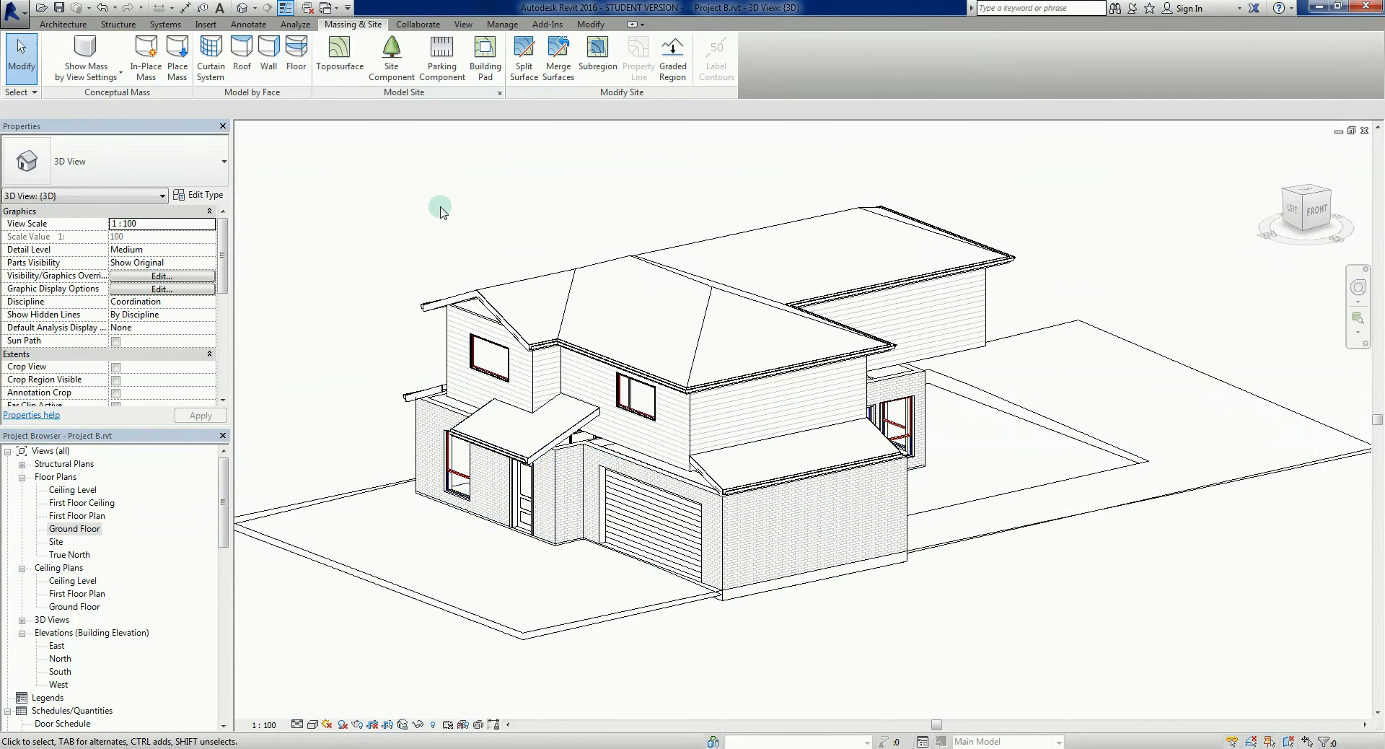
mouse_move(287, 699)
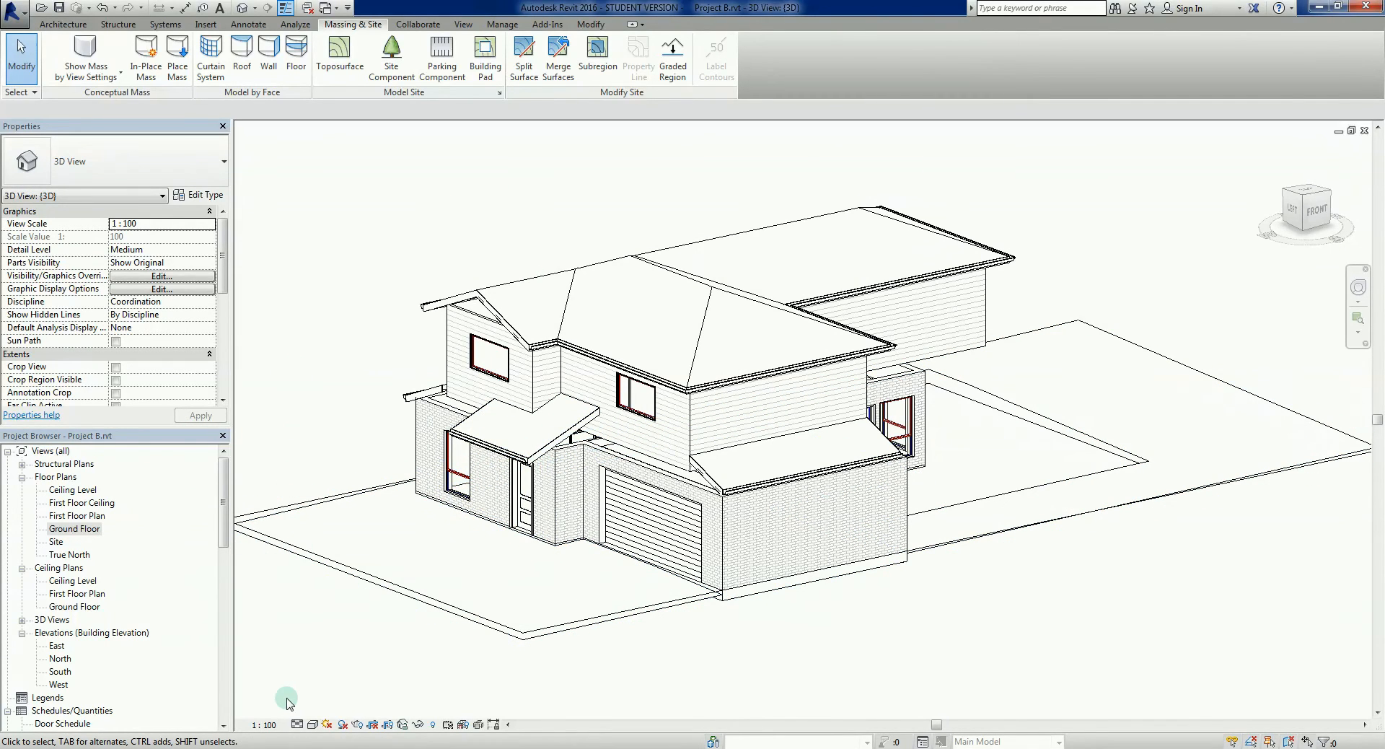
mouse_move(467, 705)
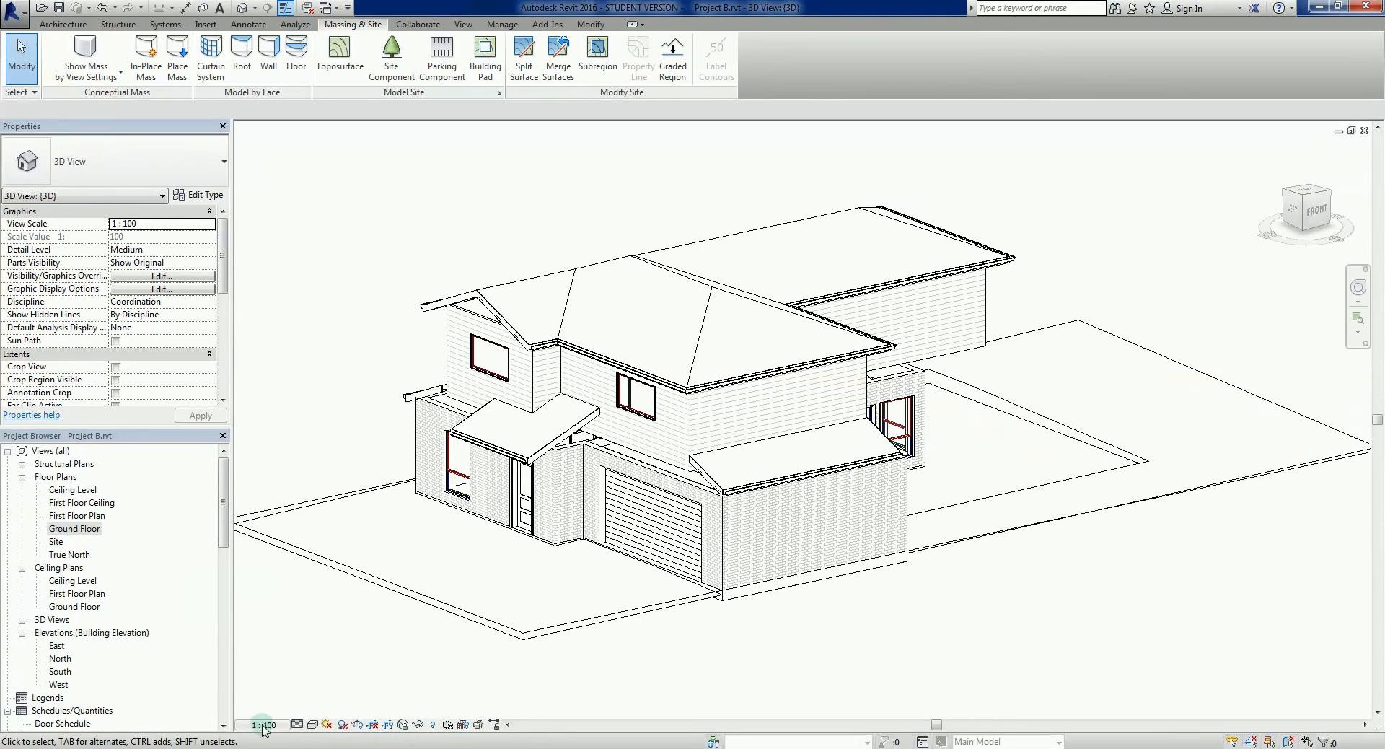
mouse_move(300, 725)
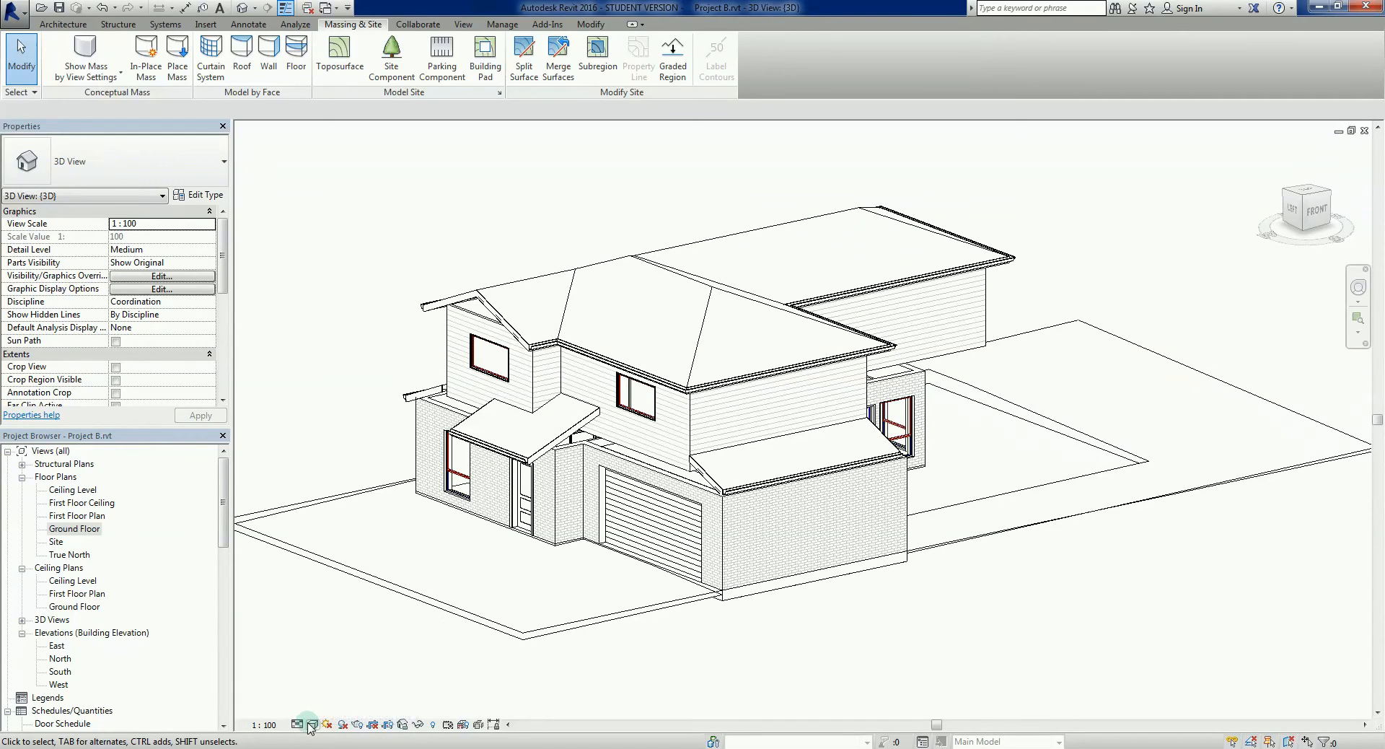
mouse_move(311, 724)
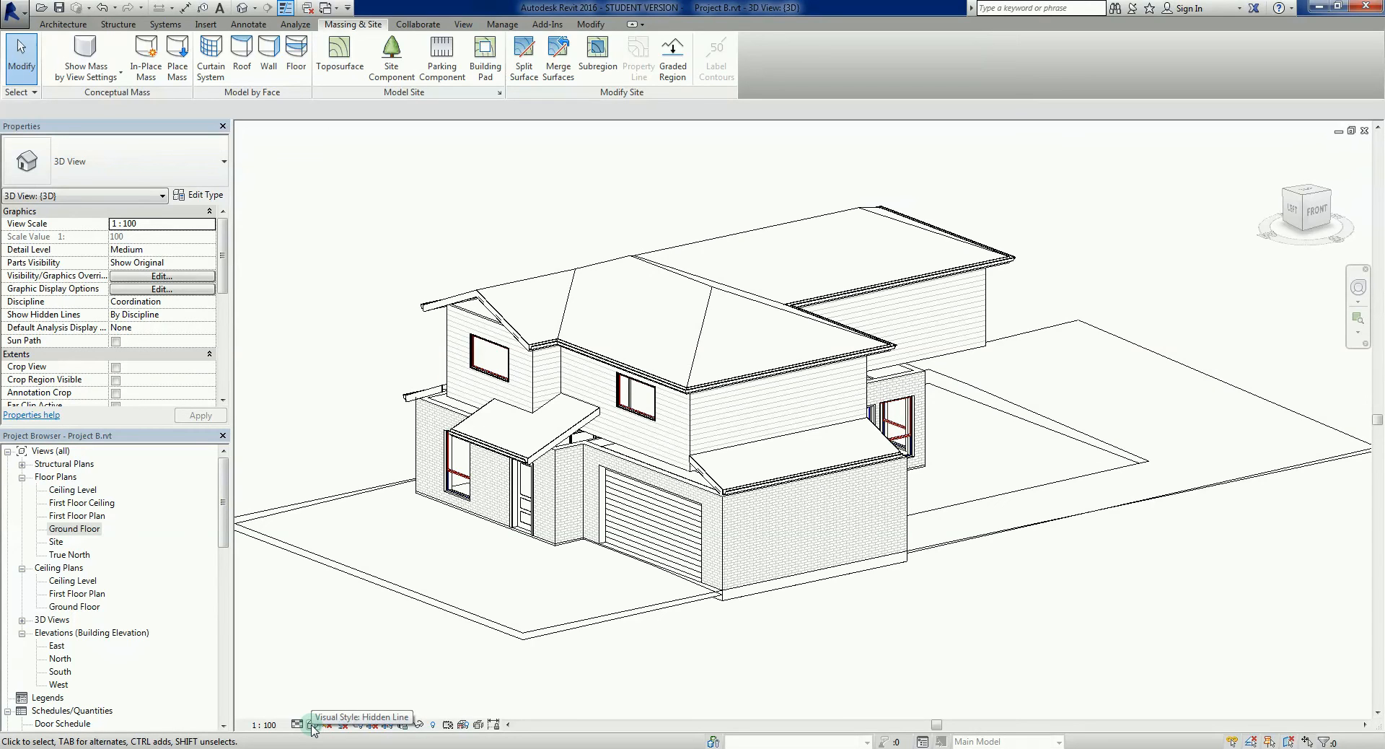
- Switch the 3D view's visual style to Consistent Colors
click(312, 724)
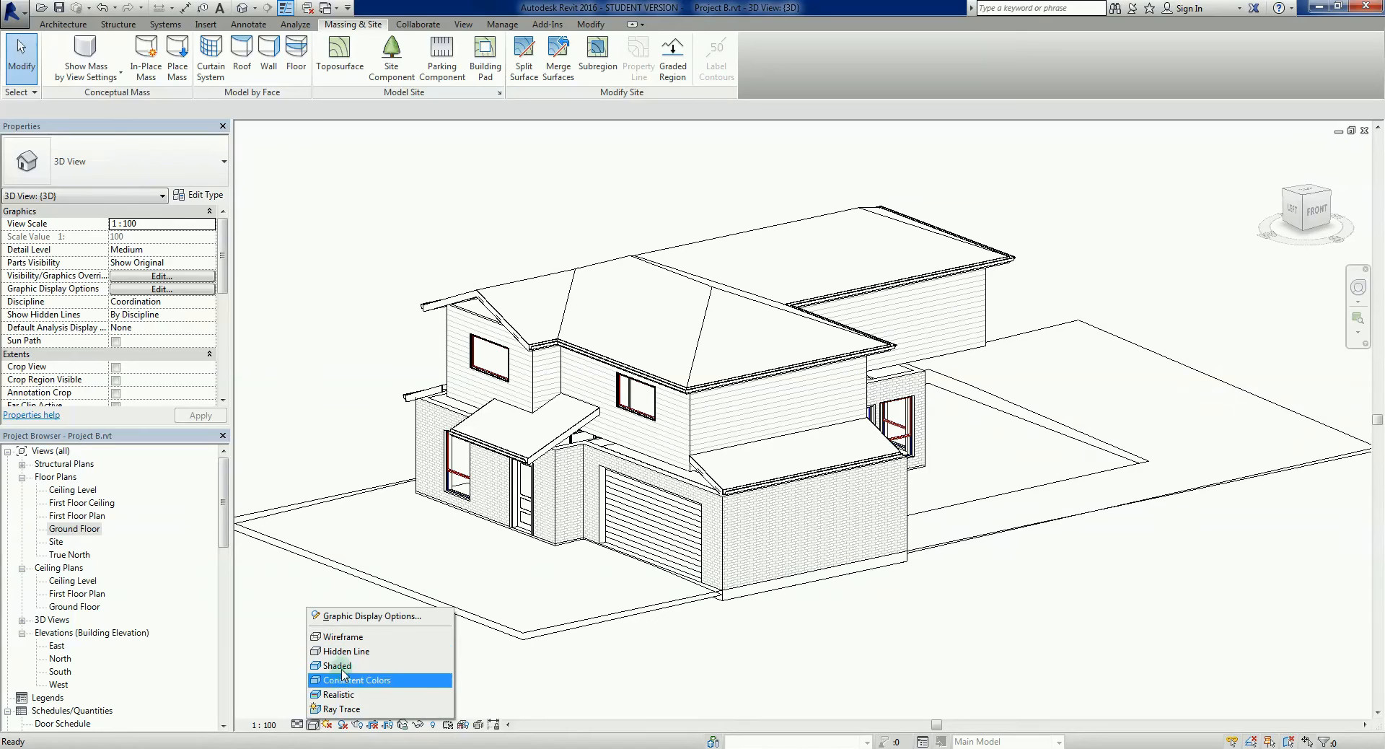
mouse_move(343, 637)
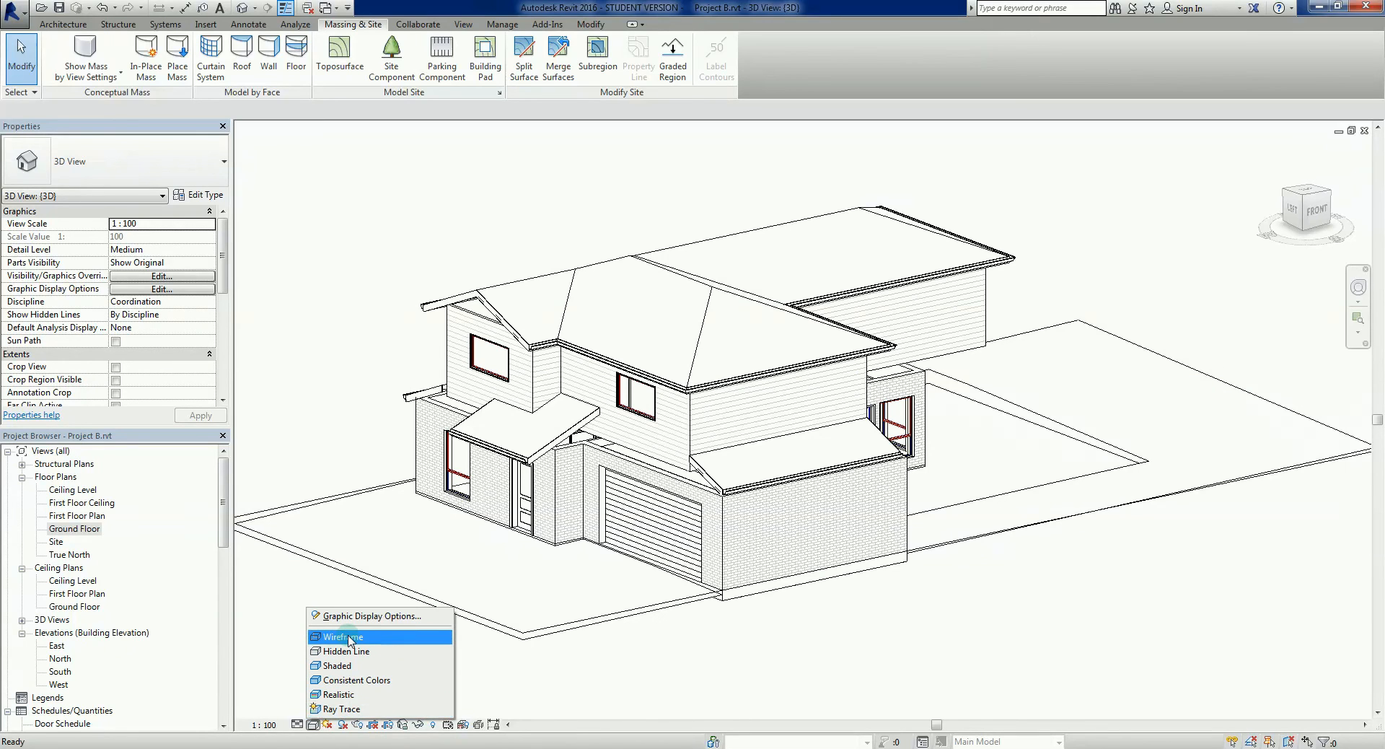
mouse_move(343, 665)
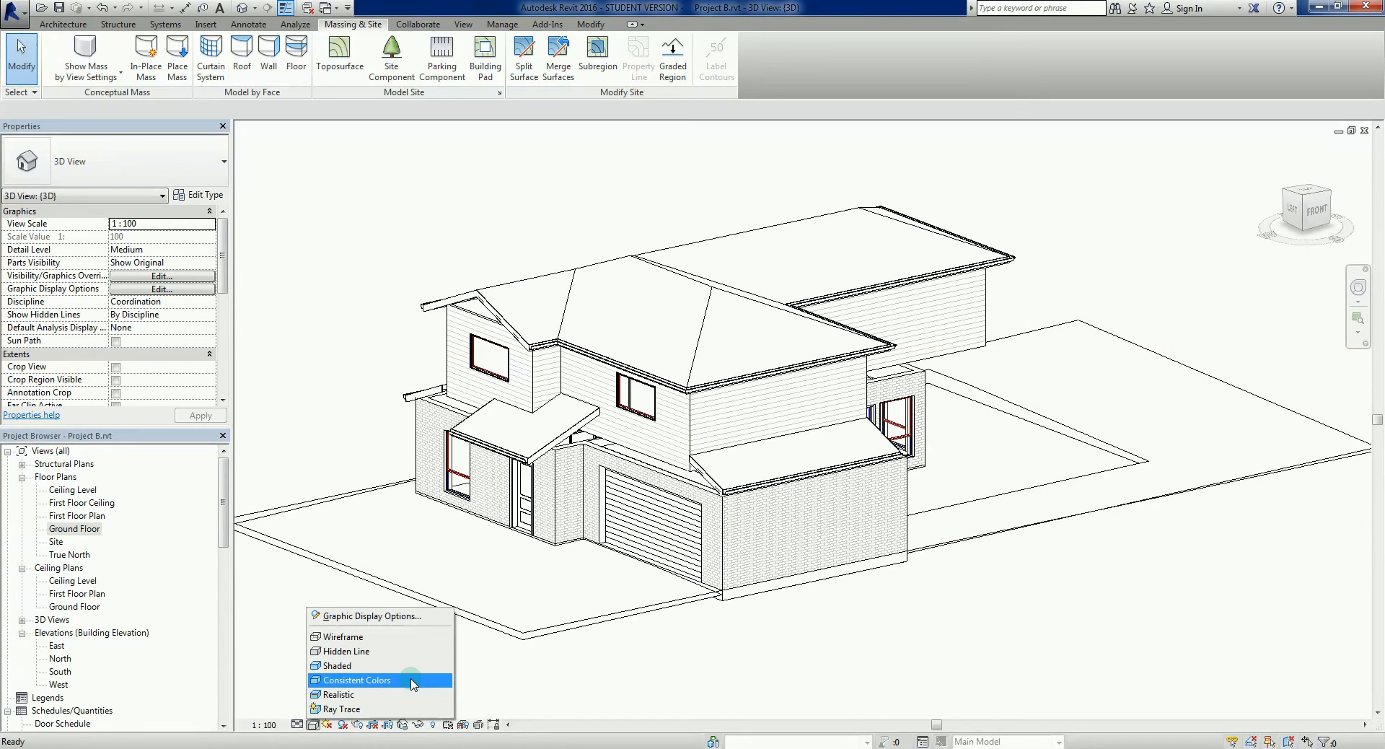
click(356, 680)
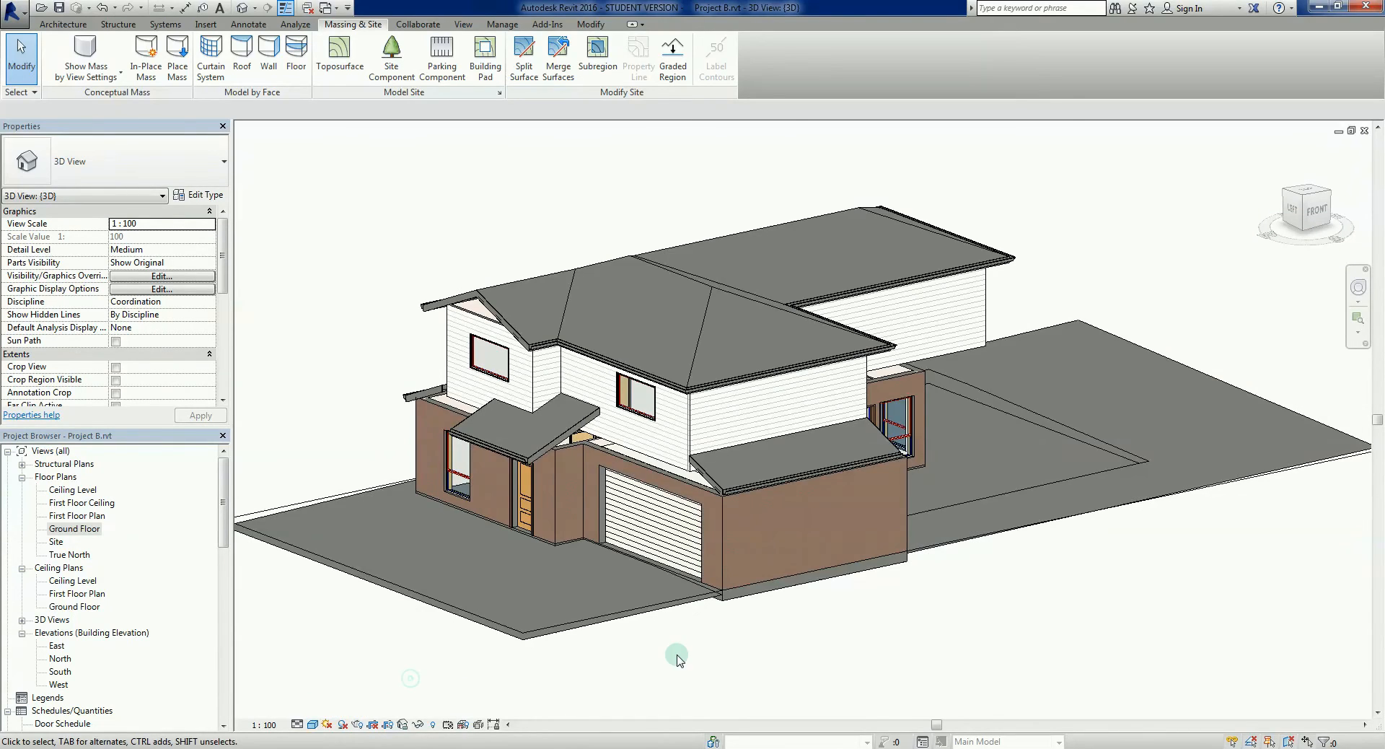
drag(676, 658, 693, 640)
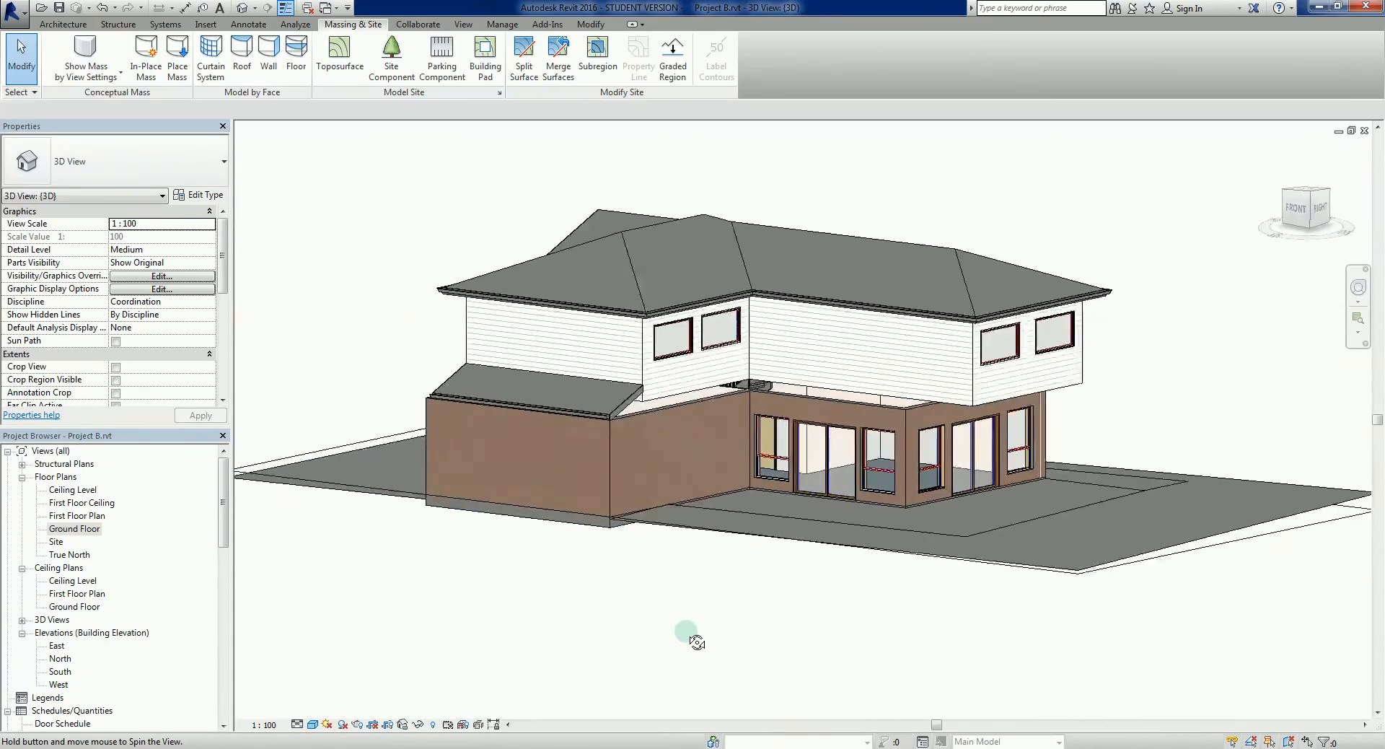
drag(693, 640, 919, 671)
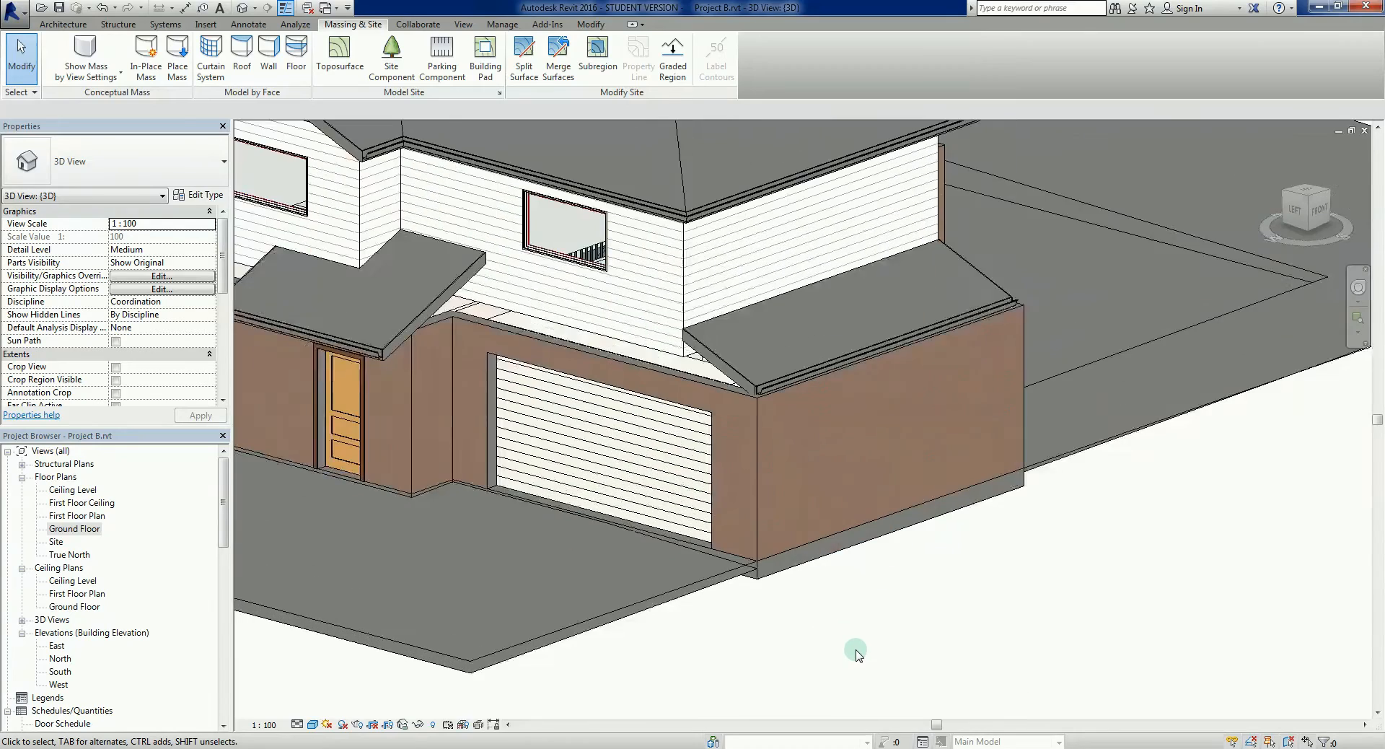
scroll(down, 3)
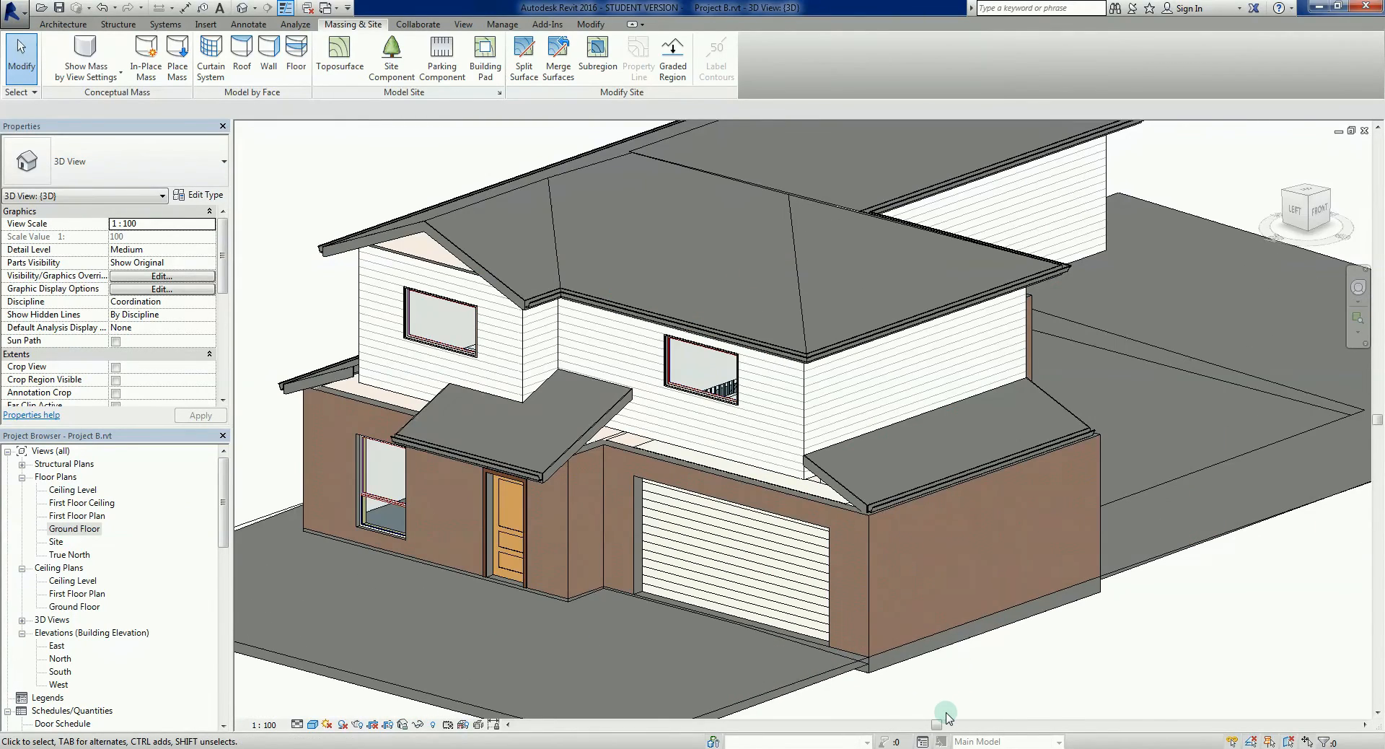
mouse_move(947, 703)
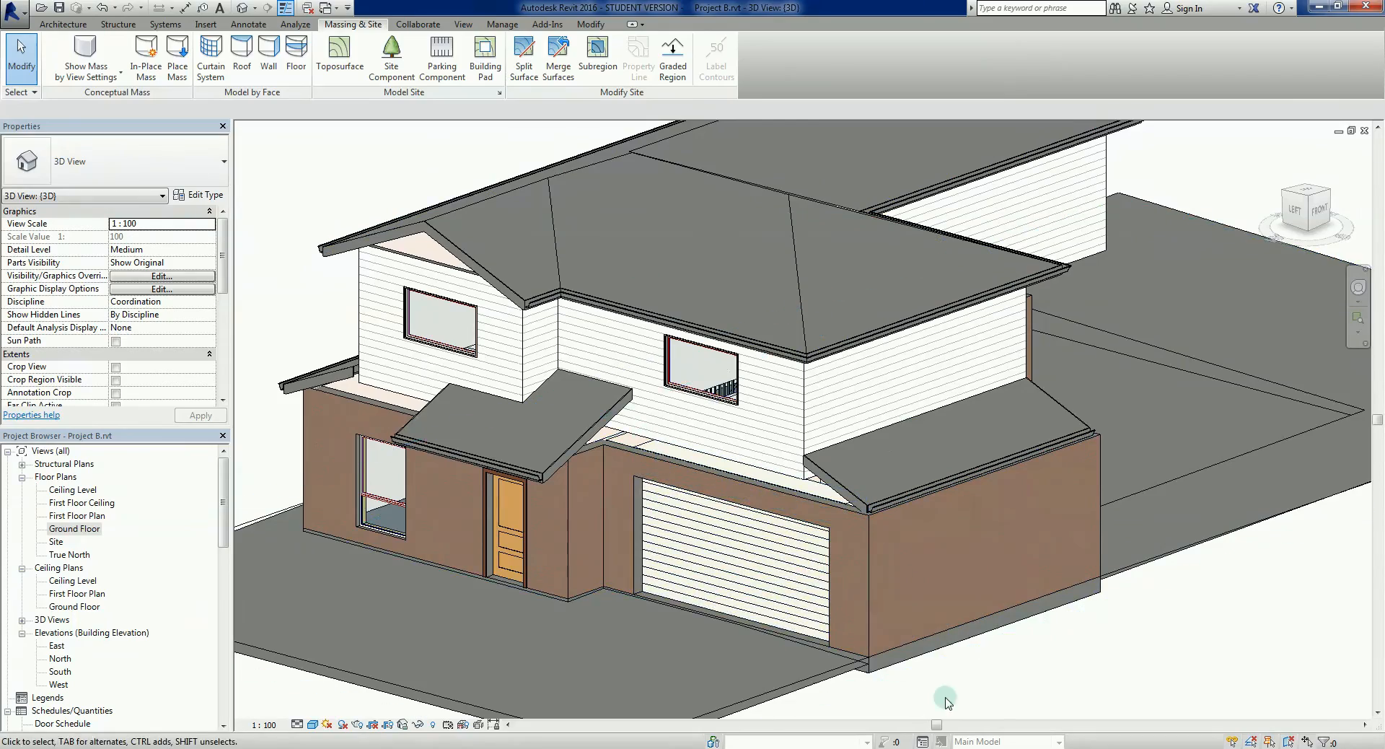
drag(945, 698, 924, 658)
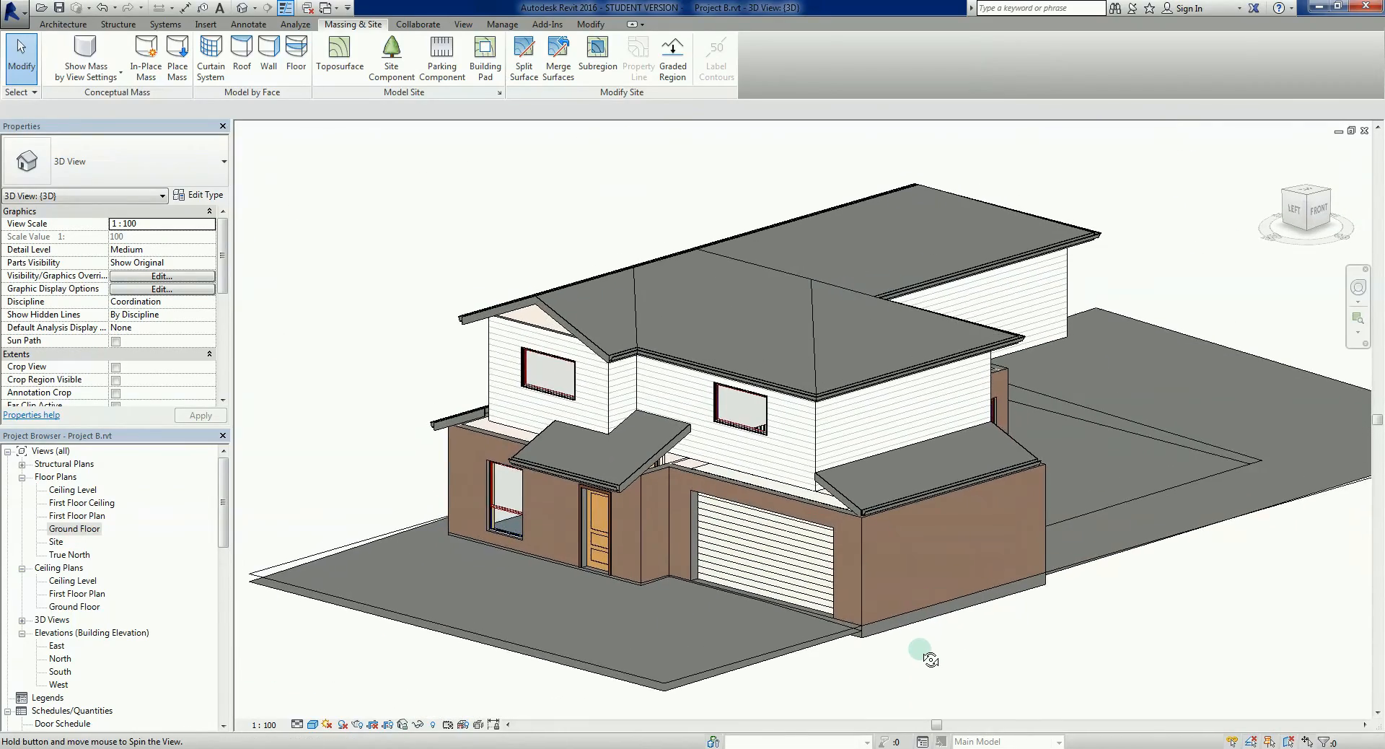
drag(919, 654, 941, 685)
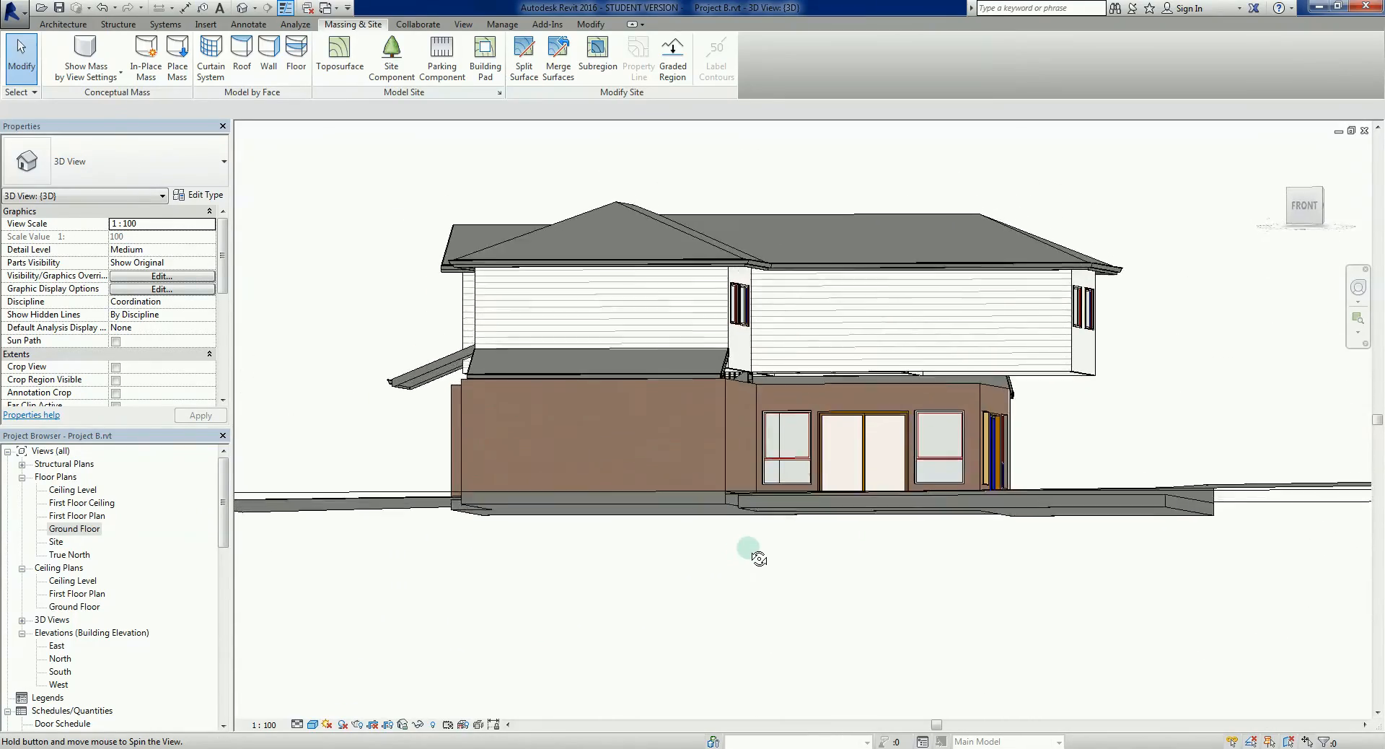
drag(749, 548, 752, 567)
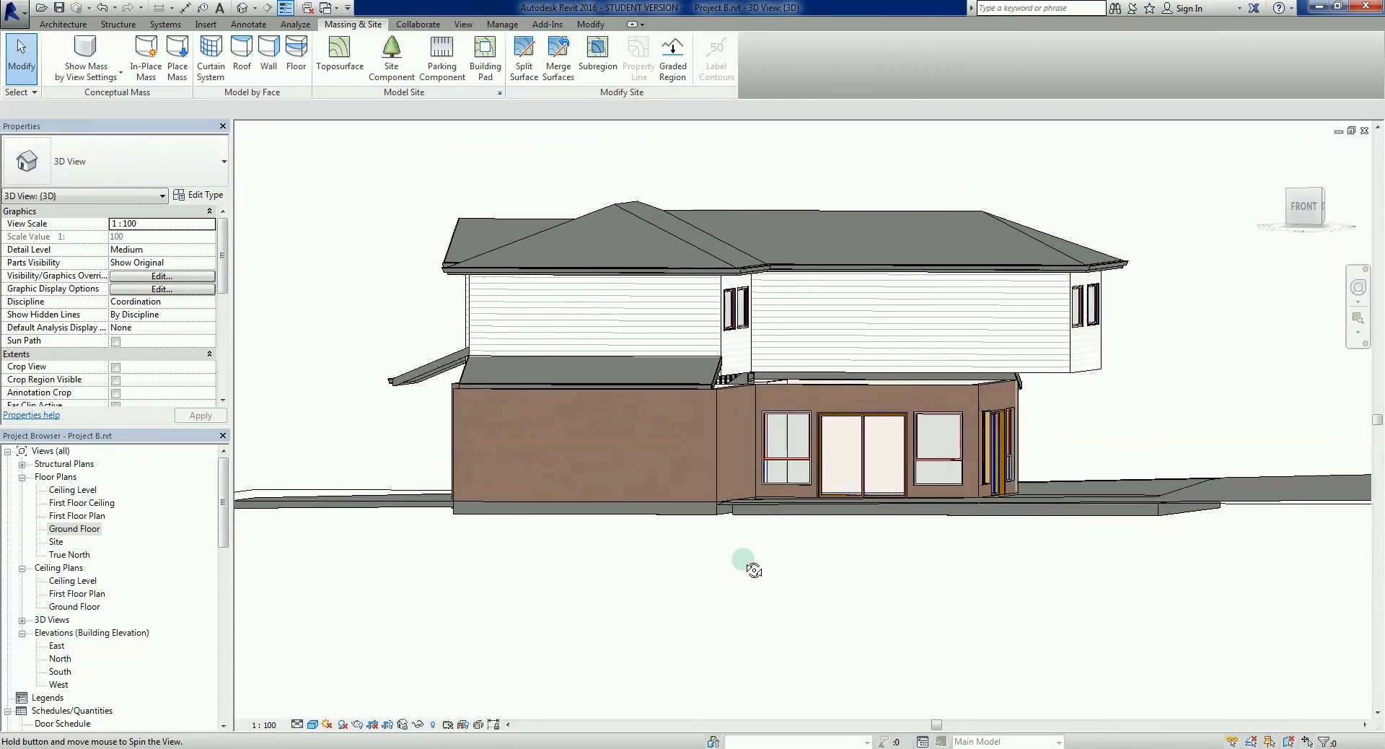
drag(747, 565, 756, 715)
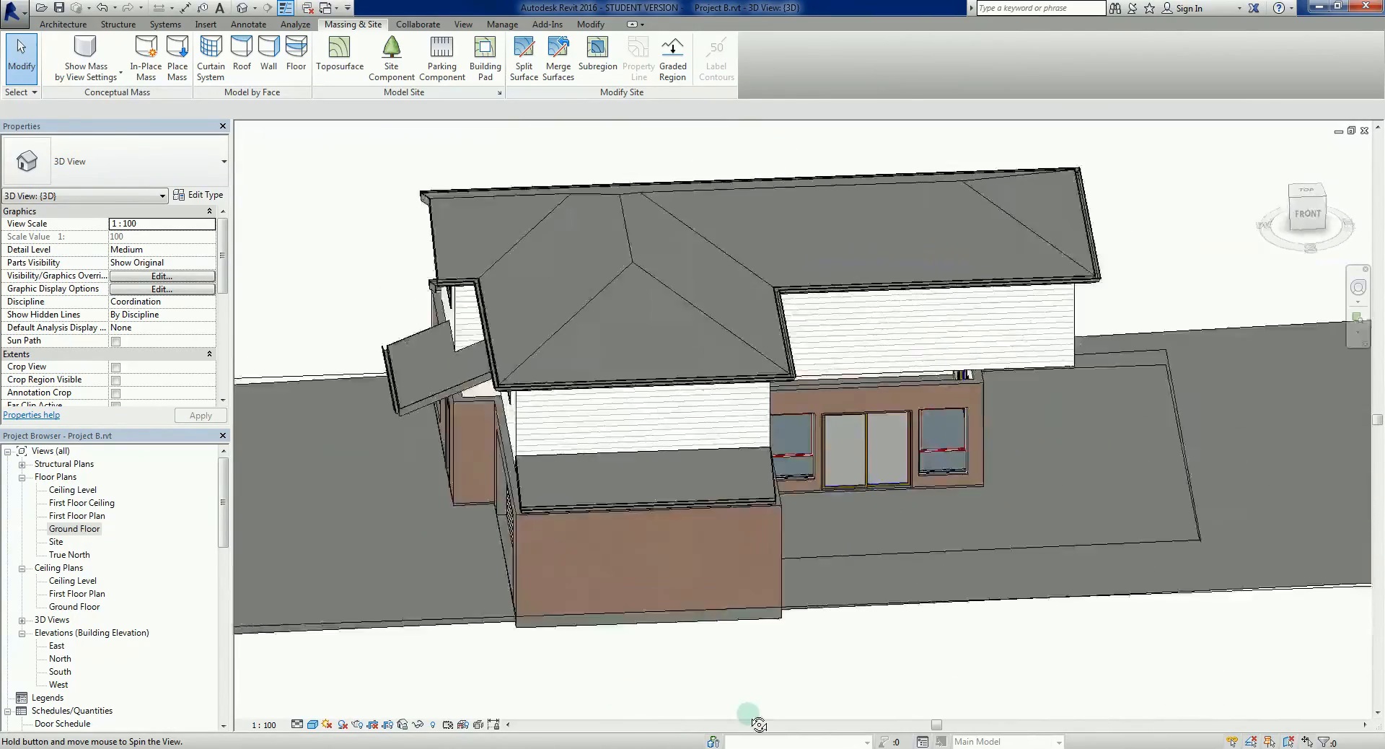
drag(751, 711, 981, 693)
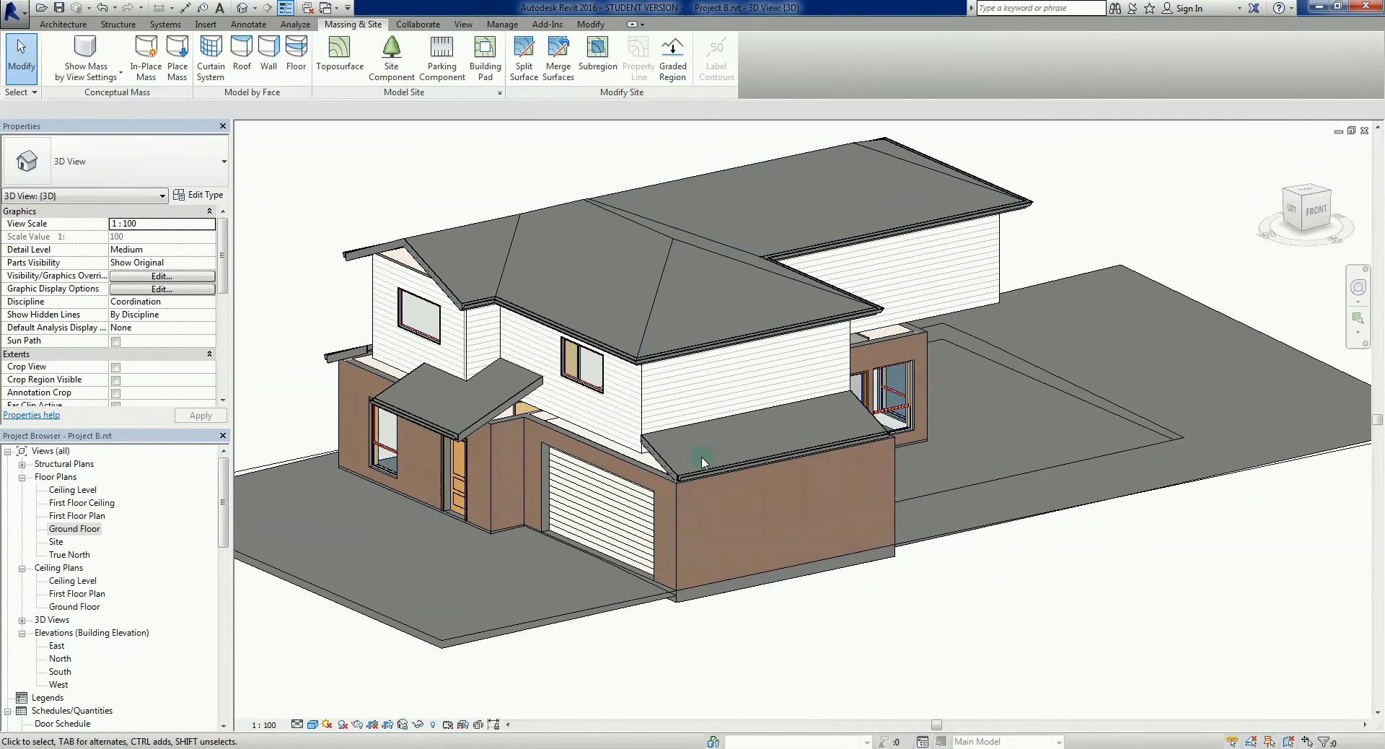
mouse_move(802, 621)
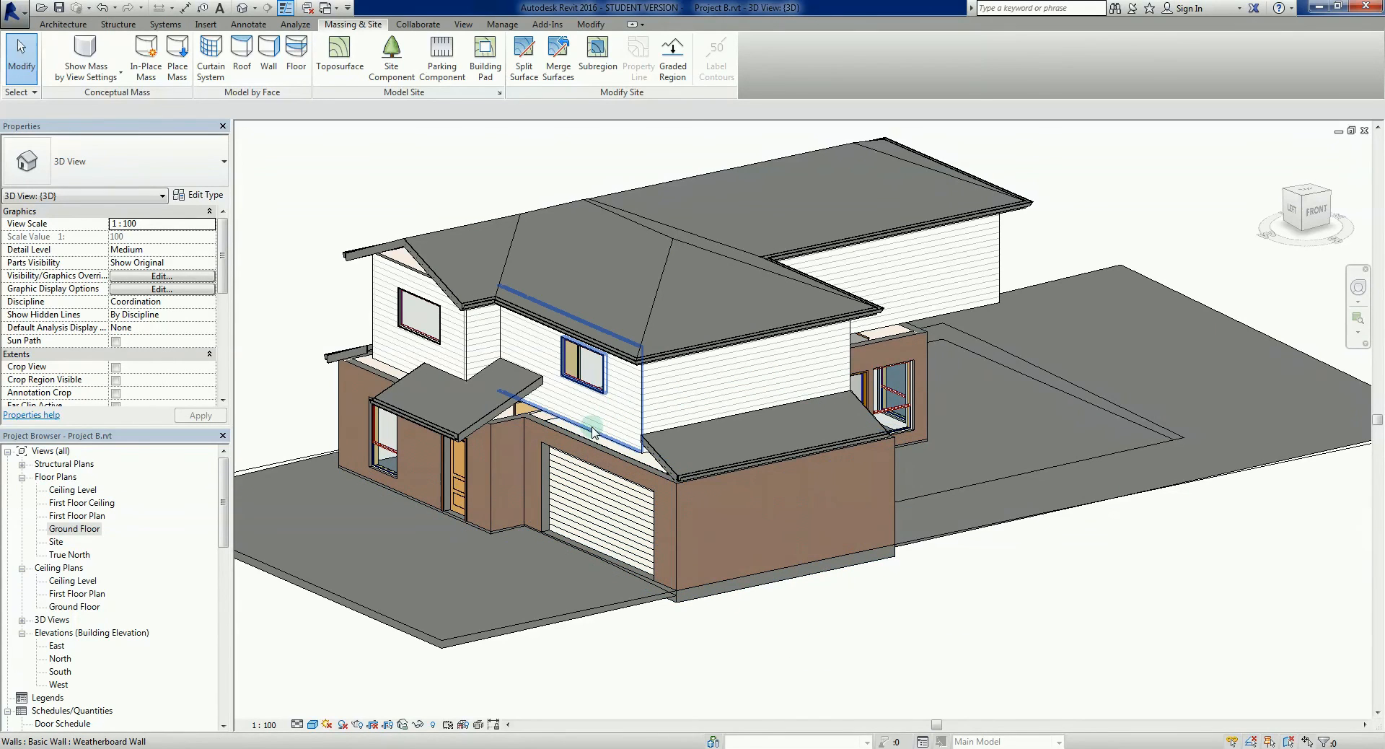
mouse_move(865, 669)
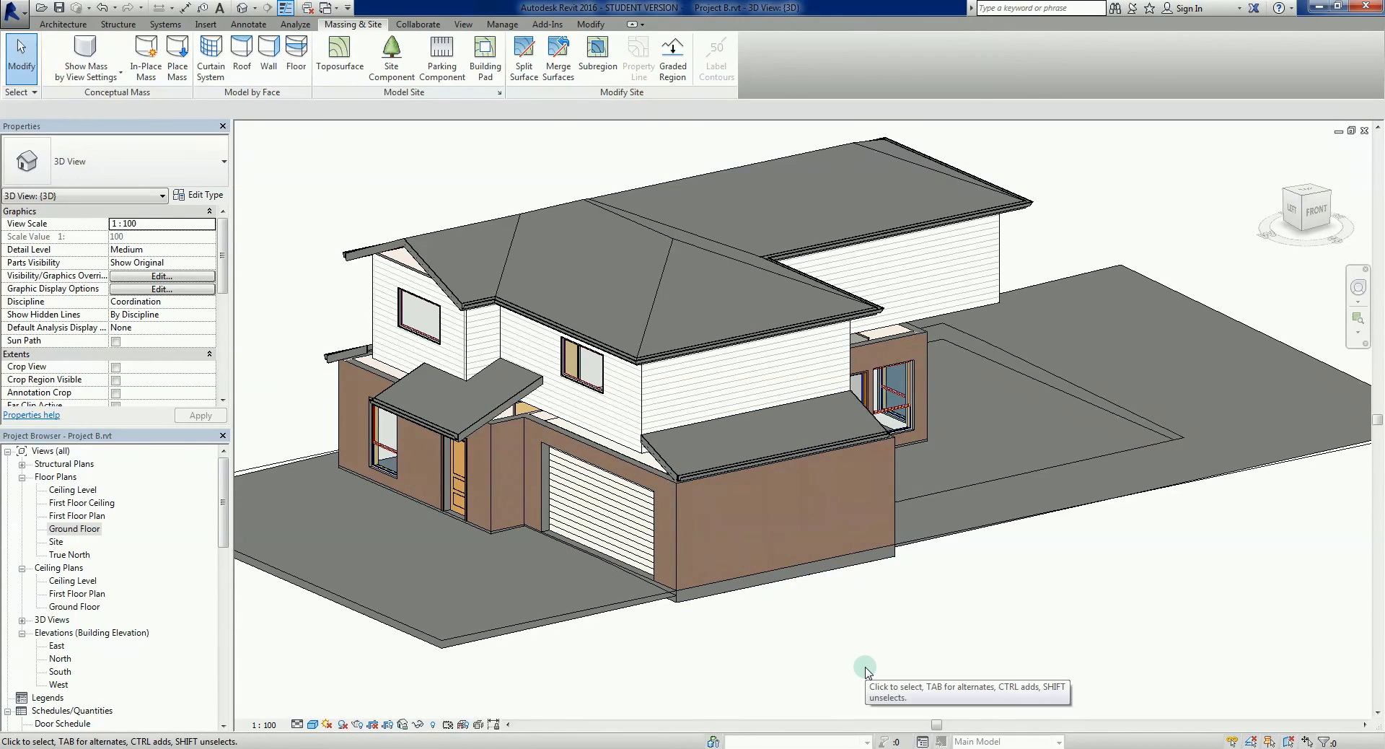
drag(866, 664, 921, 664)
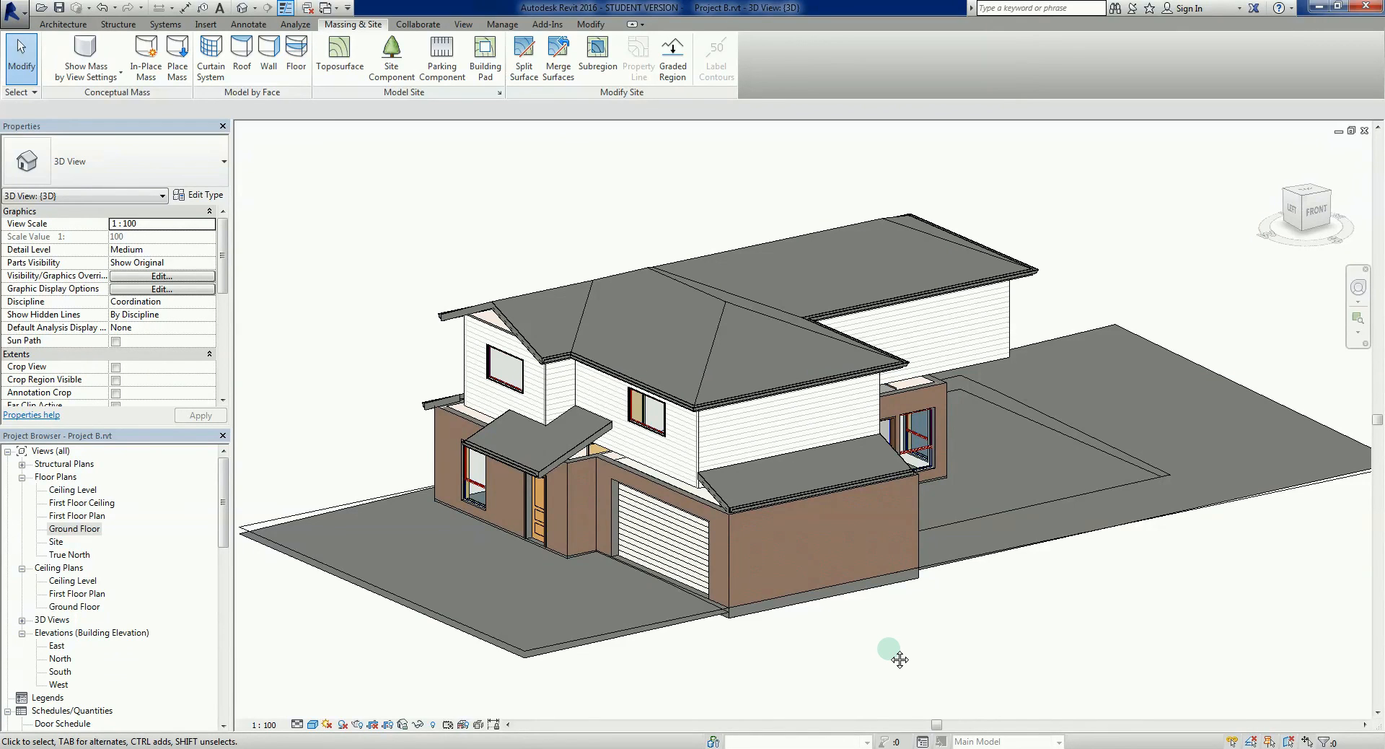
mouse_move(893, 655)
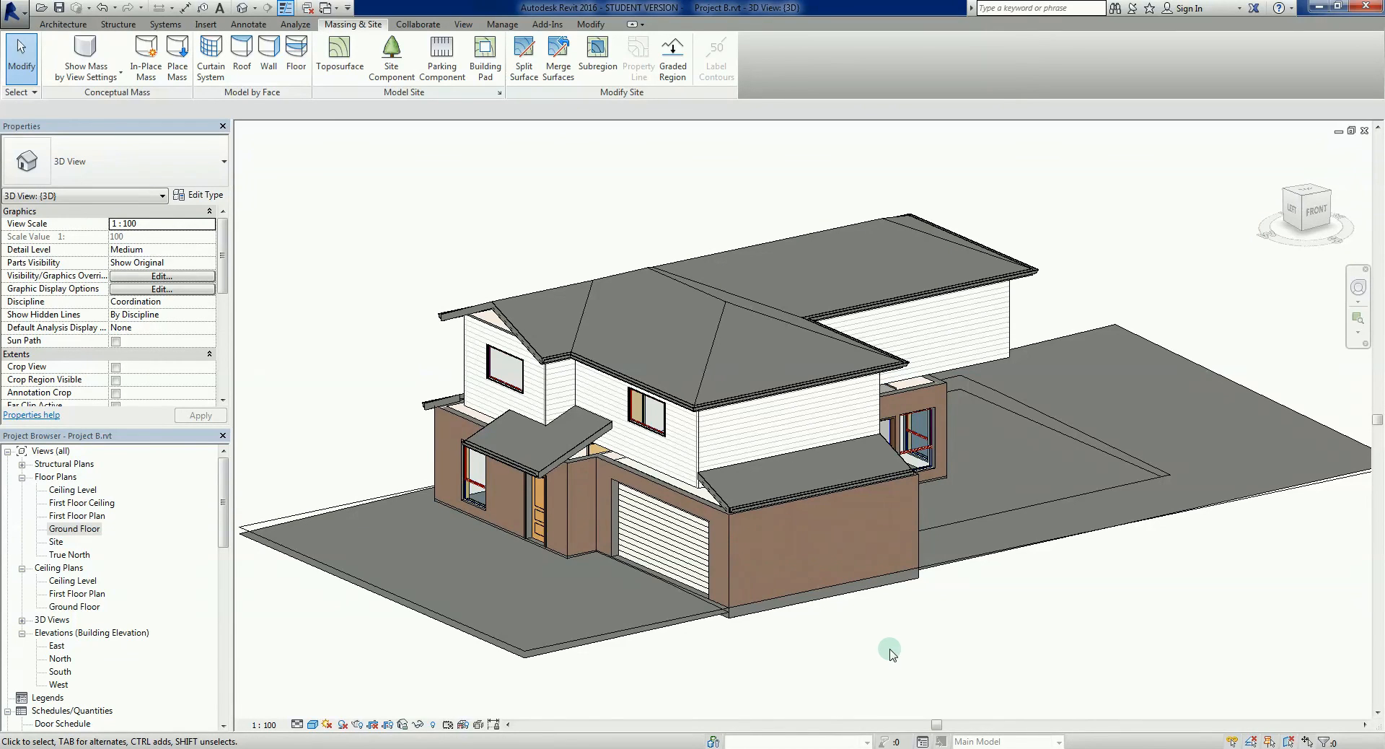